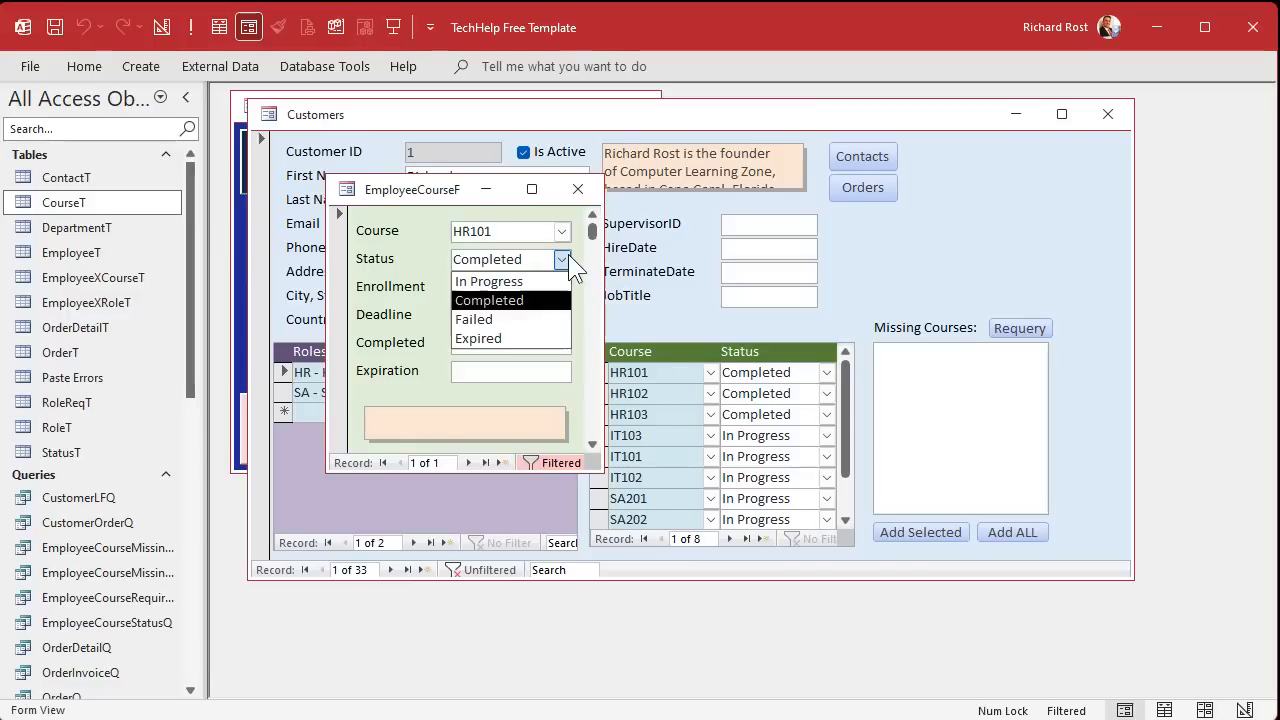
Step: Mark the HR101 course as Completed and look at the CourseT table
left_click(488, 300)
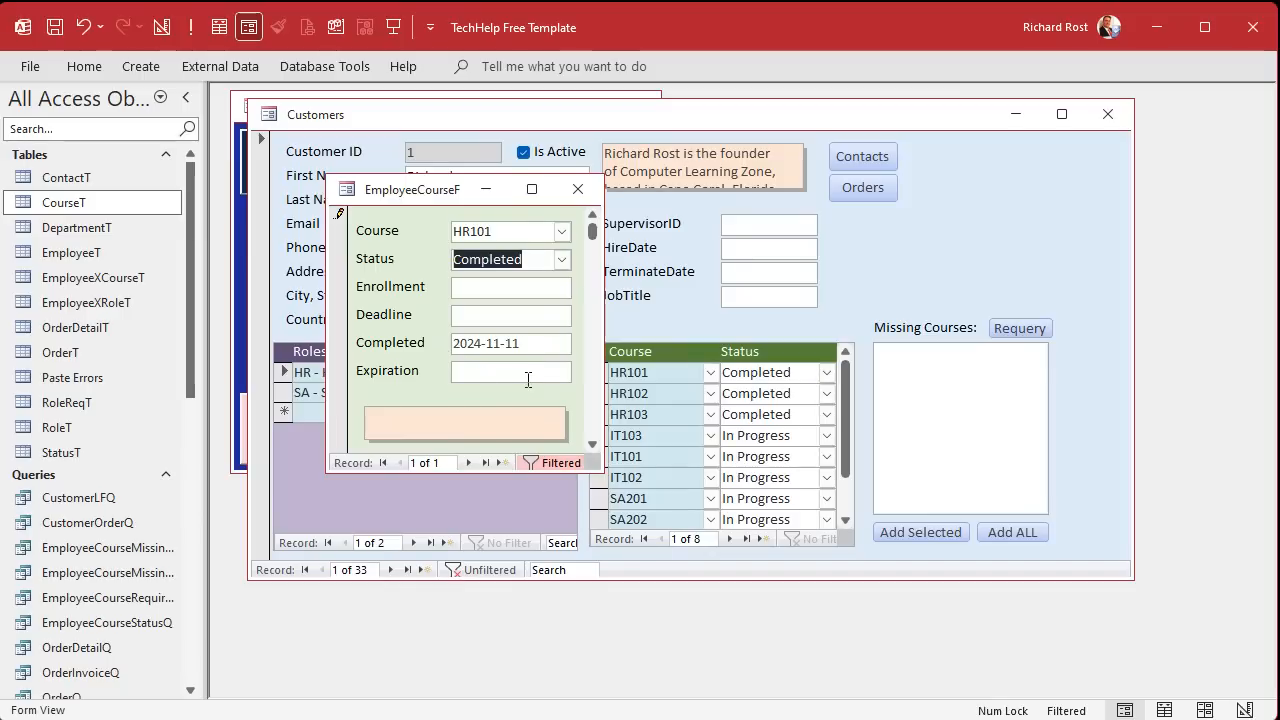
left_click(64, 202)
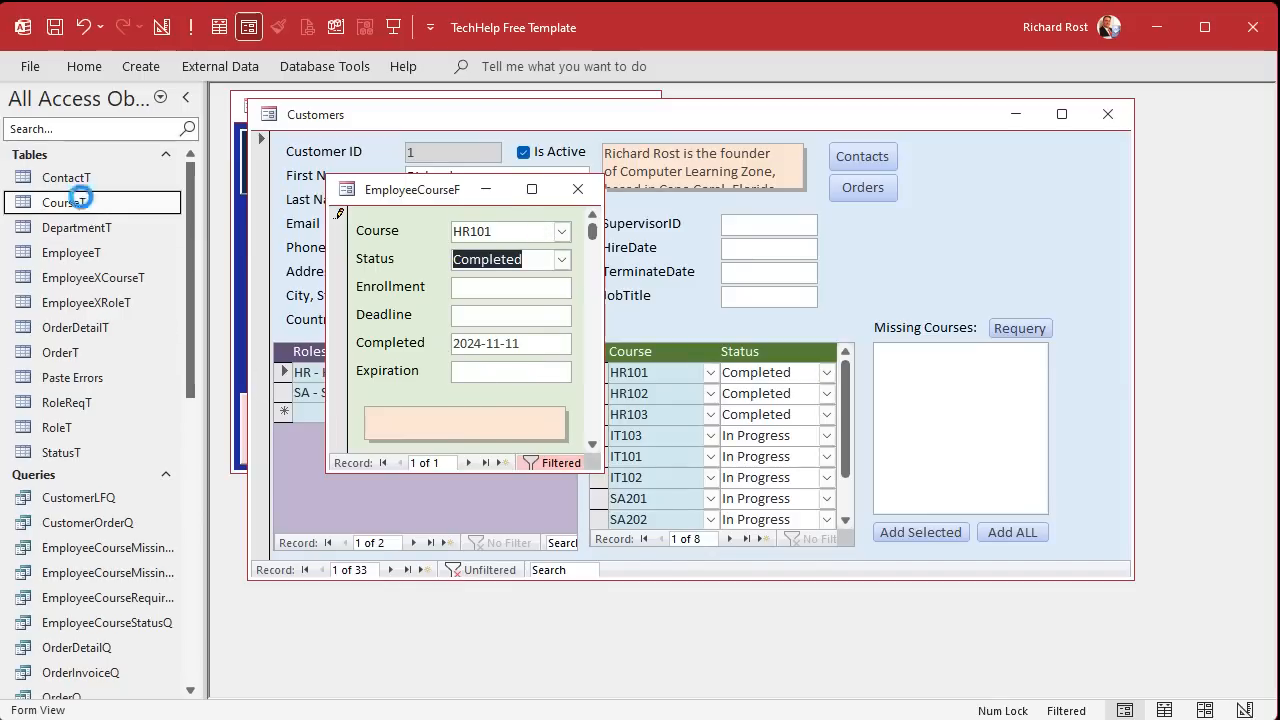
double_click(64, 202)
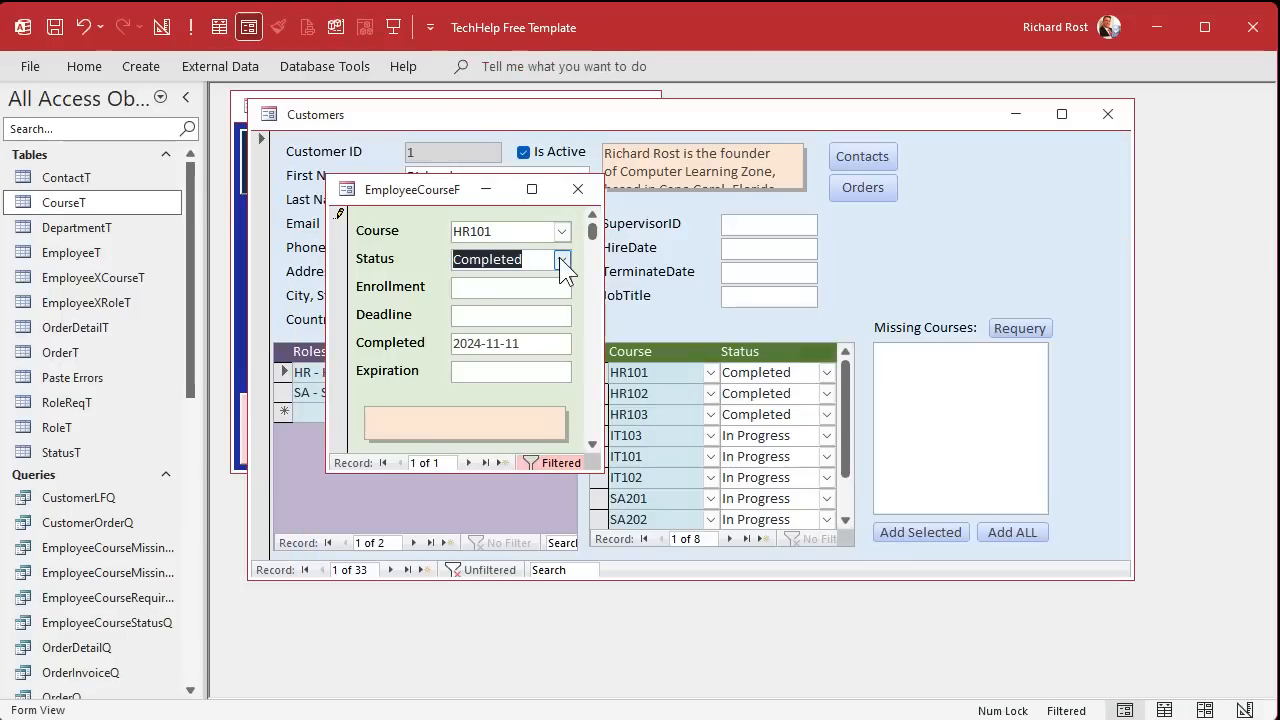
Step: Mark HR202 as Completed, check its dates, then set its status back to In Progress
left_click(562, 232)
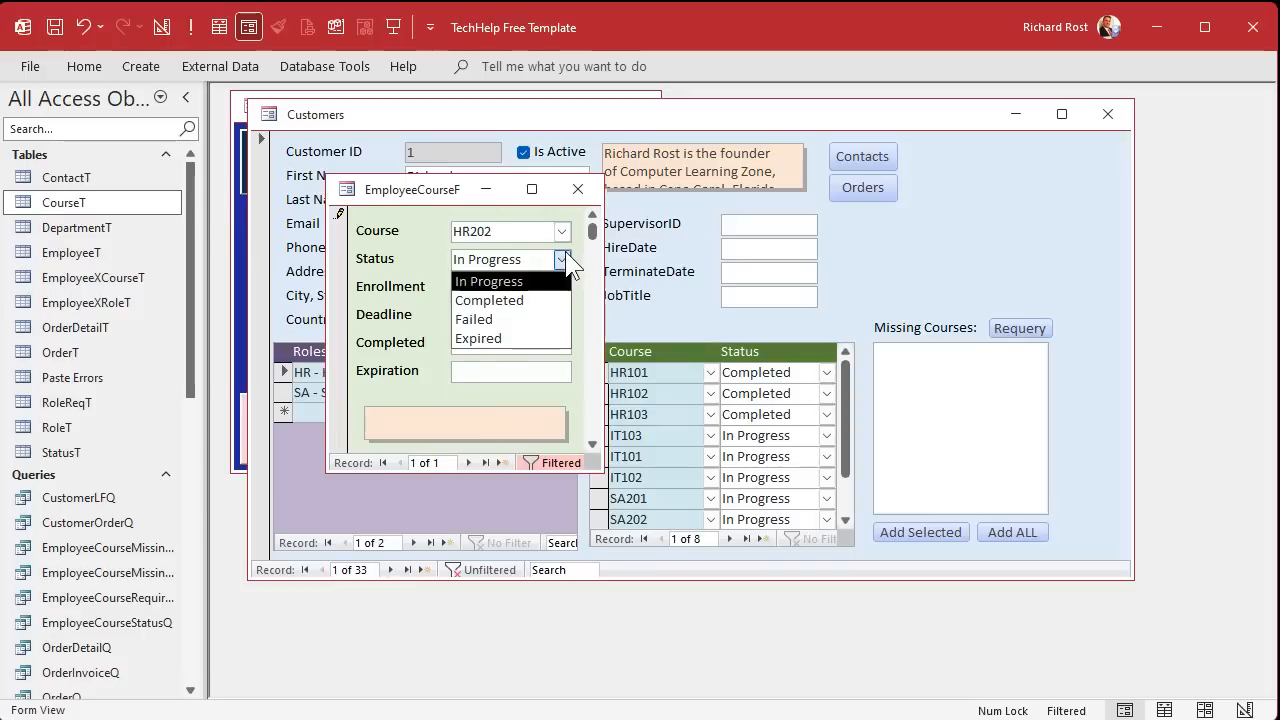
left_click(488, 300)
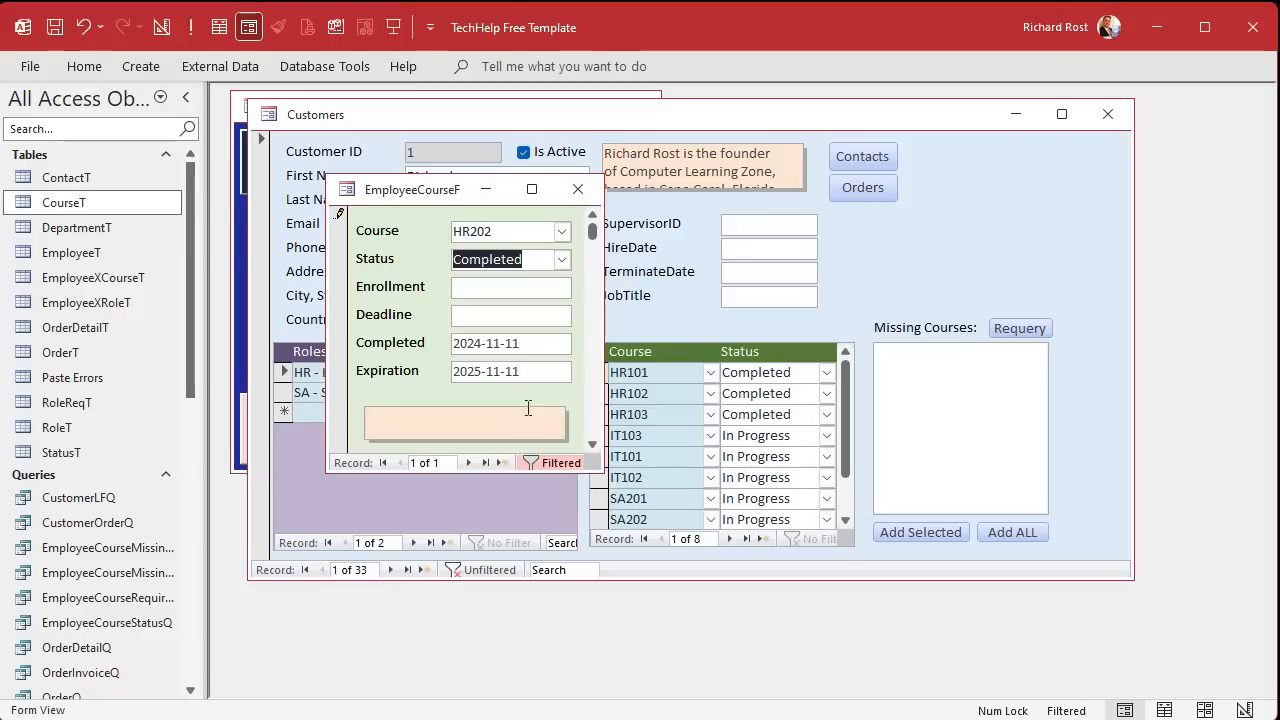
left_click(562, 232)
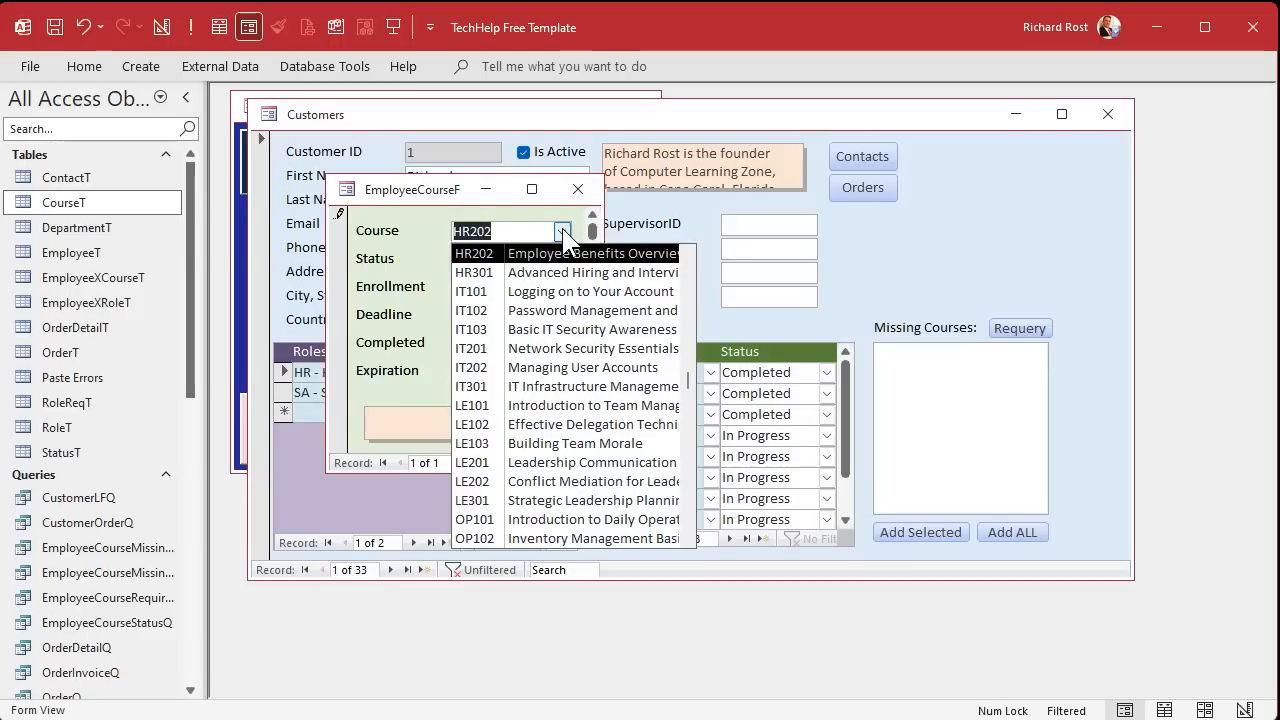
left_click(472, 252)
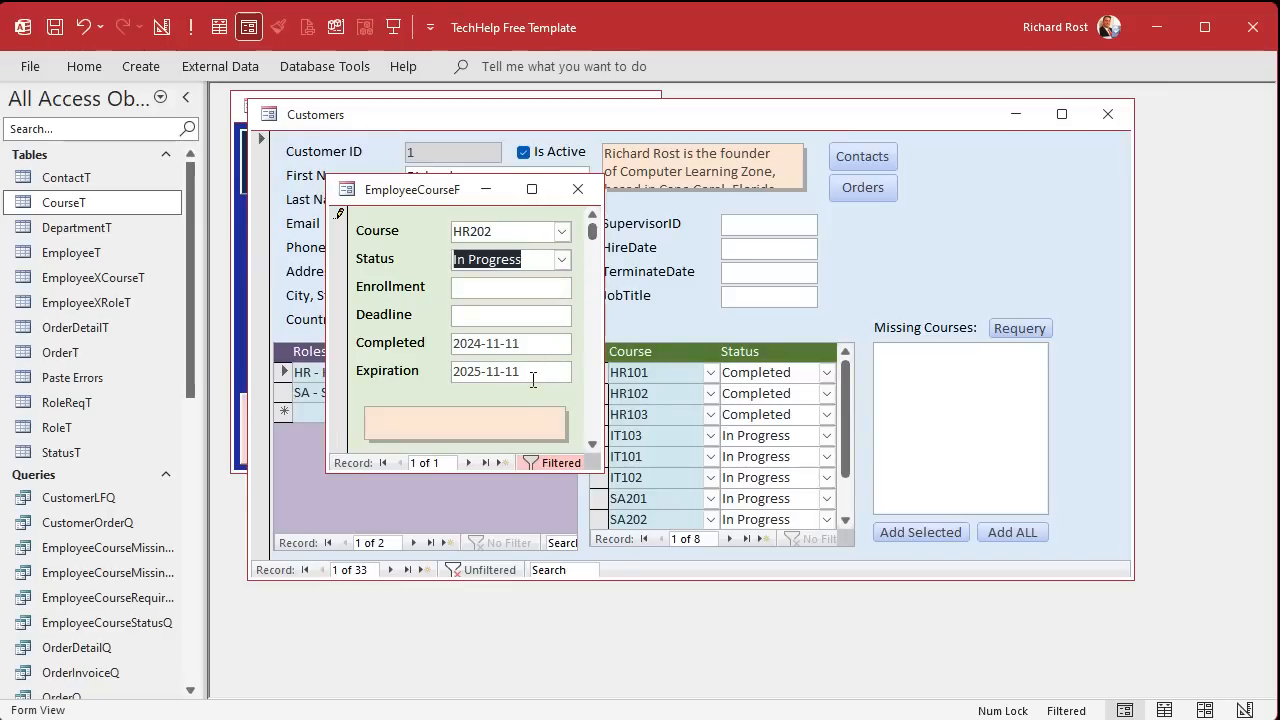
mouse_move(530, 396)
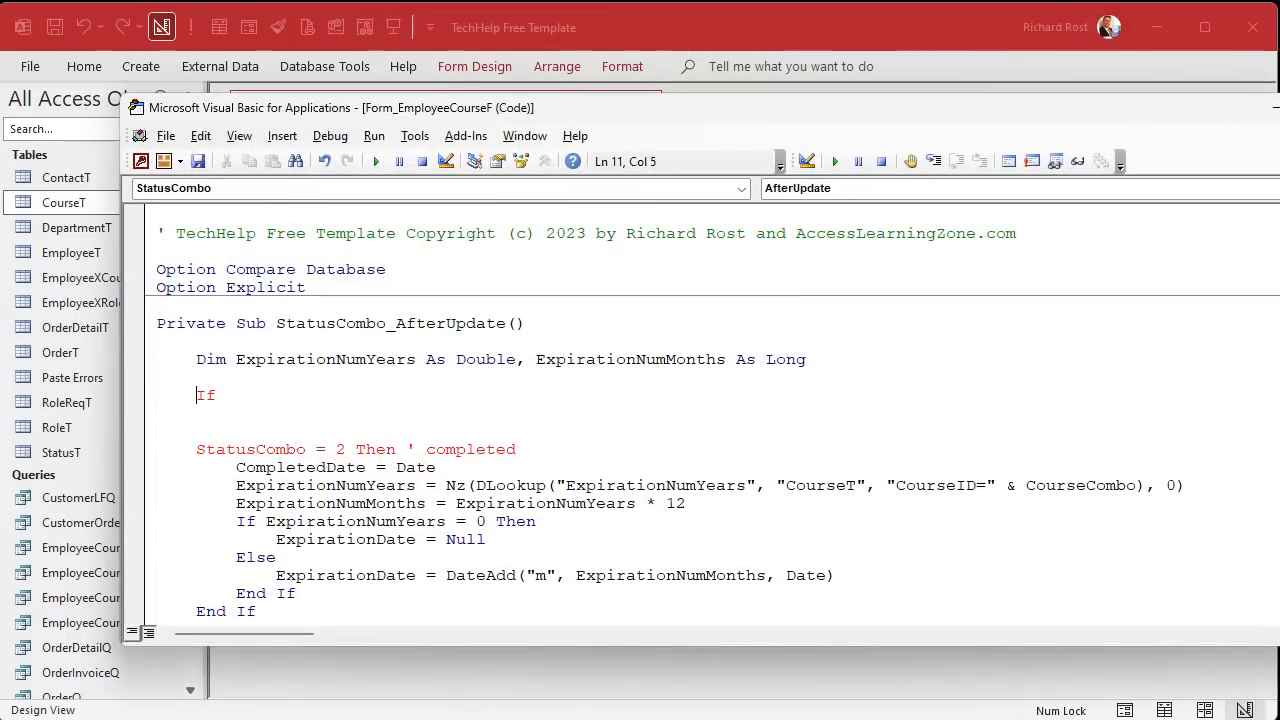
Step: Add an If StatusCombo = 1 Or StatusCombo = 3 Then branch commented as In Progress or Failed
type("statuscom")
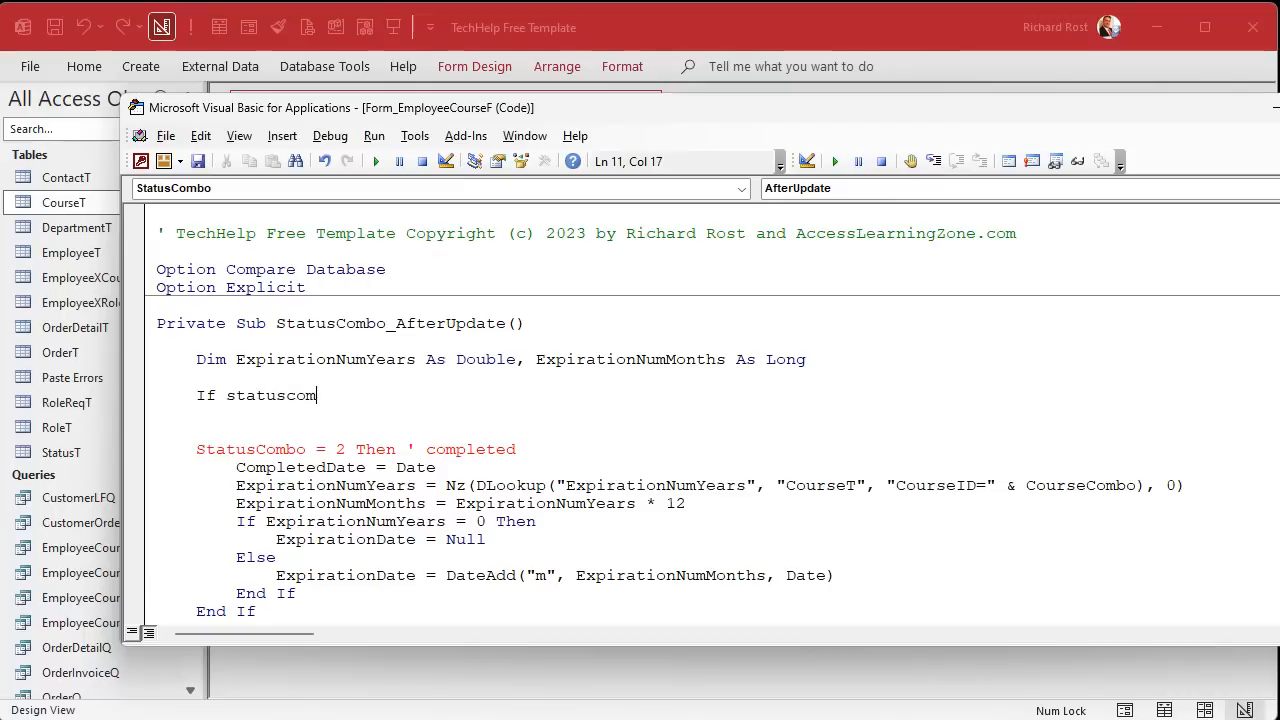
type("bo = 1 or")
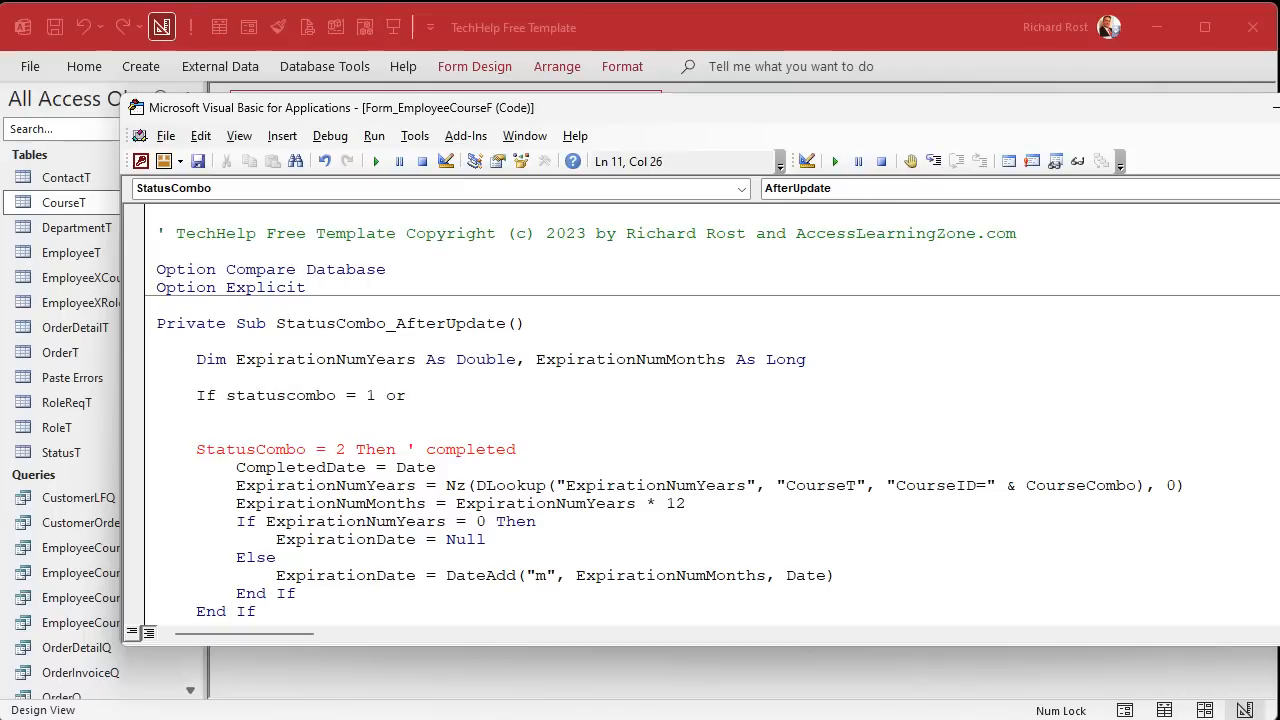
type("statuscombo = 3")
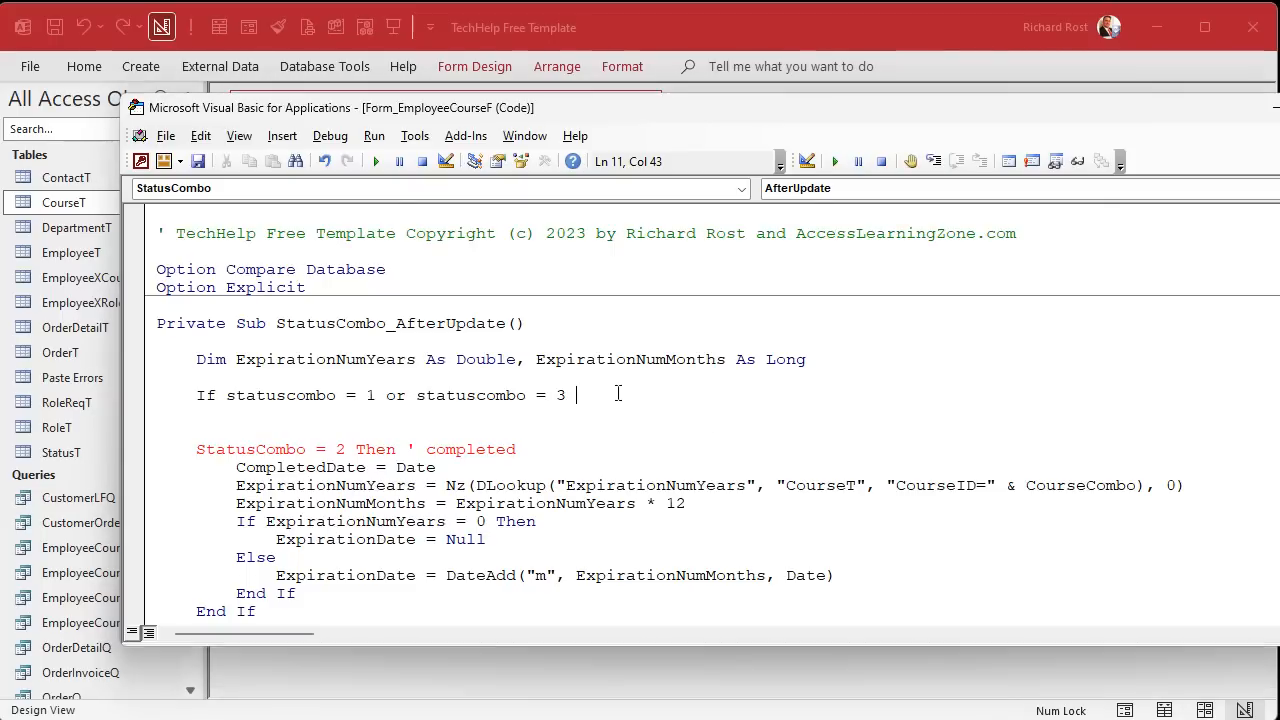
type("then ' i")
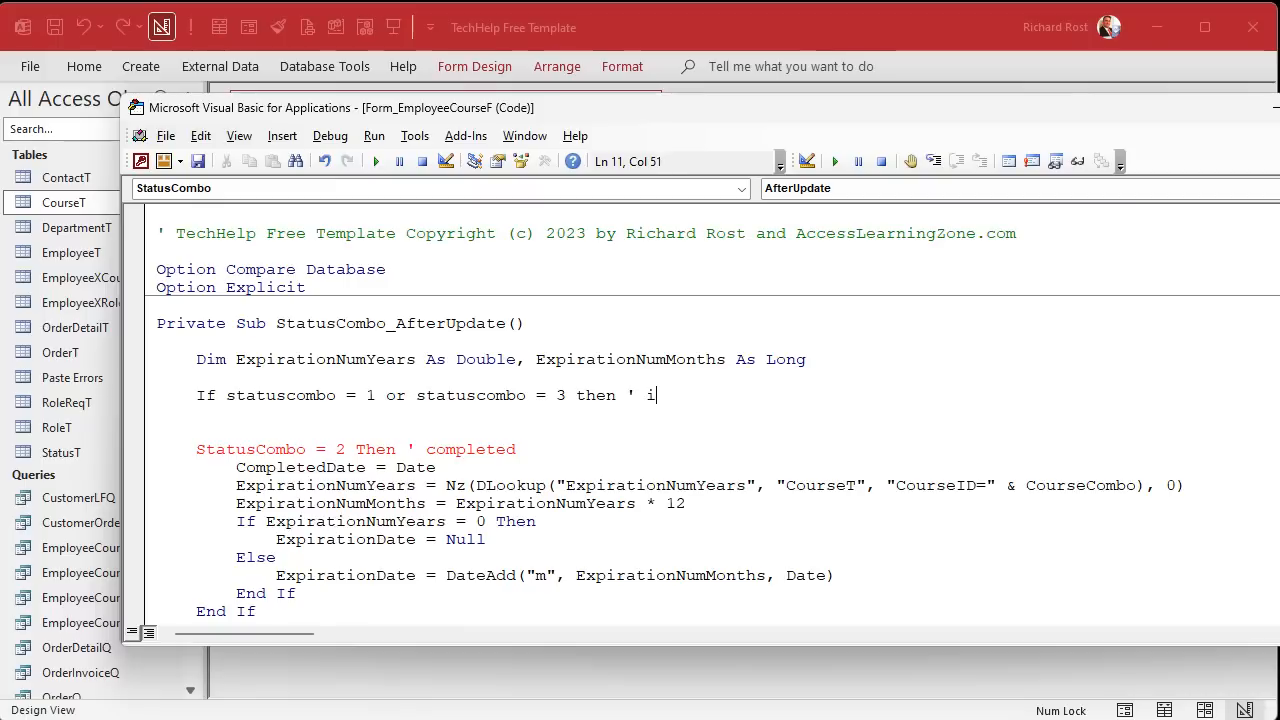
type("n progress or fai")
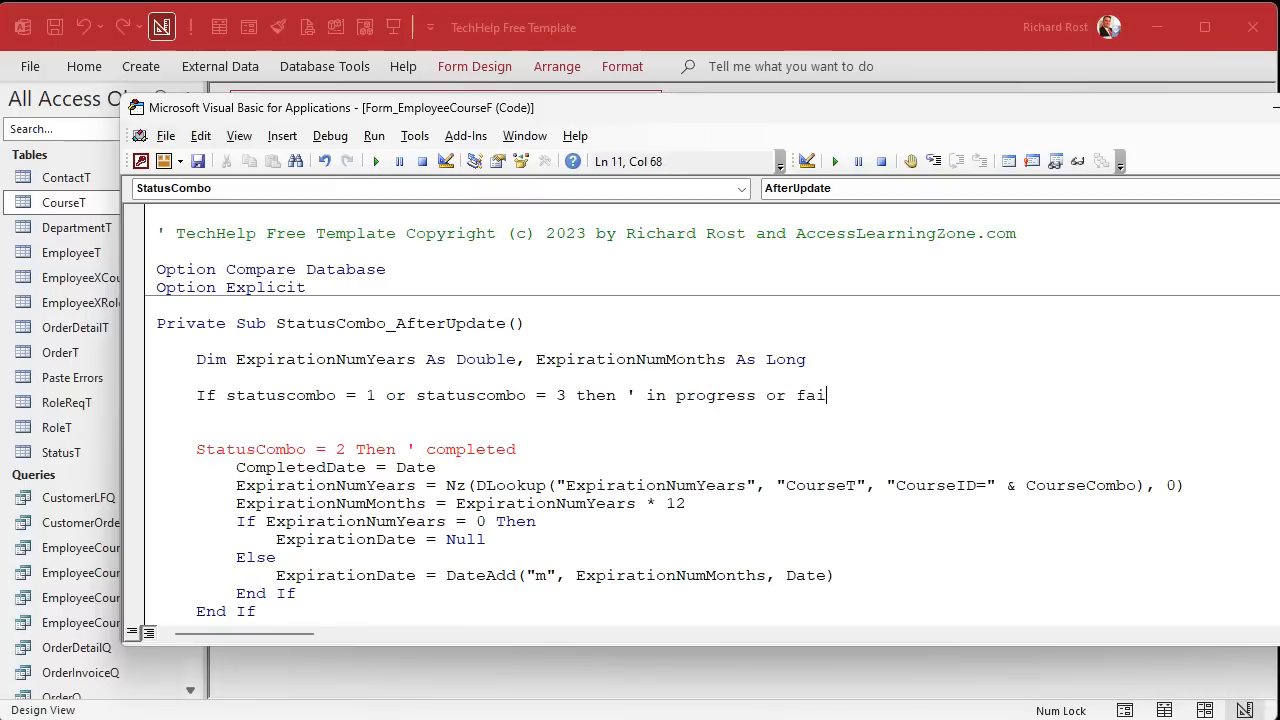
Step: Set CompletedDate and ExpirationDate to Null in that branch and turn the Completed check into ElseIf
type("co")
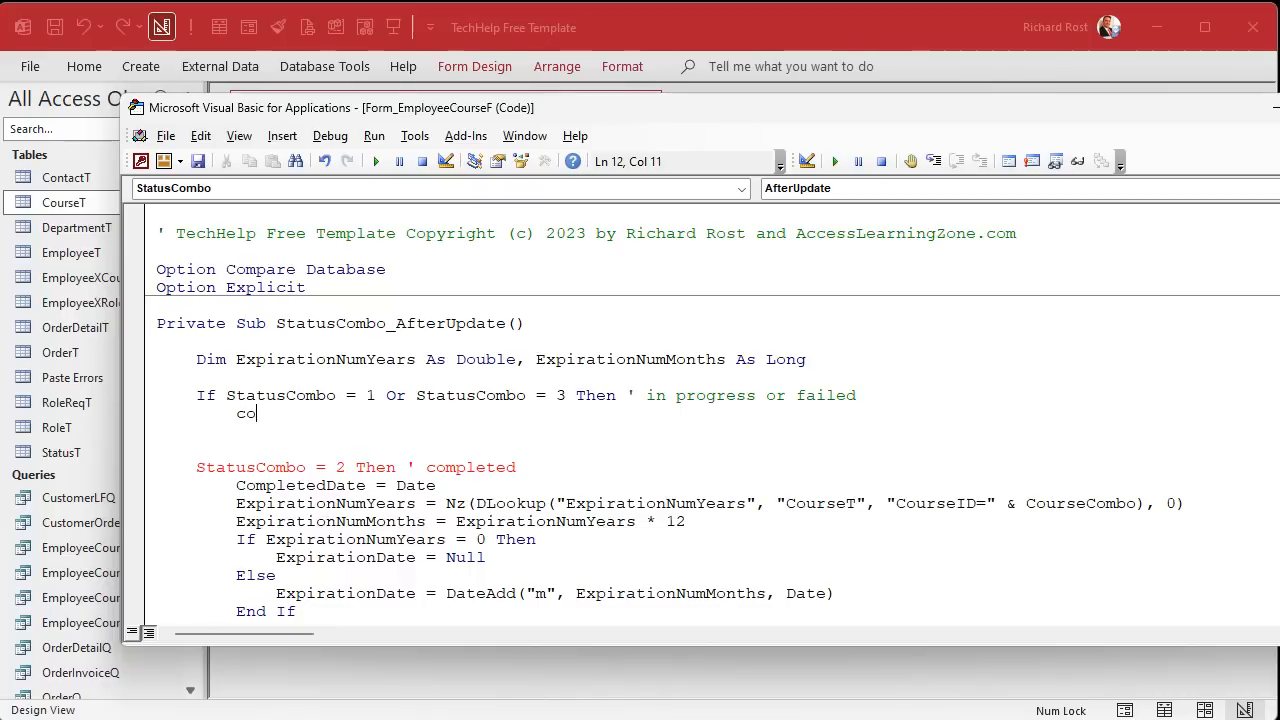
type("mpleteddate = nul")
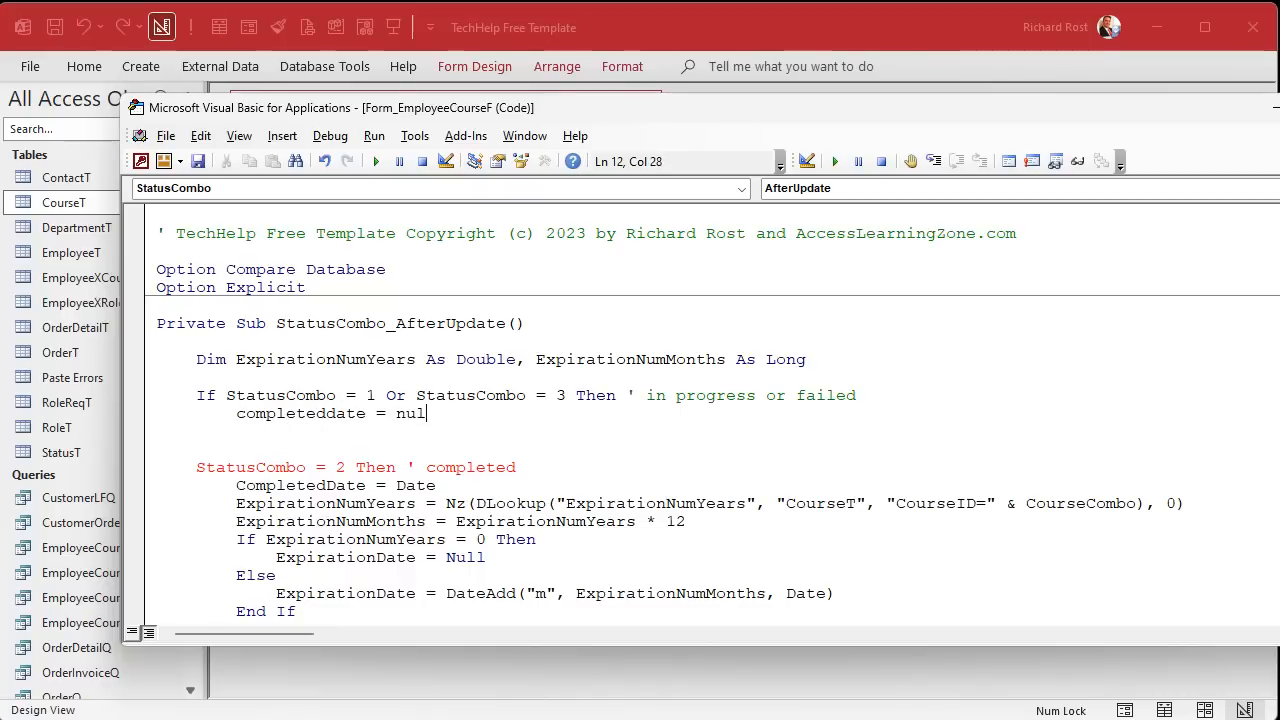
type("expired")
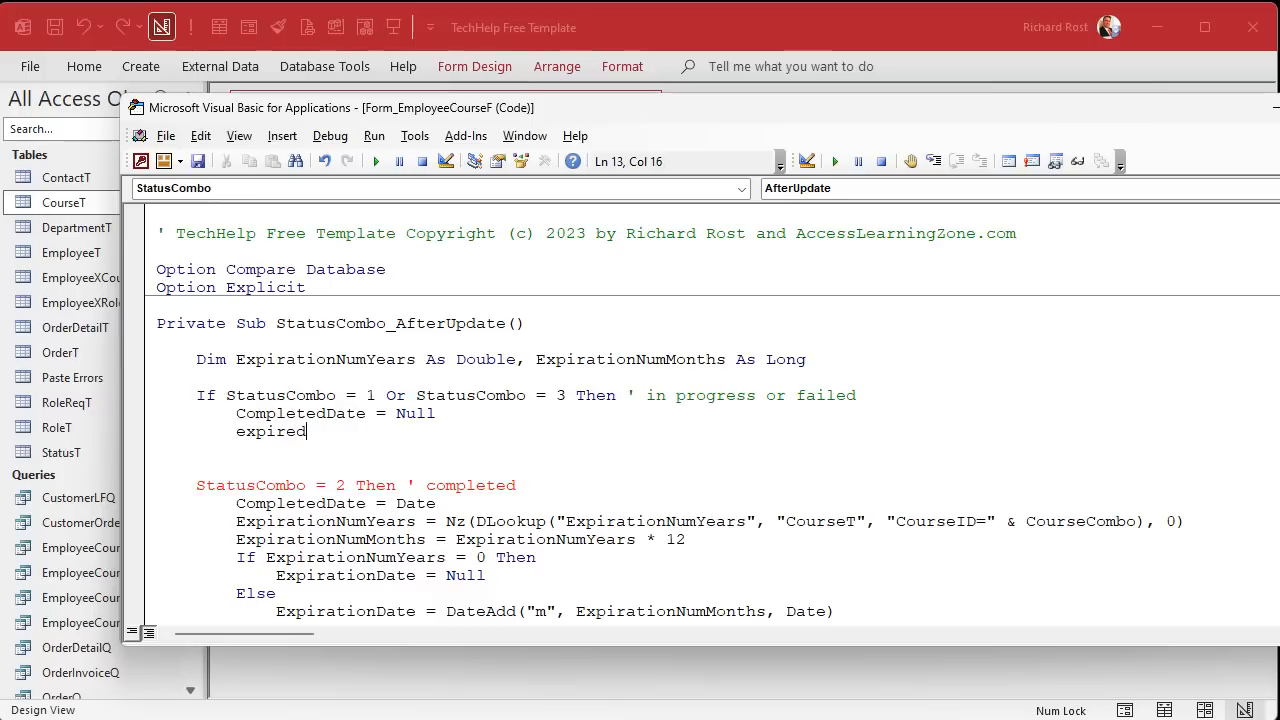
key("BackSpace")
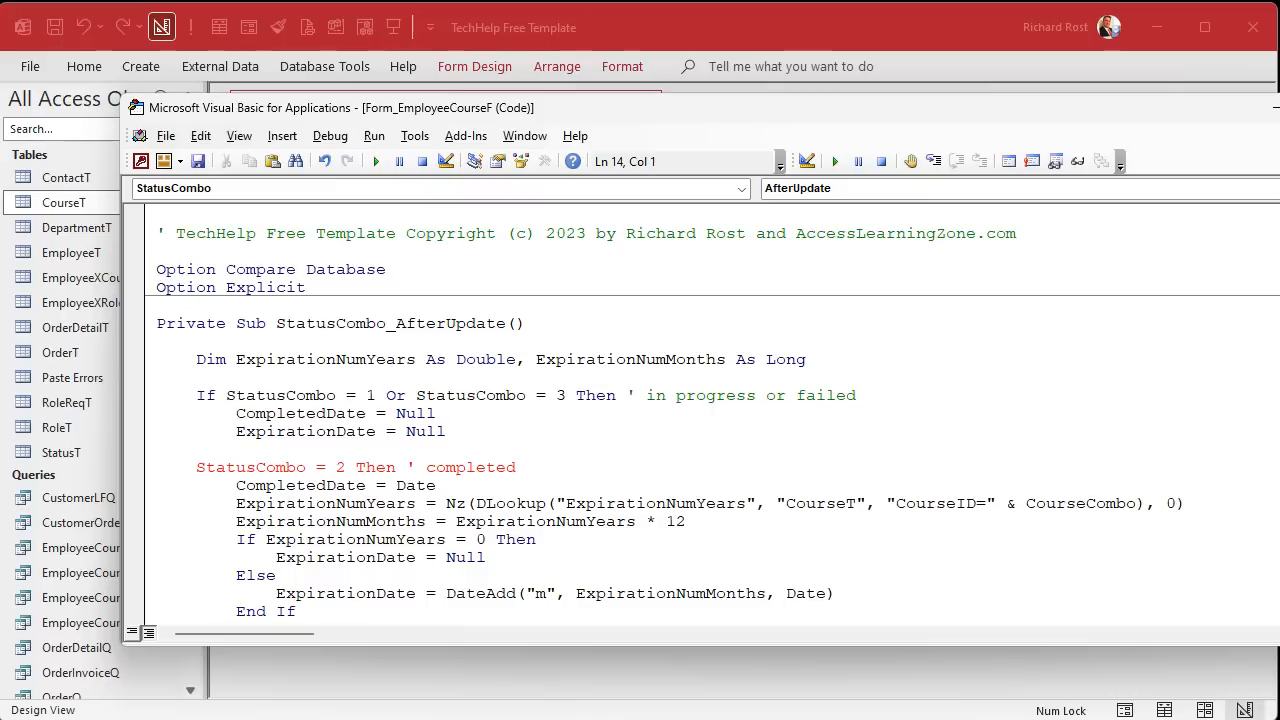
type("elseif")
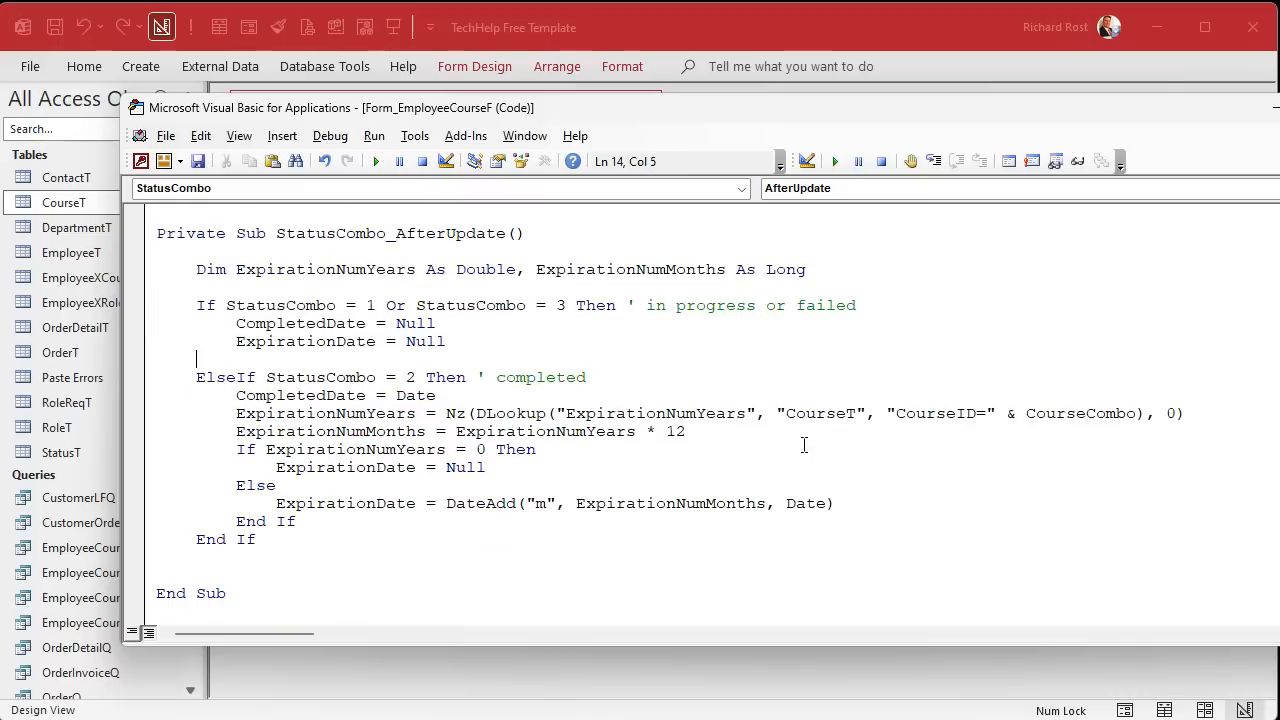
mouse_move(832, 36)
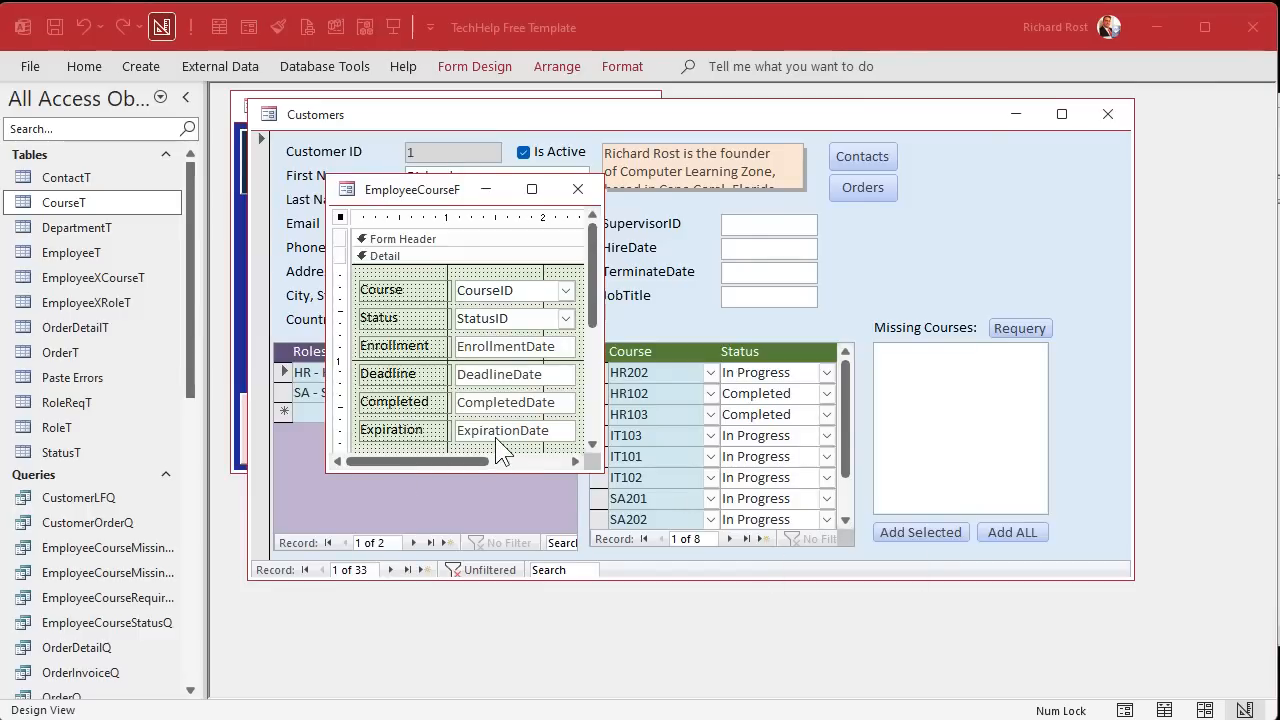
Step: Set the HR202 record's Status to Expired from the status combo
left_click(516, 430)
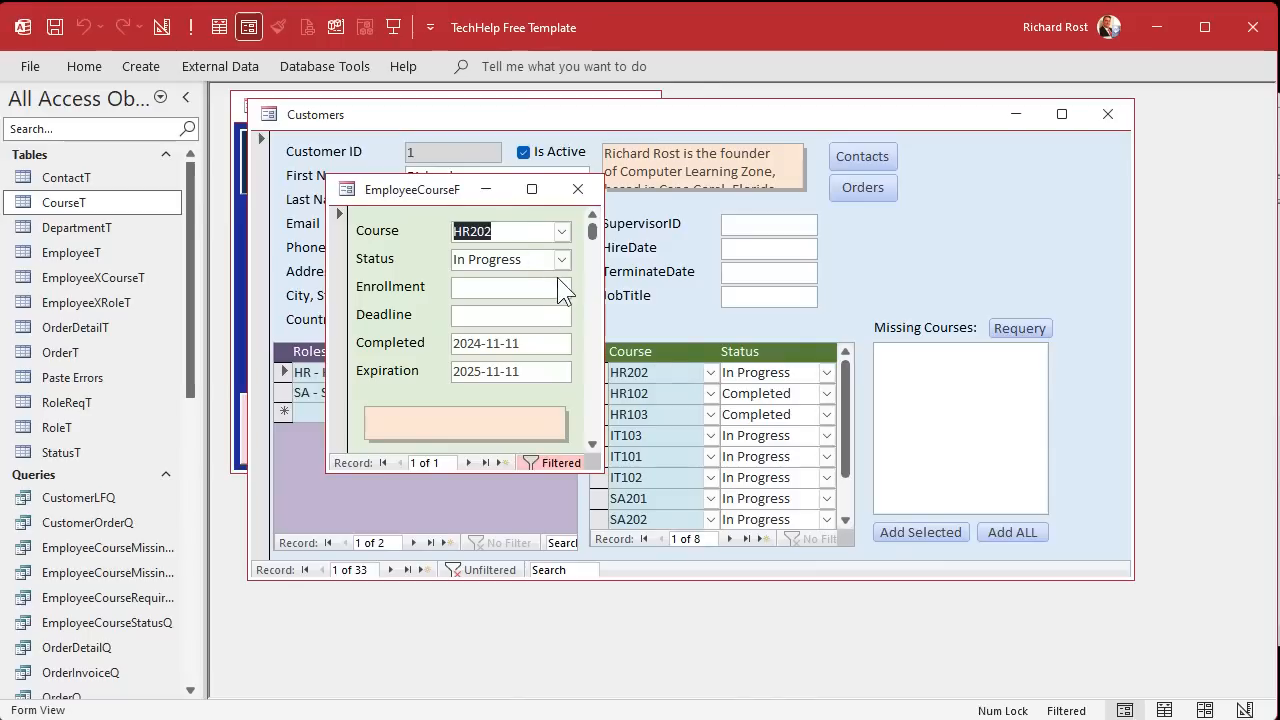
left_click(510, 260)
type("Expired")
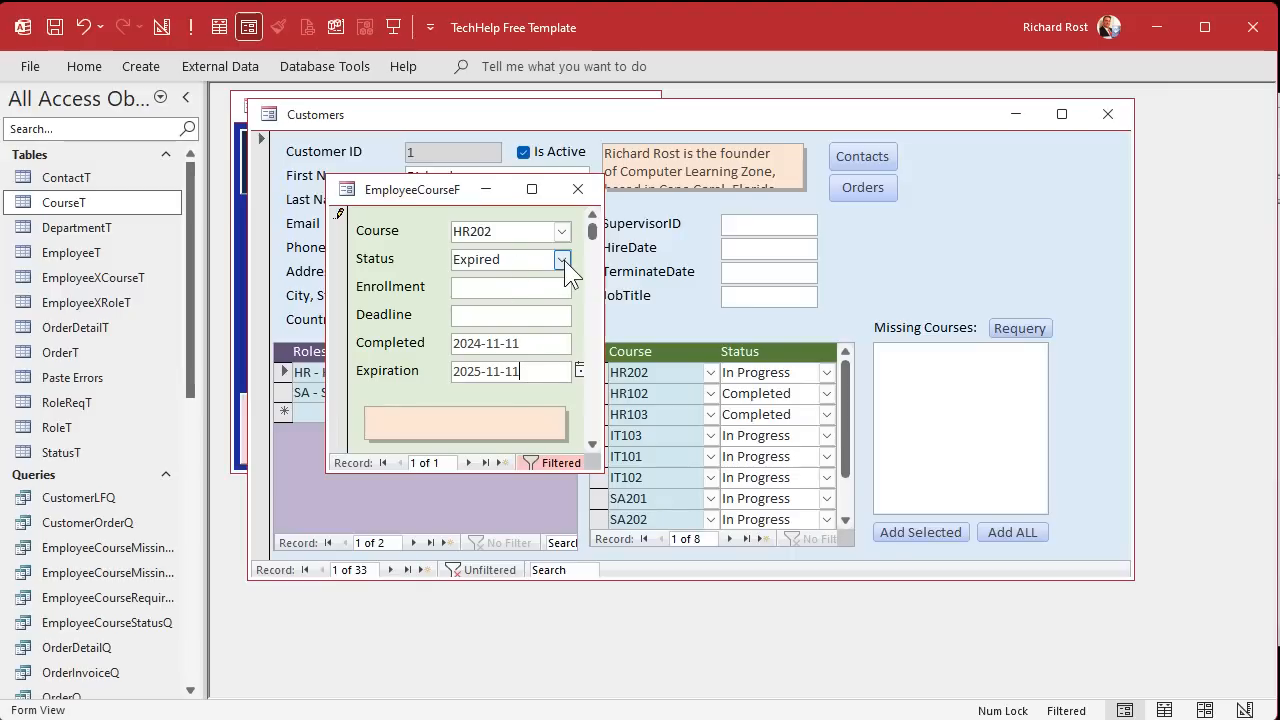
left_click(562, 258)
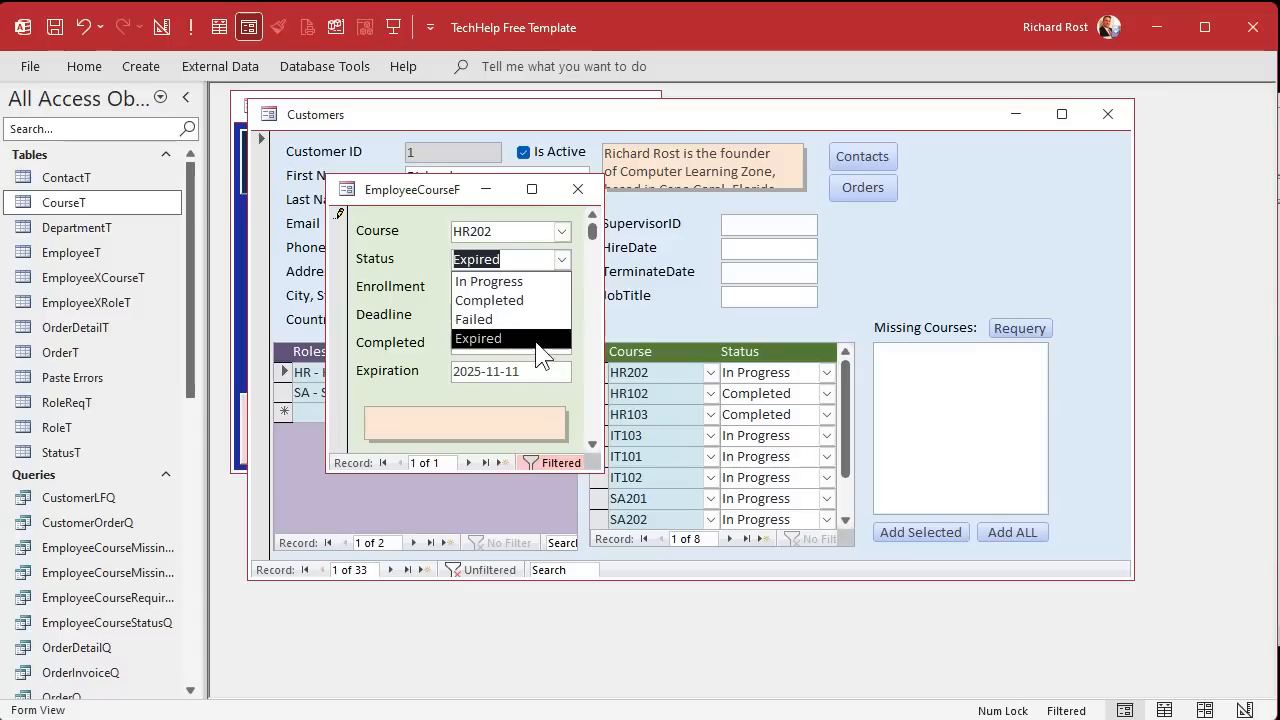
left_click(478, 338)
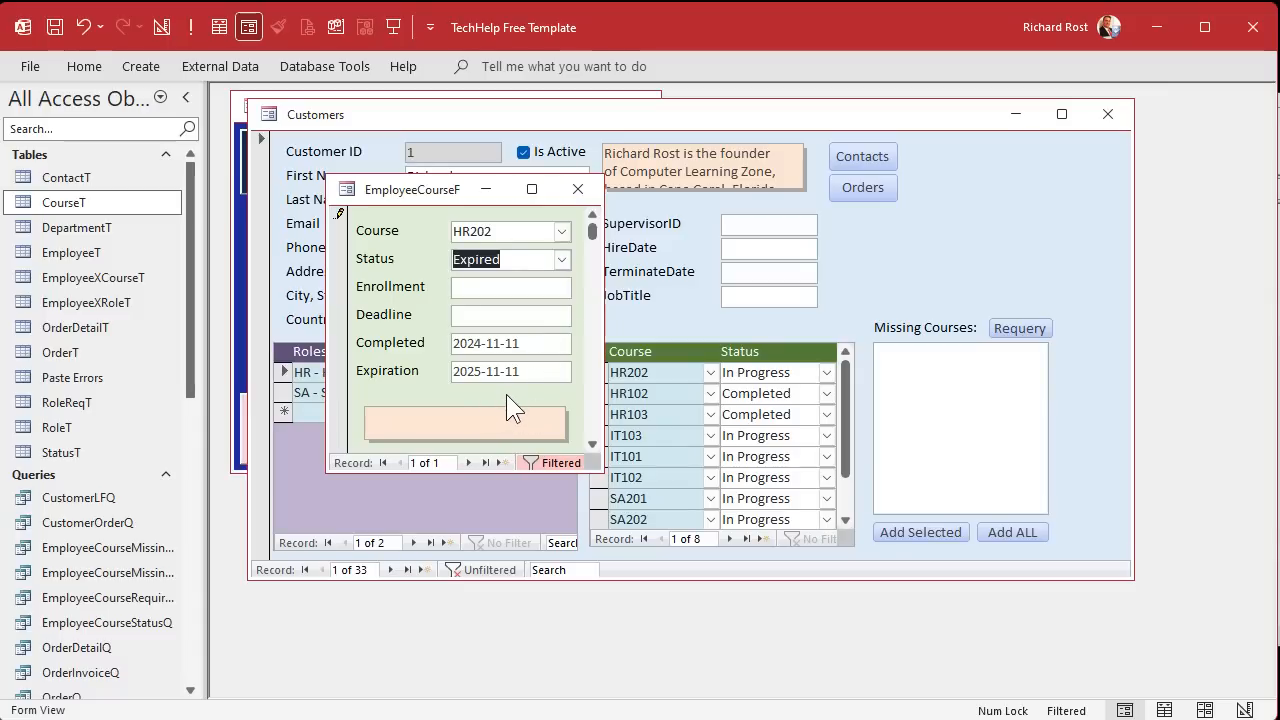
mouse_move(524, 408)
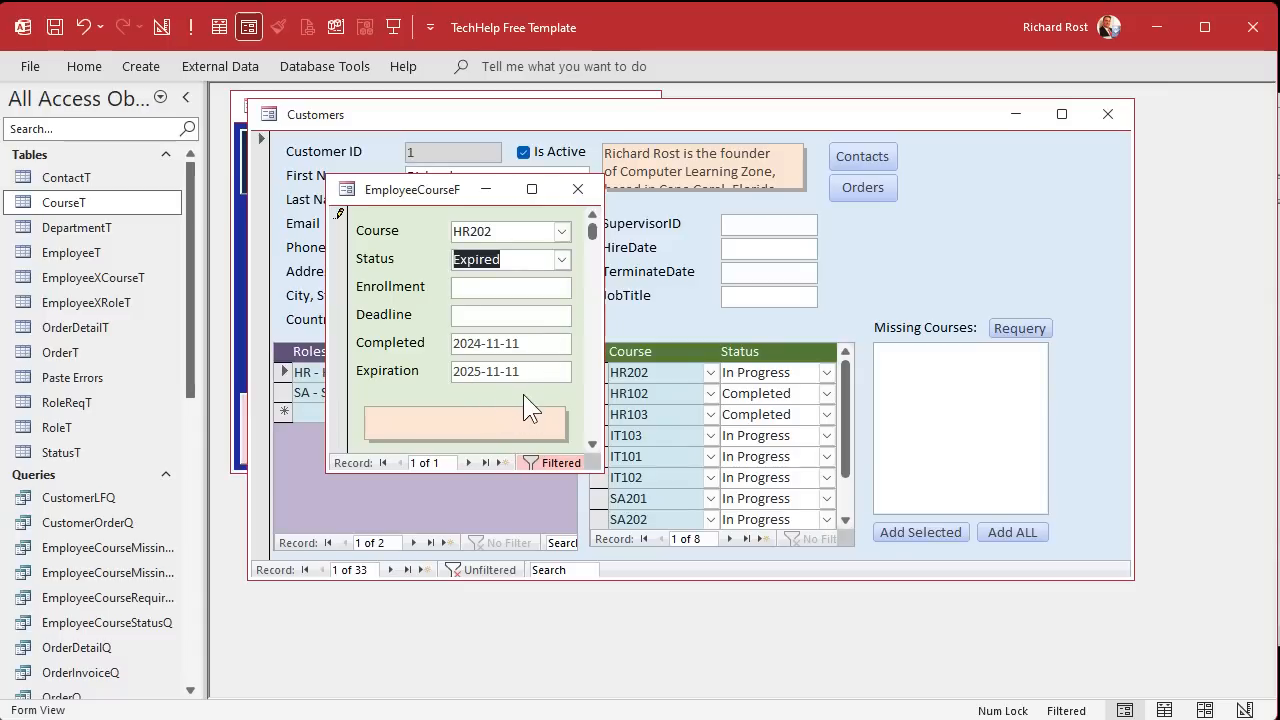
mouse_move(500, 396)
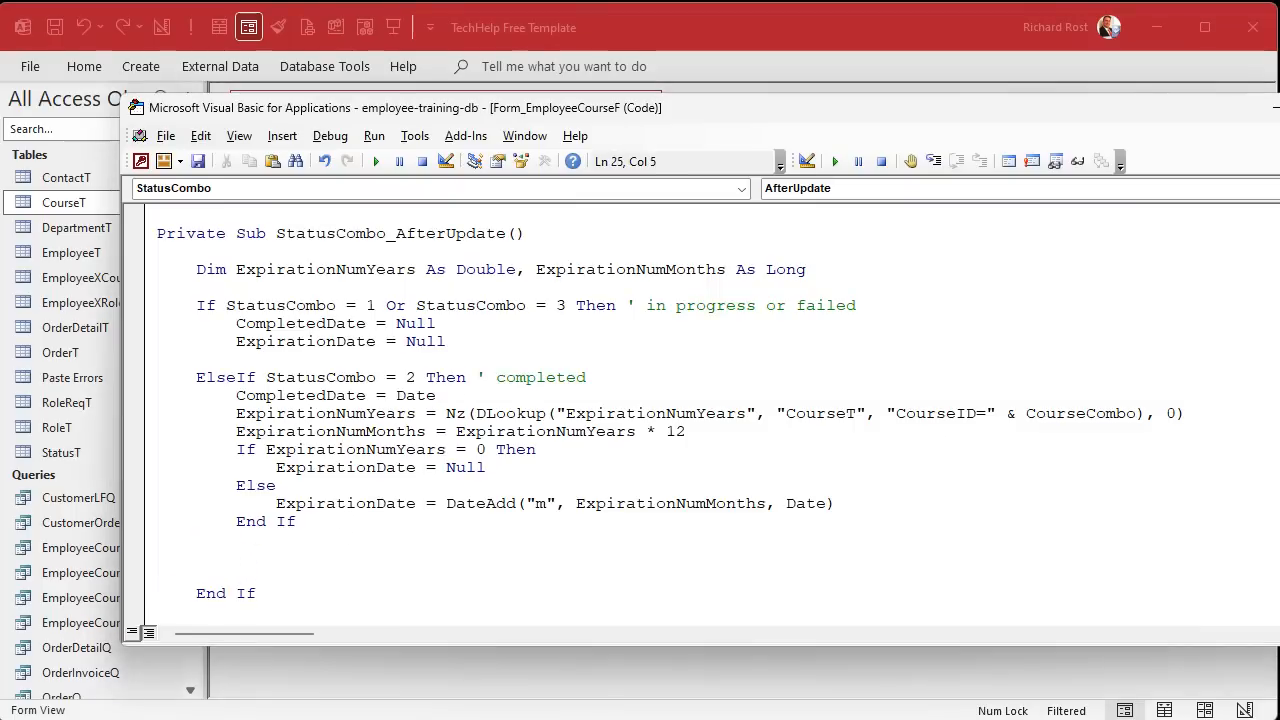
Step: Add ElseIf StatusCombo = 4 Then ' expired with If ExpirationDate > Date Then setting ExpirationDate
type("elseif statusco")
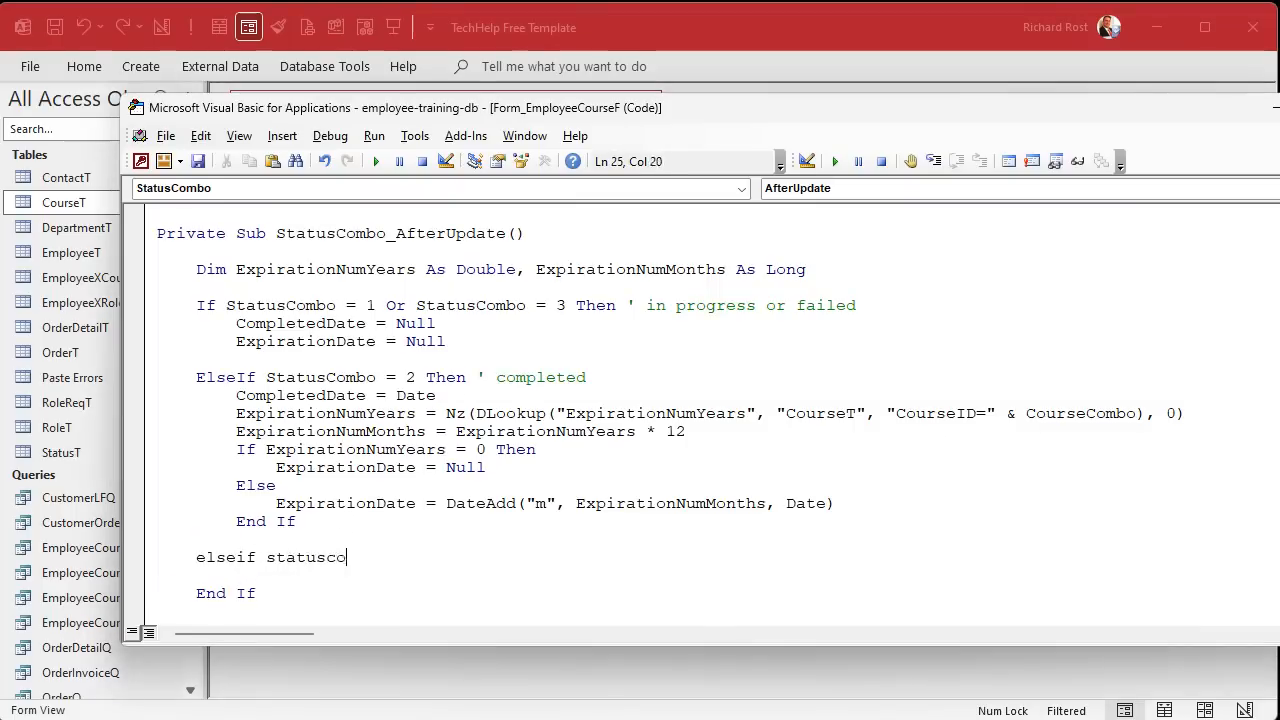
type("mbo = 4 then ' expired")
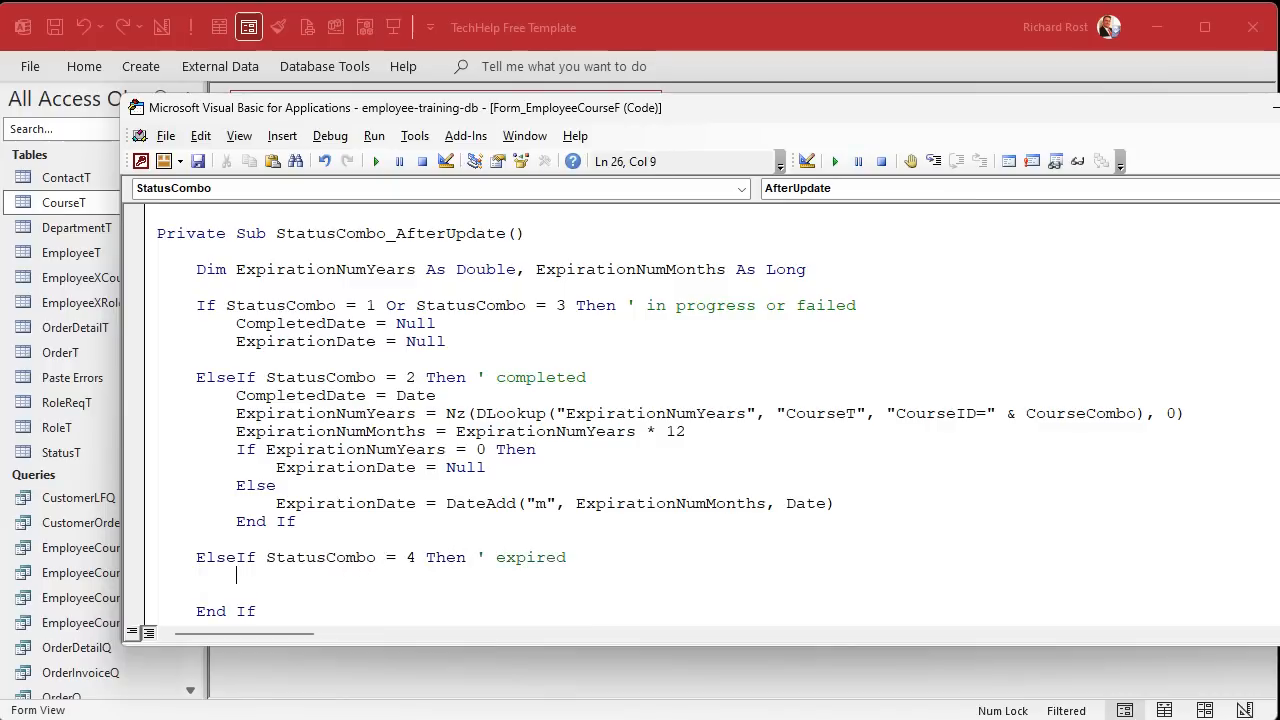
type("if expirationdate")
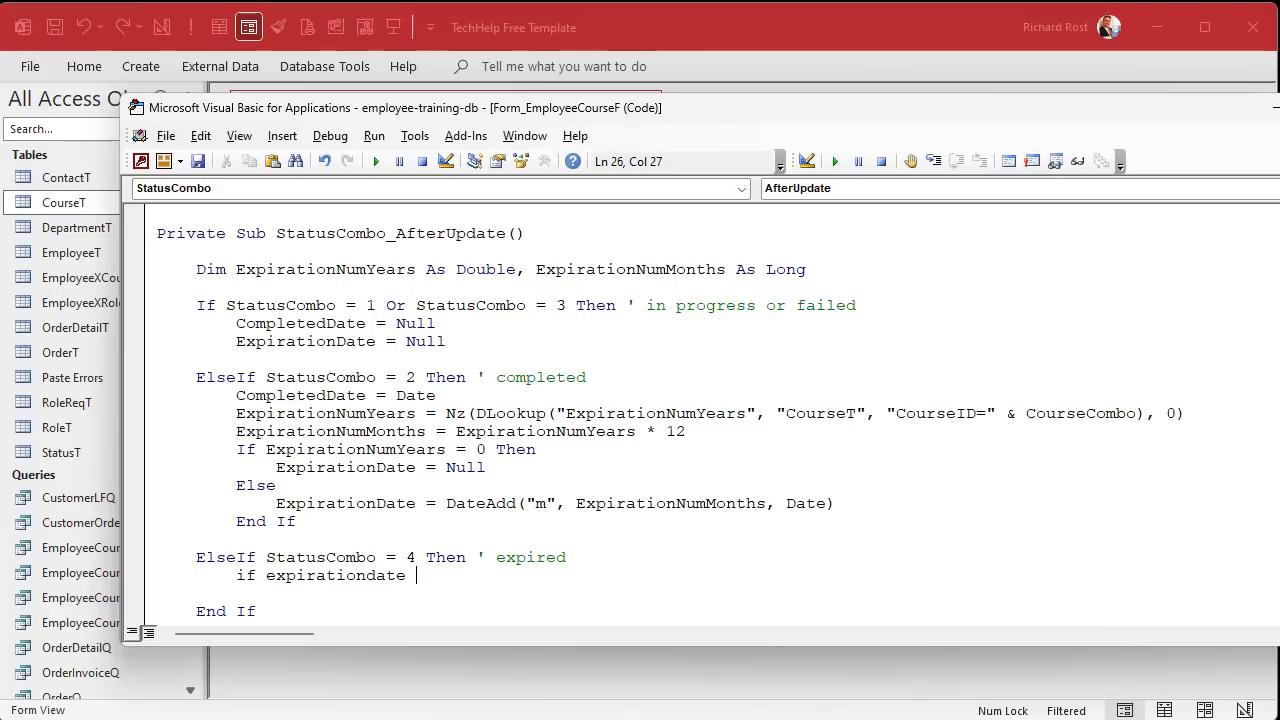
type("> date")
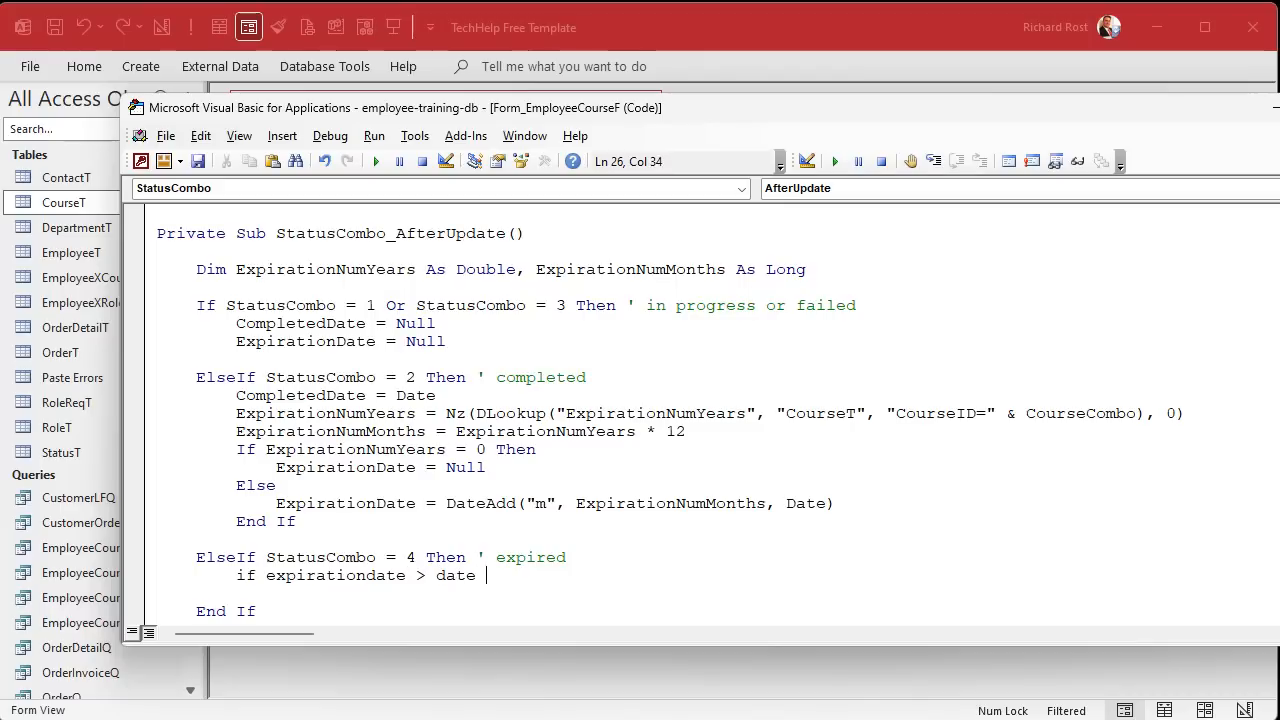
type("then expirationda")
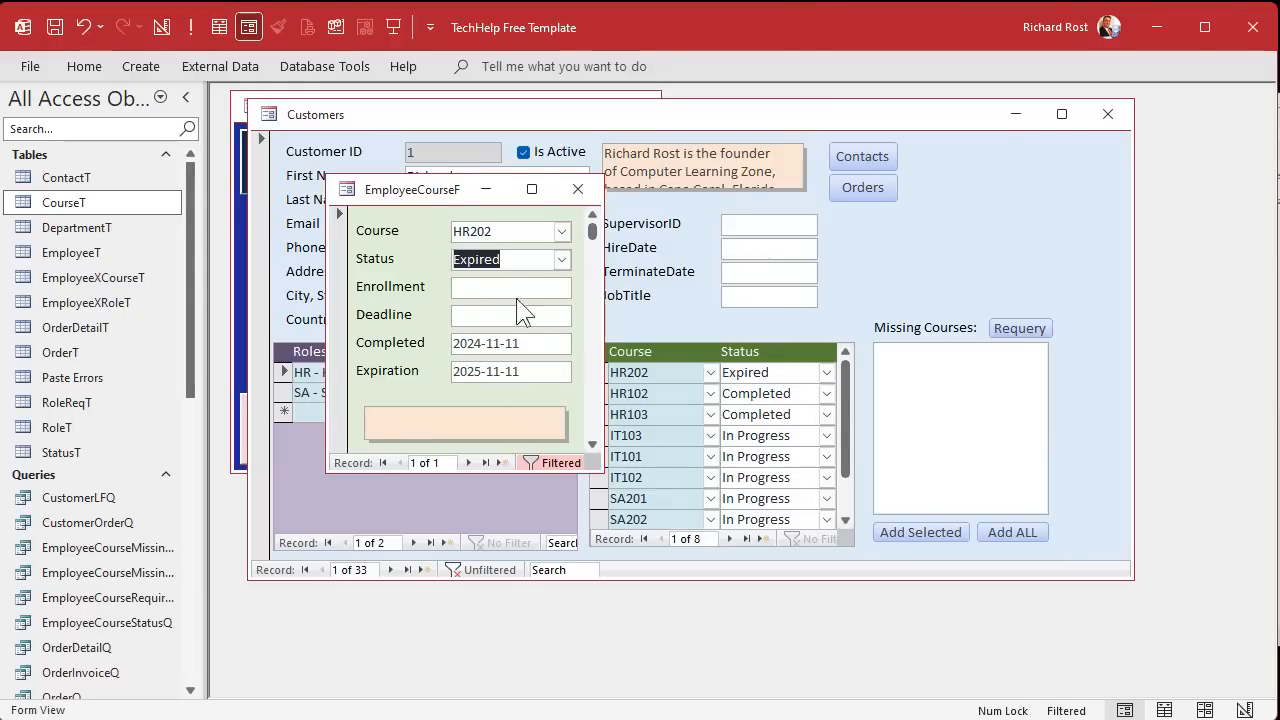
Step: Set HR202 to In Progress, enter a future expiration date, then mark it Expired to test the reset
left_click(560, 260)
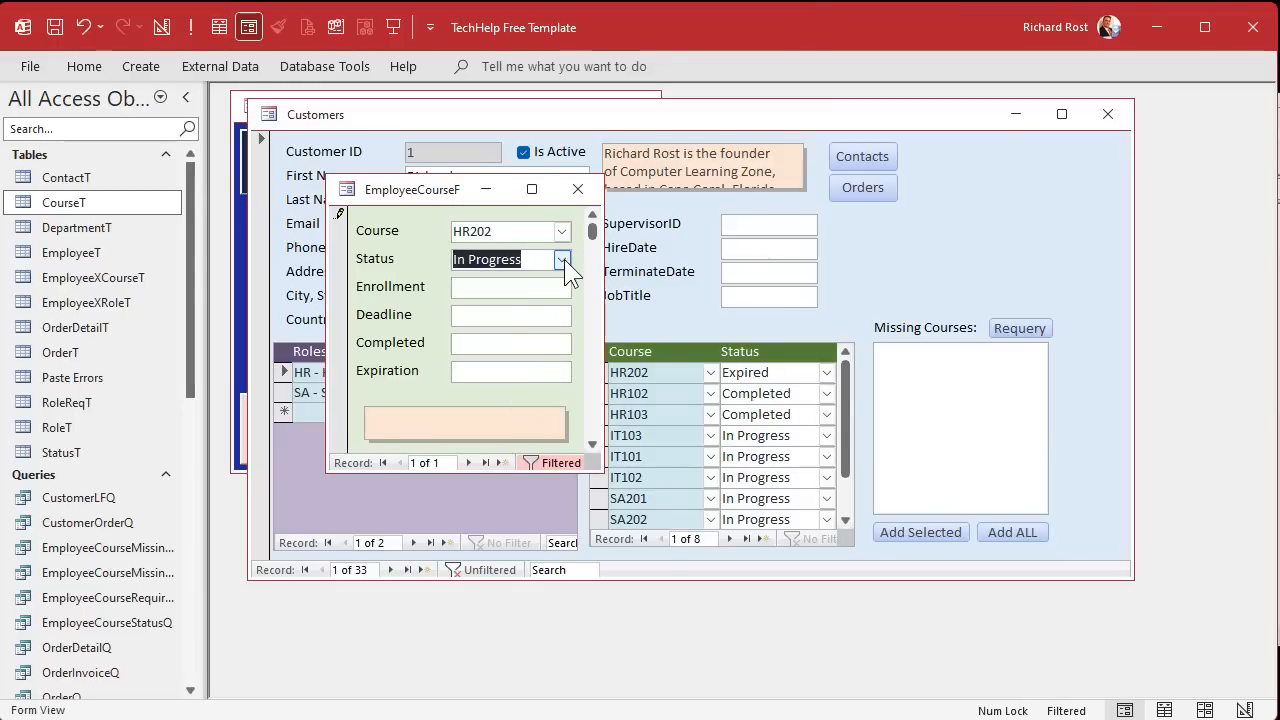
type("2")
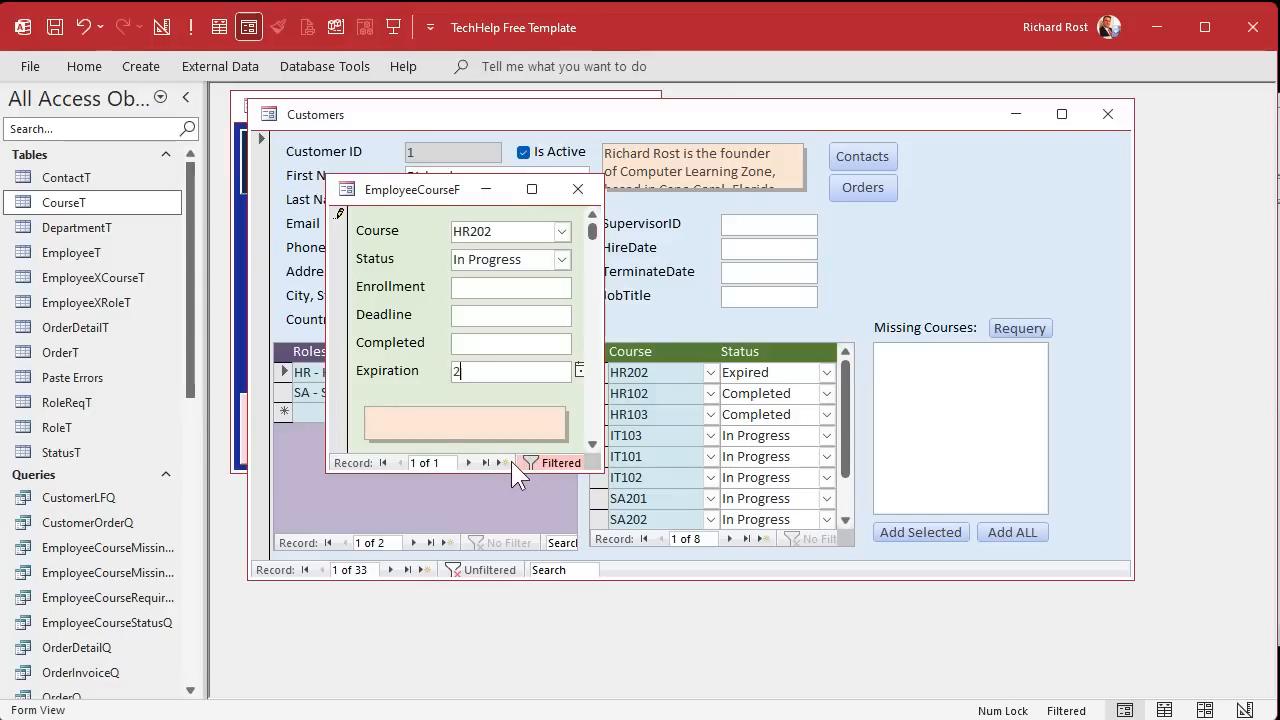
left_click(468, 462)
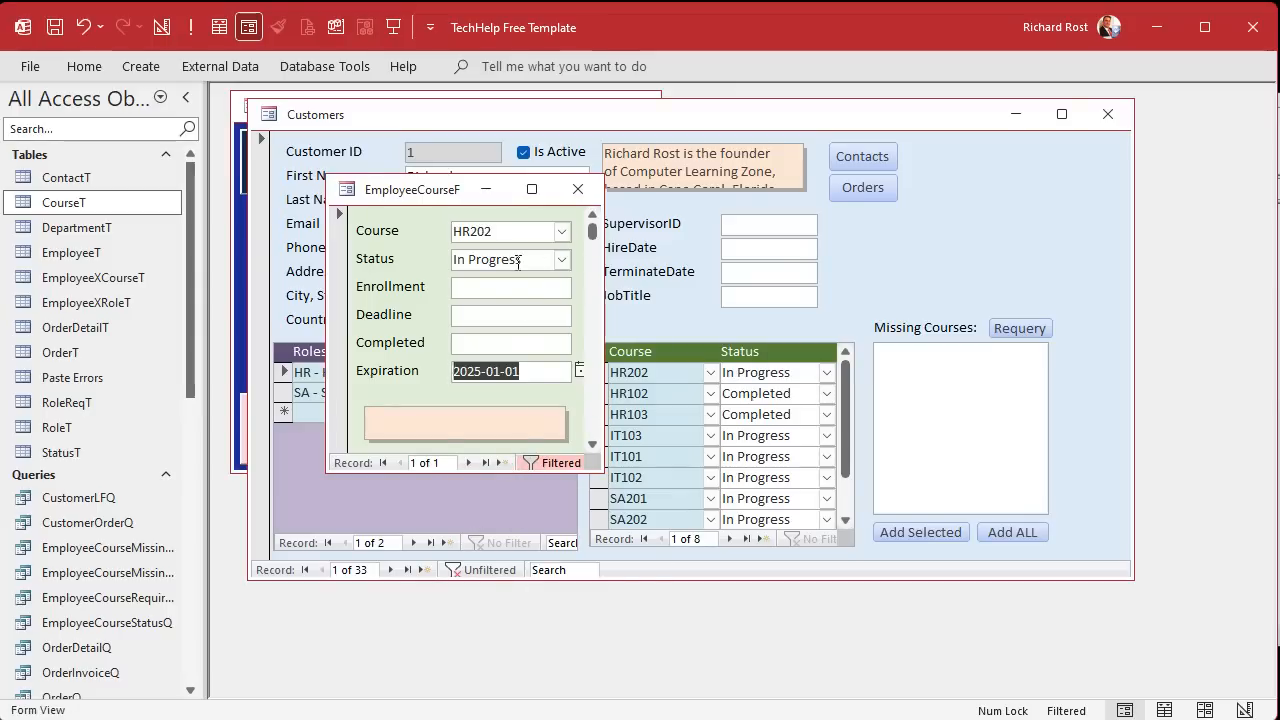
left_click(560, 260)
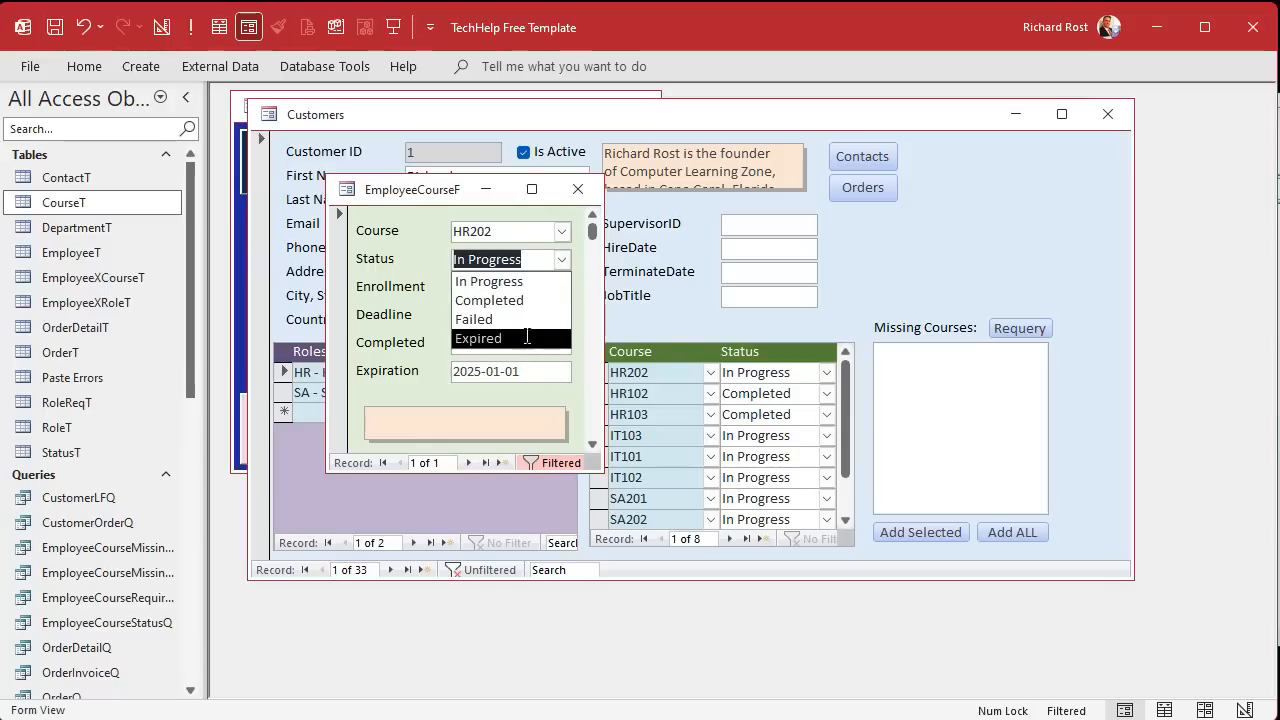
left_click(480, 338)
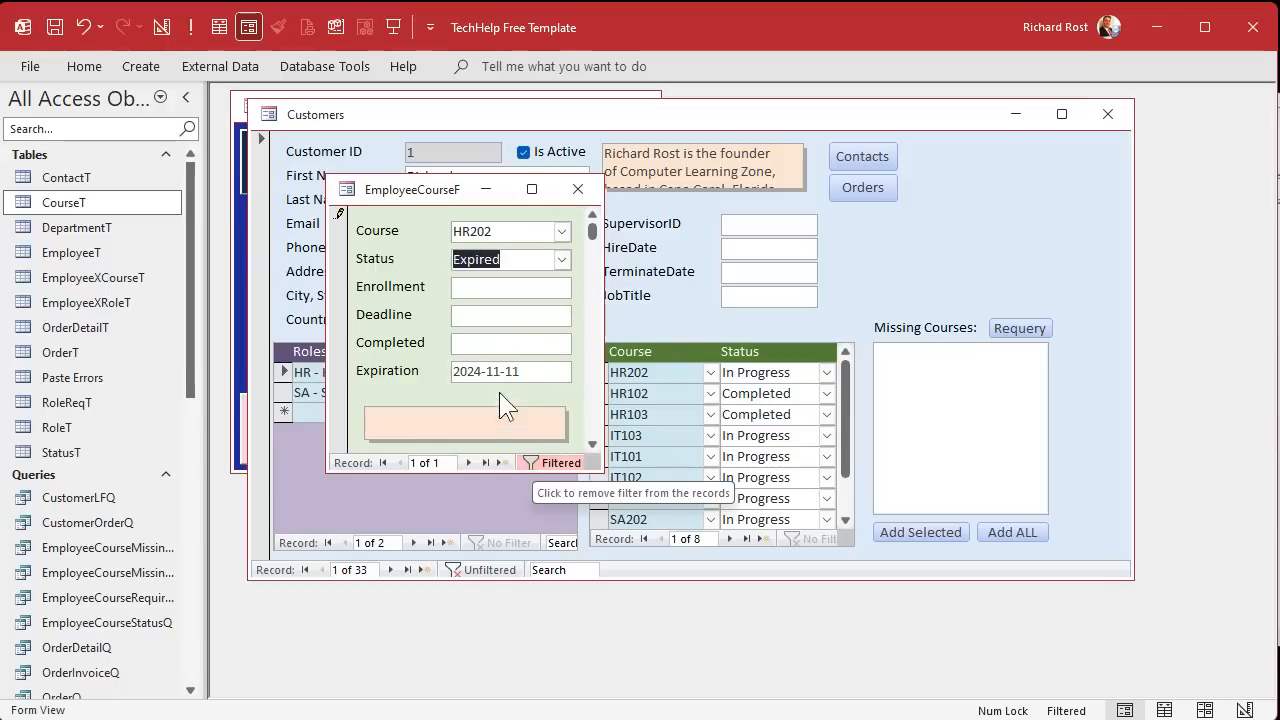
Step: Enter expiration 2024-11-11 then 2024-11-01 and mark the course Expired again
left_click(510, 370)
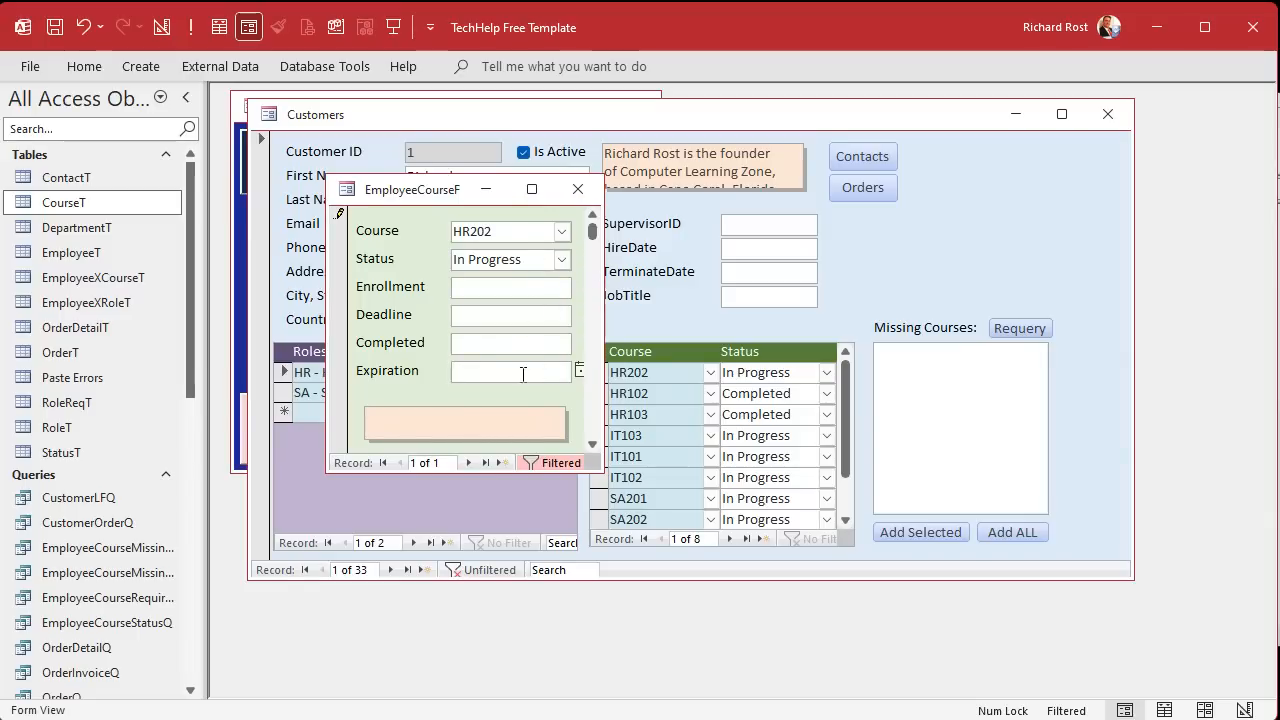
type("2024-11-11")
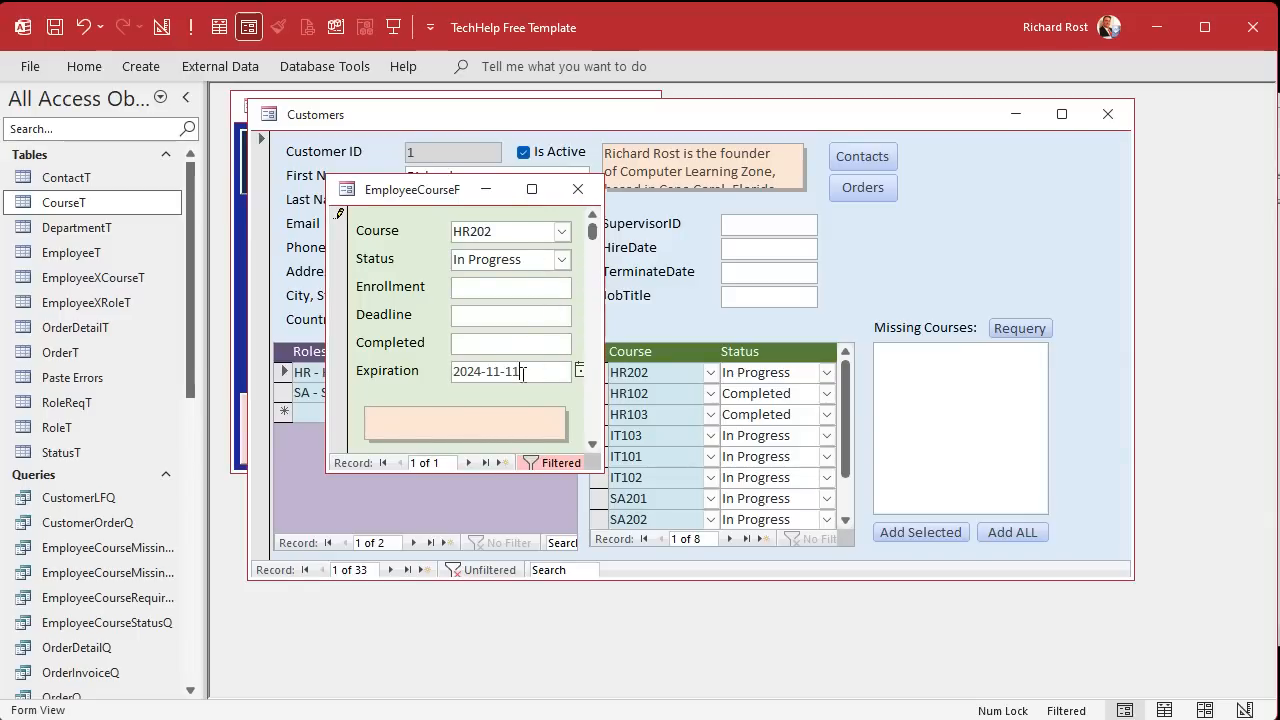
type("2024-11-01")
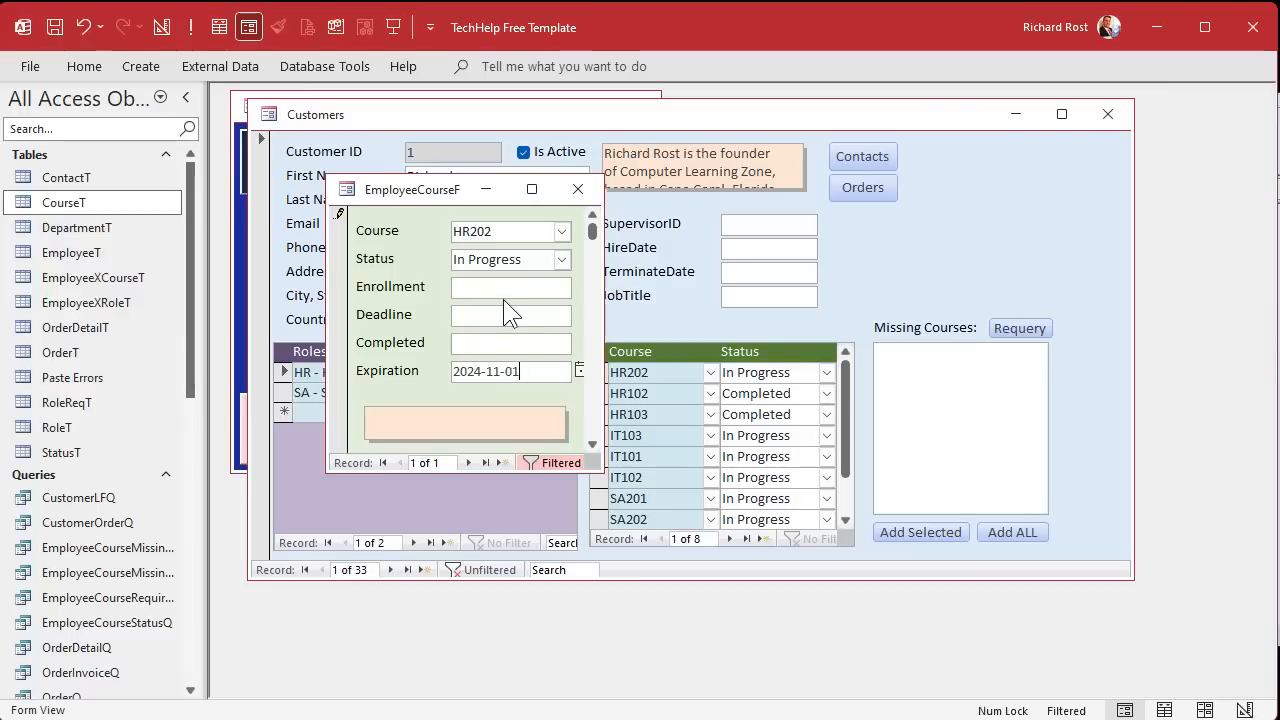
left_click(560, 260)
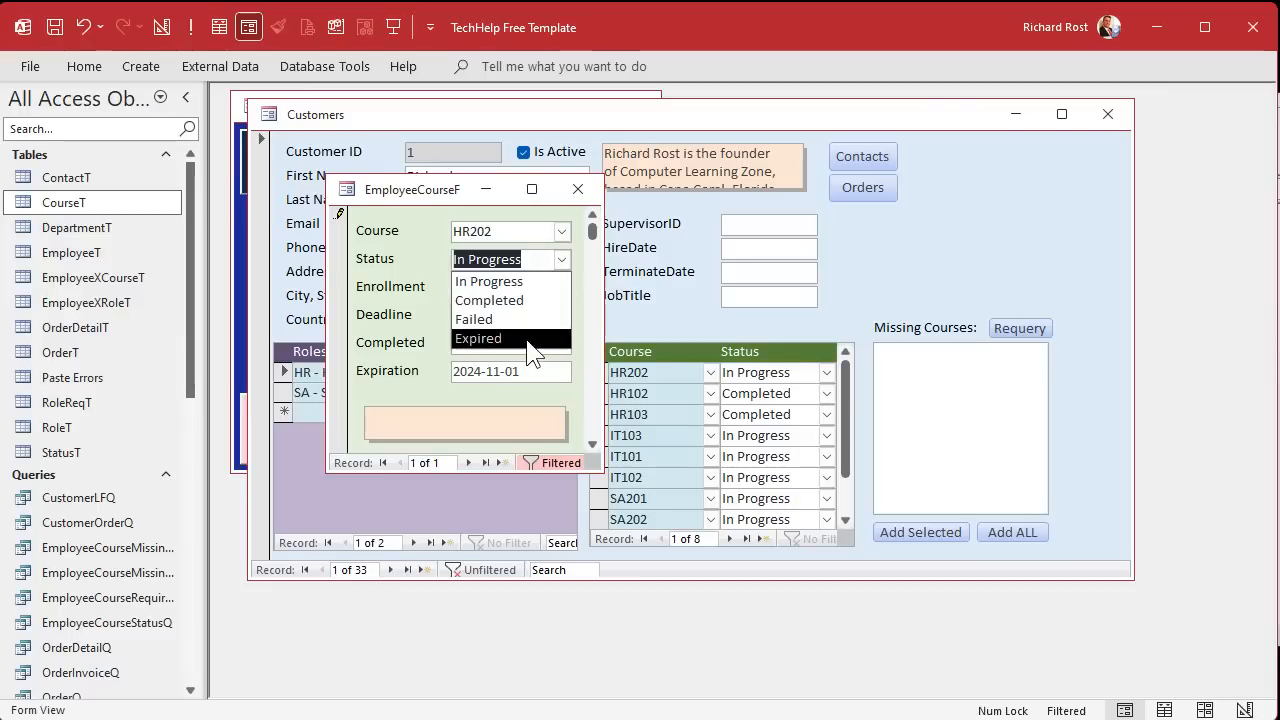
left_click(478, 338)
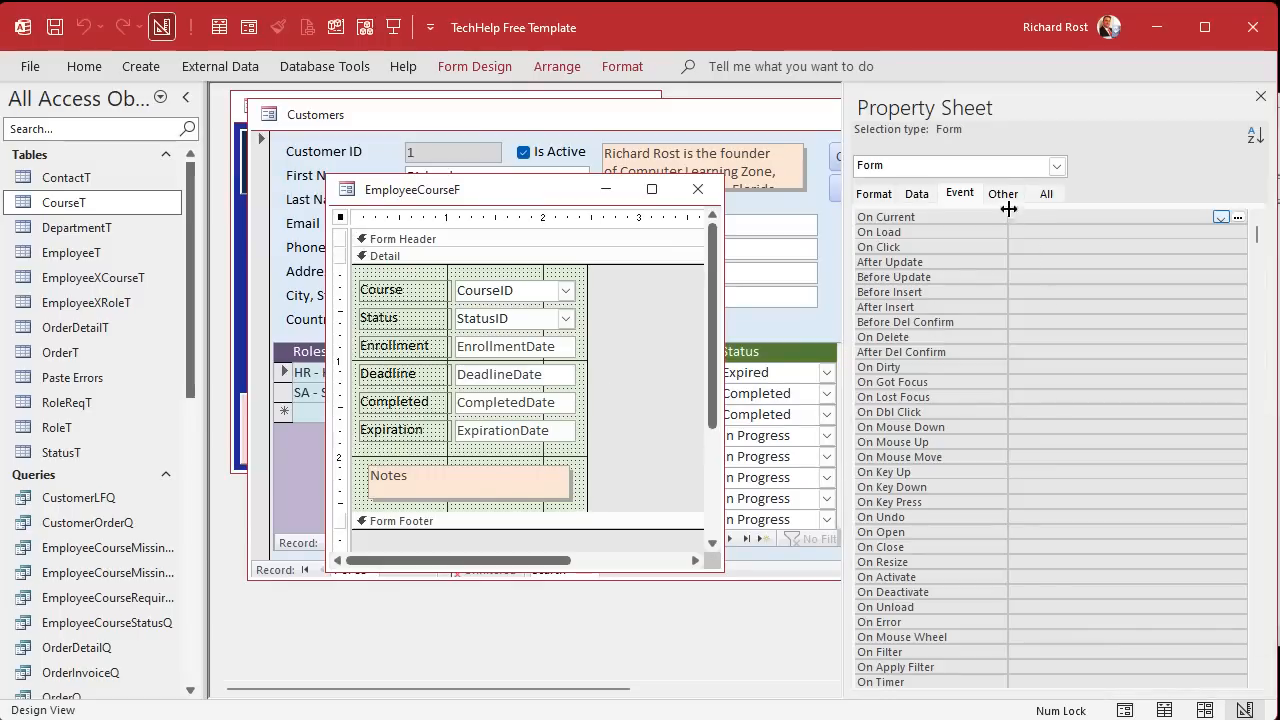
Step: Change the form's Cycle property from All Records to Current Record on the Other tab
left_click(1002, 192)
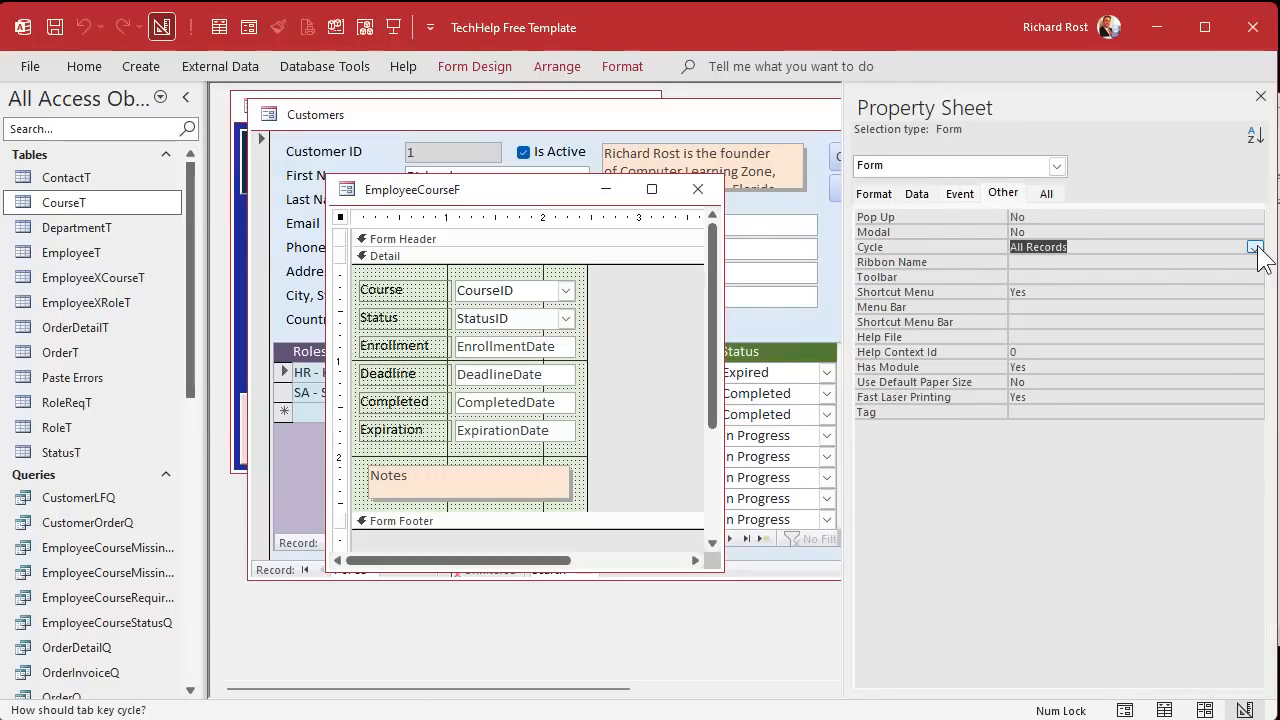
left_click(1048, 248)
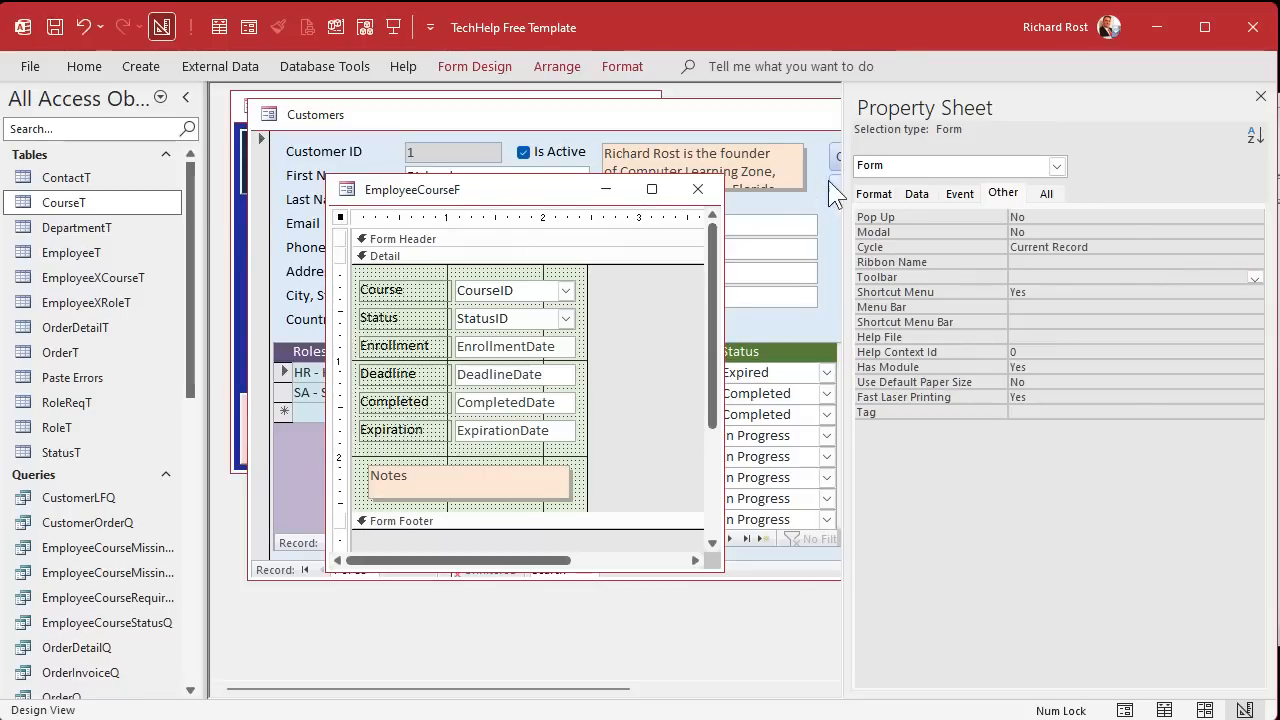
left_click(872, 192)
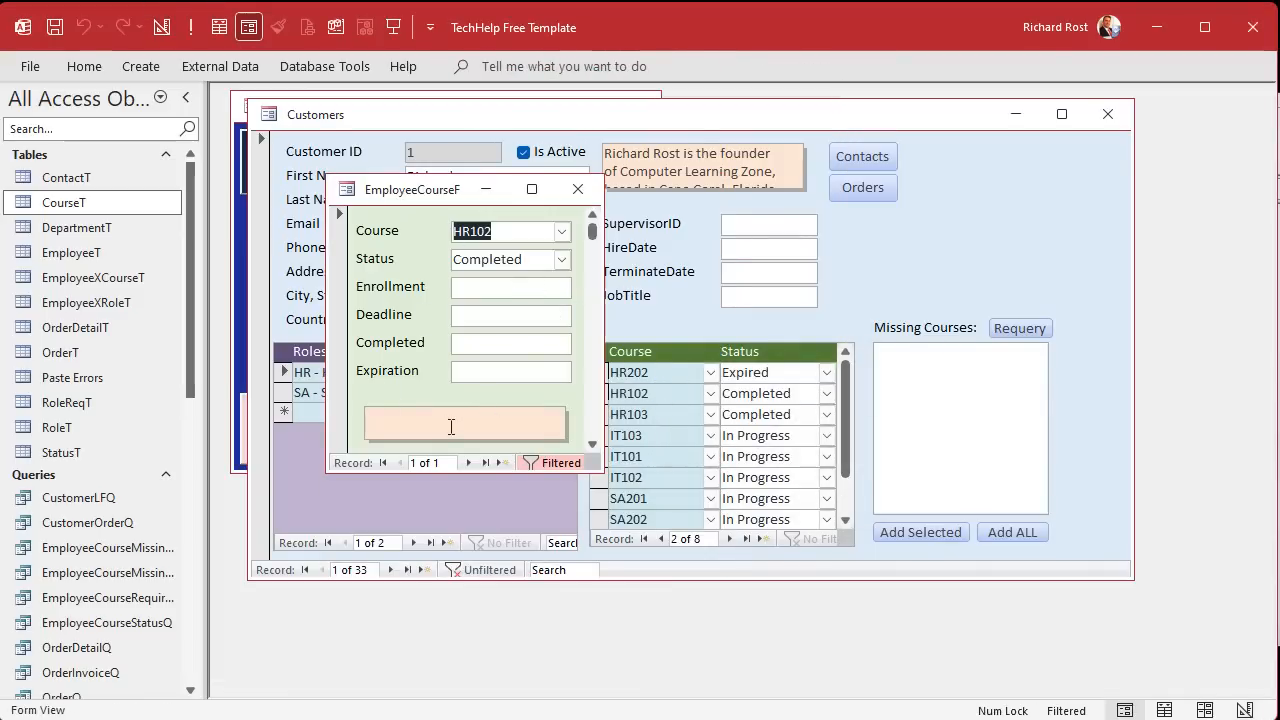
Step: Test tabbing in the course popup, close it, and reopen the Employee Form from the Main Menu
left_click(468, 462)
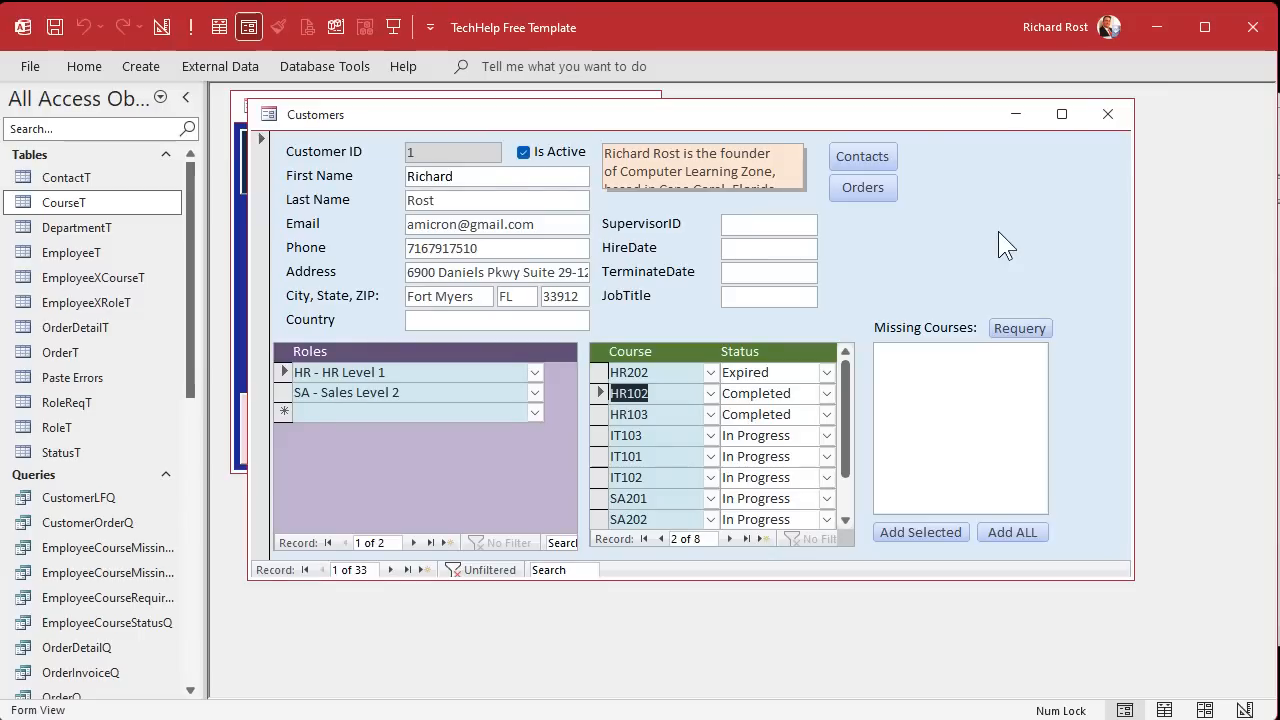
mouse_move(576, 436)
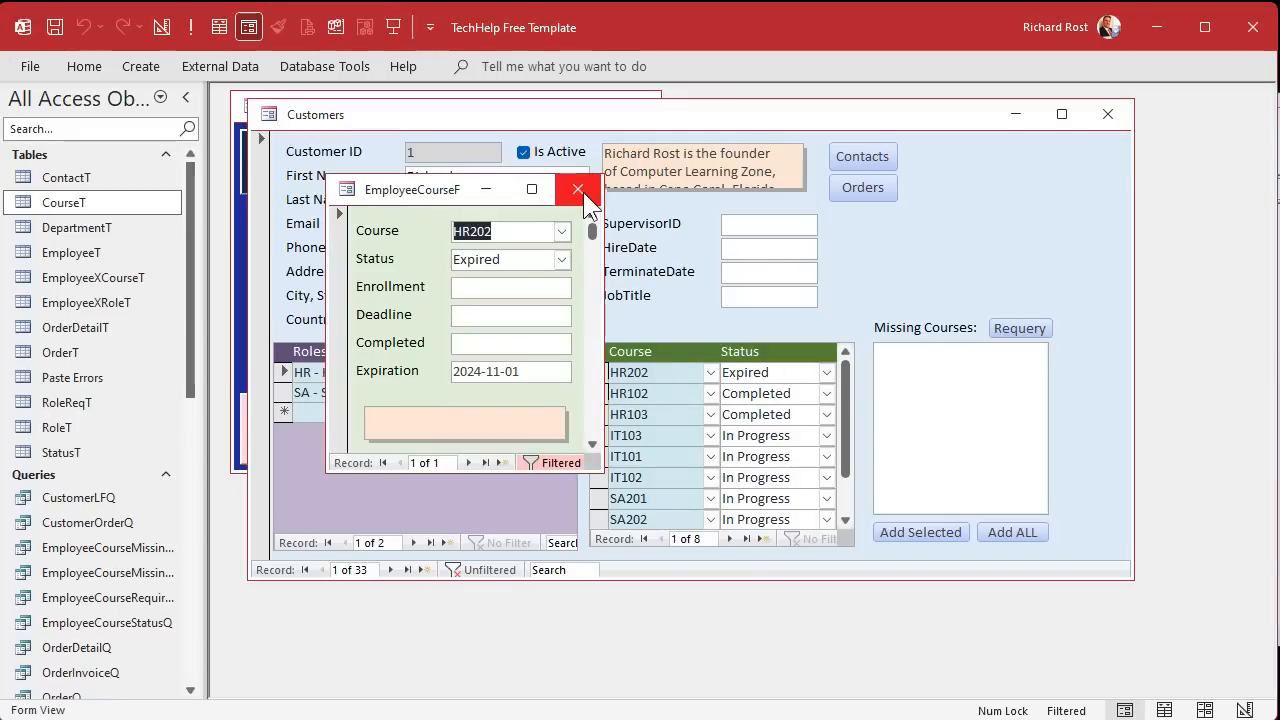
left_click(578, 188)
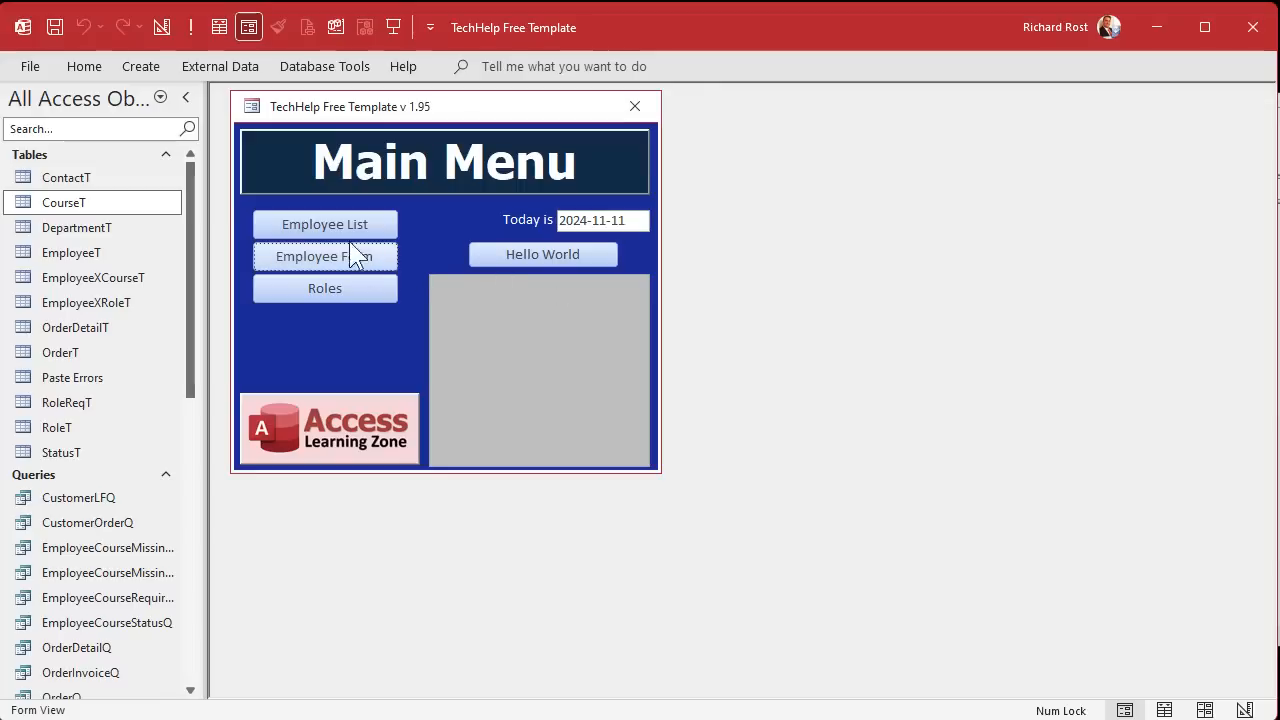
left_click(324, 256)
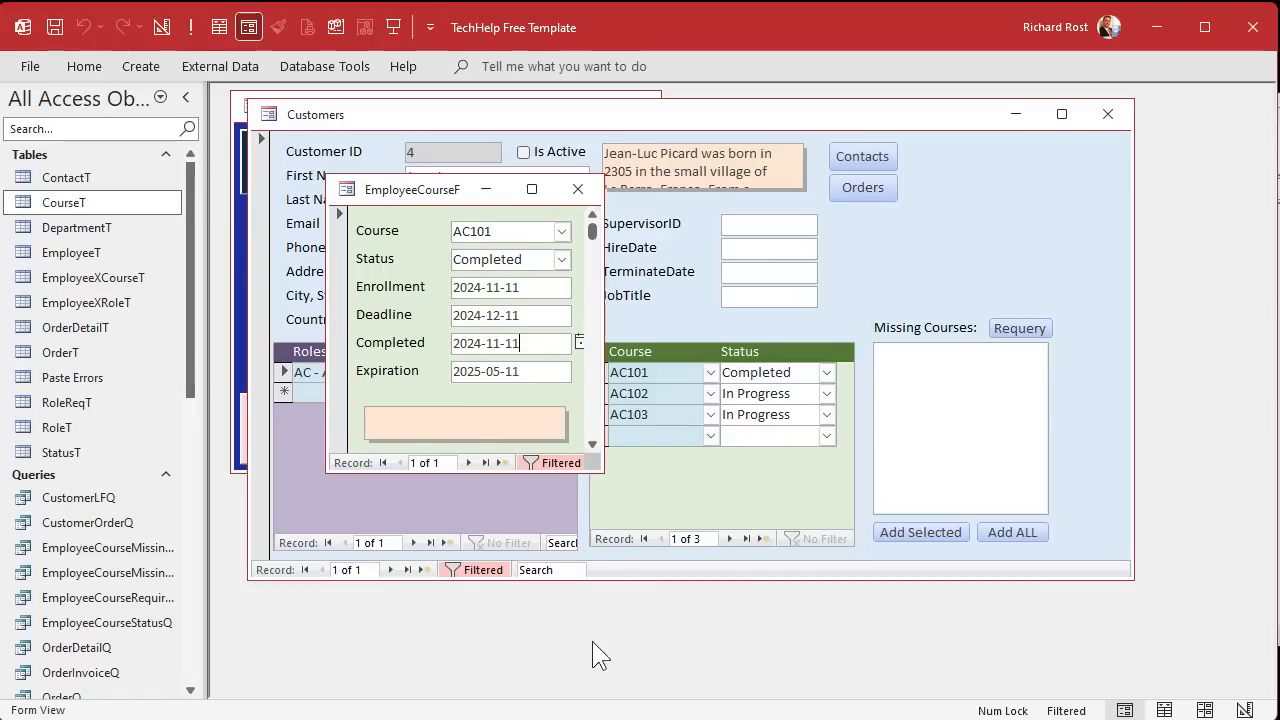
mouse_move(736, 496)
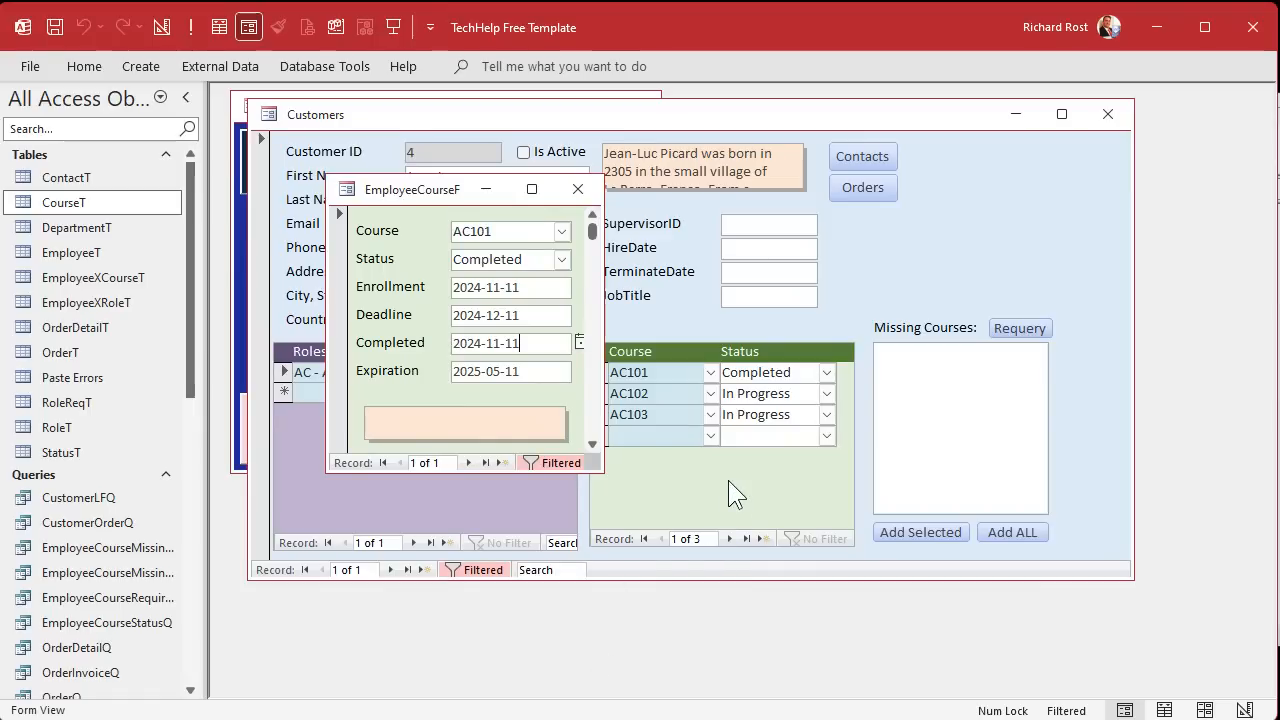
mouse_move(584, 276)
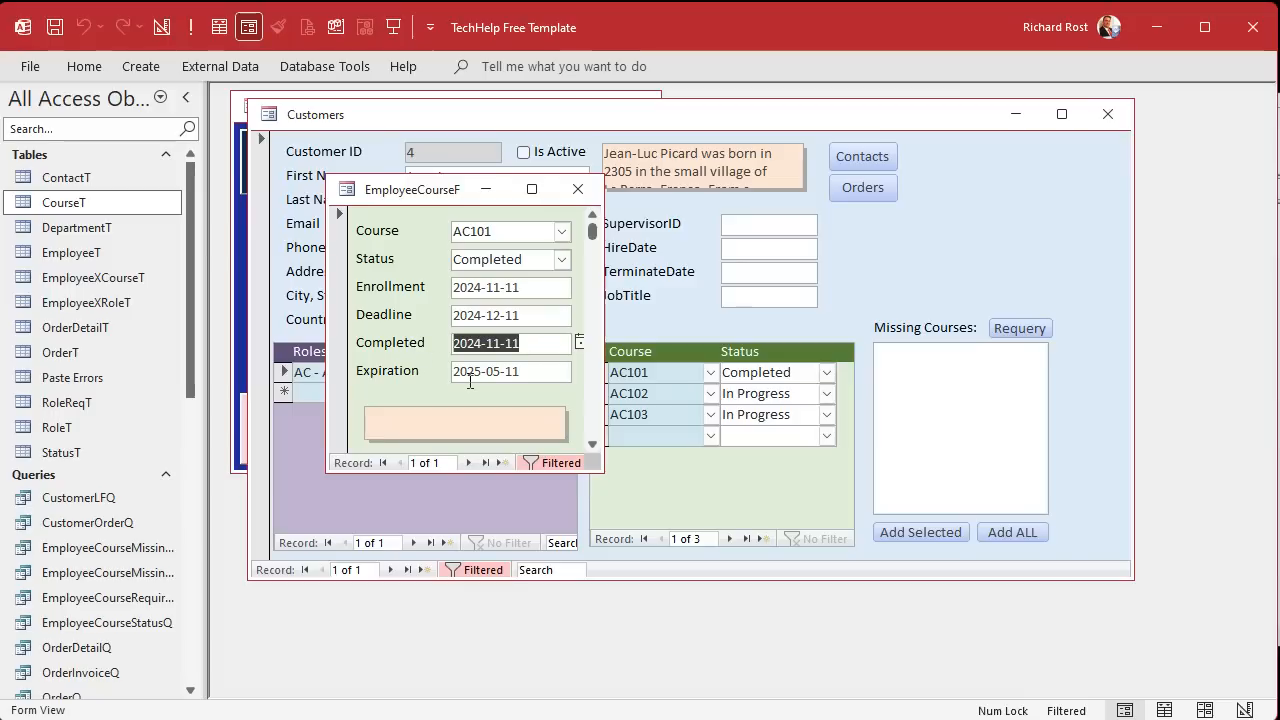
mouse_move(484, 354)
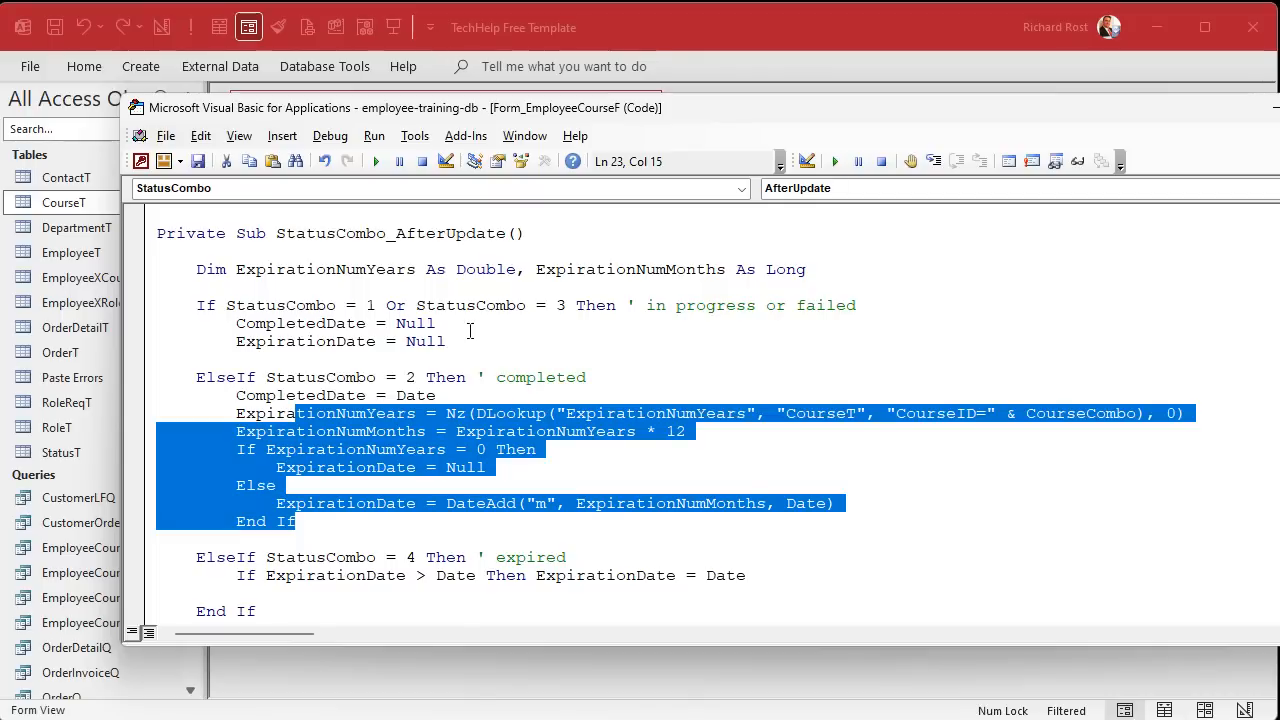
mouse_move(838, 114)
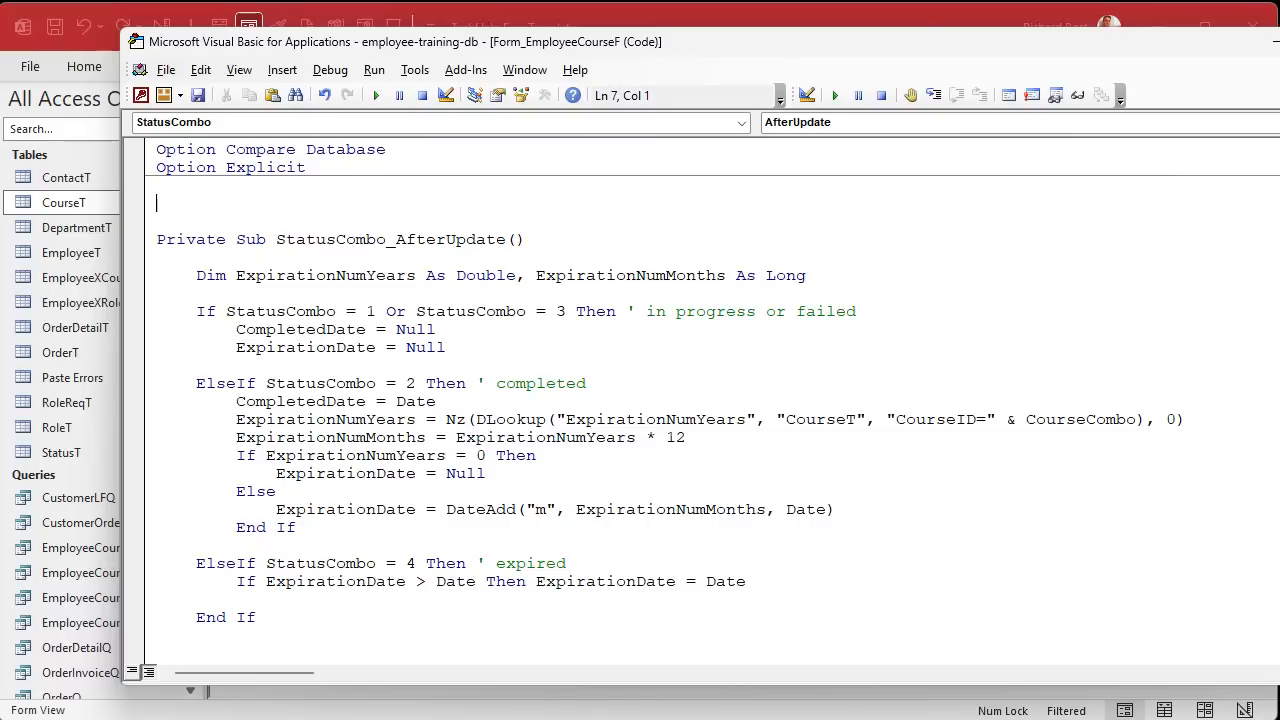
Step: Create Private Sub UpdateExpirationDate with Dim ExpirationNumYears As Double, ExpirationNumMonths As Long
type("private sub")
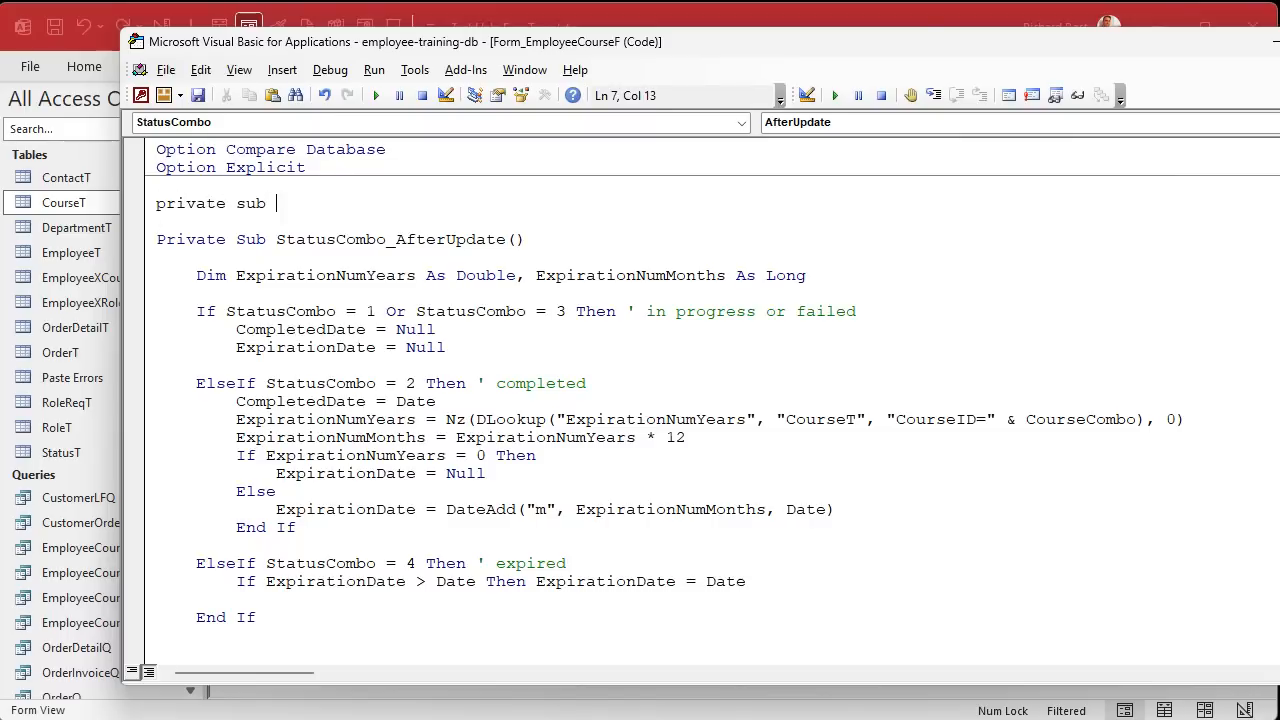
type("UpdateEXpirationDate(")
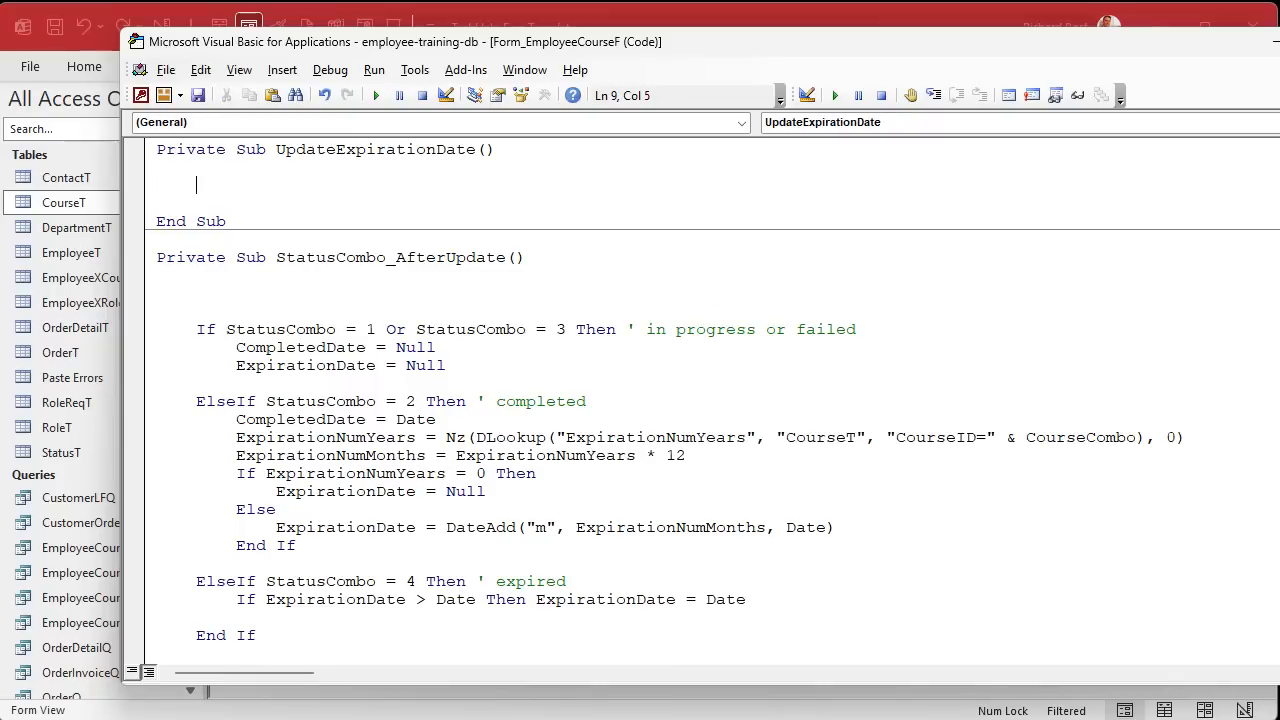
type("Dim ExpirationNumYears As Double, ExpirationNumMonths As Long")
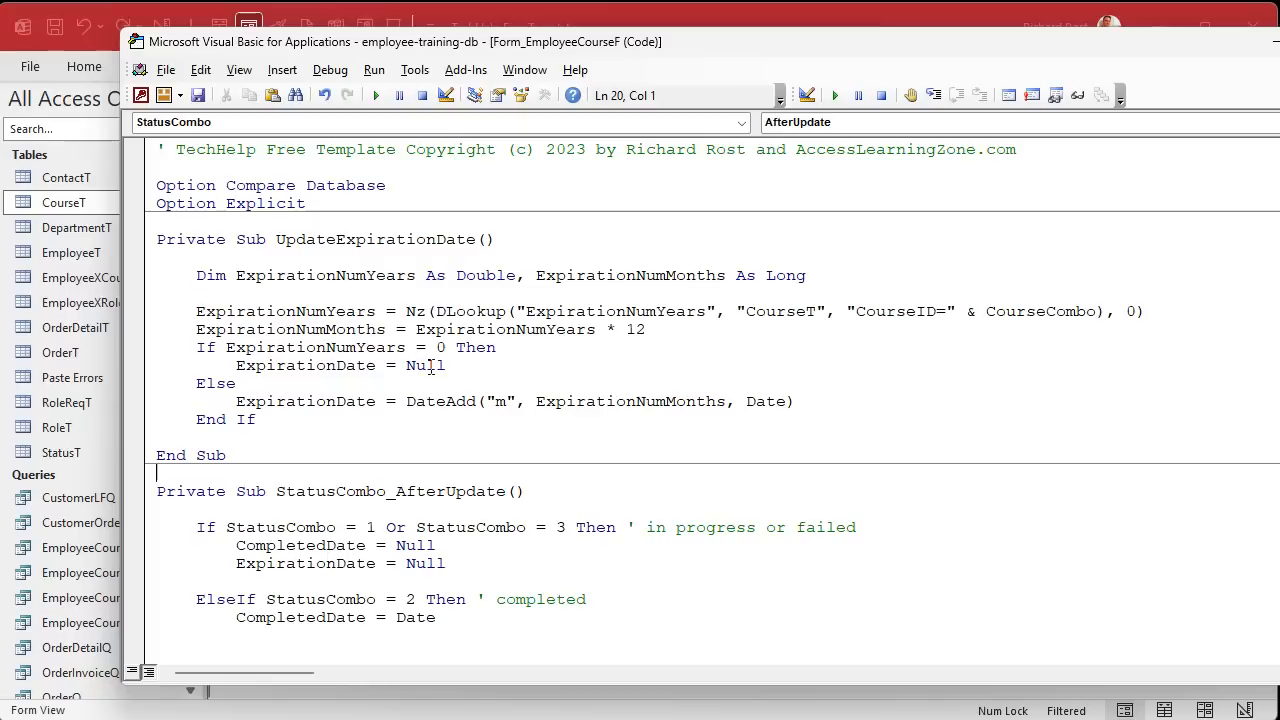
Step: Move the expiration calculation into the new sub and call UpdateExpirationDate from the Completed branch
left_click_drag(196, 384, 264, 400)
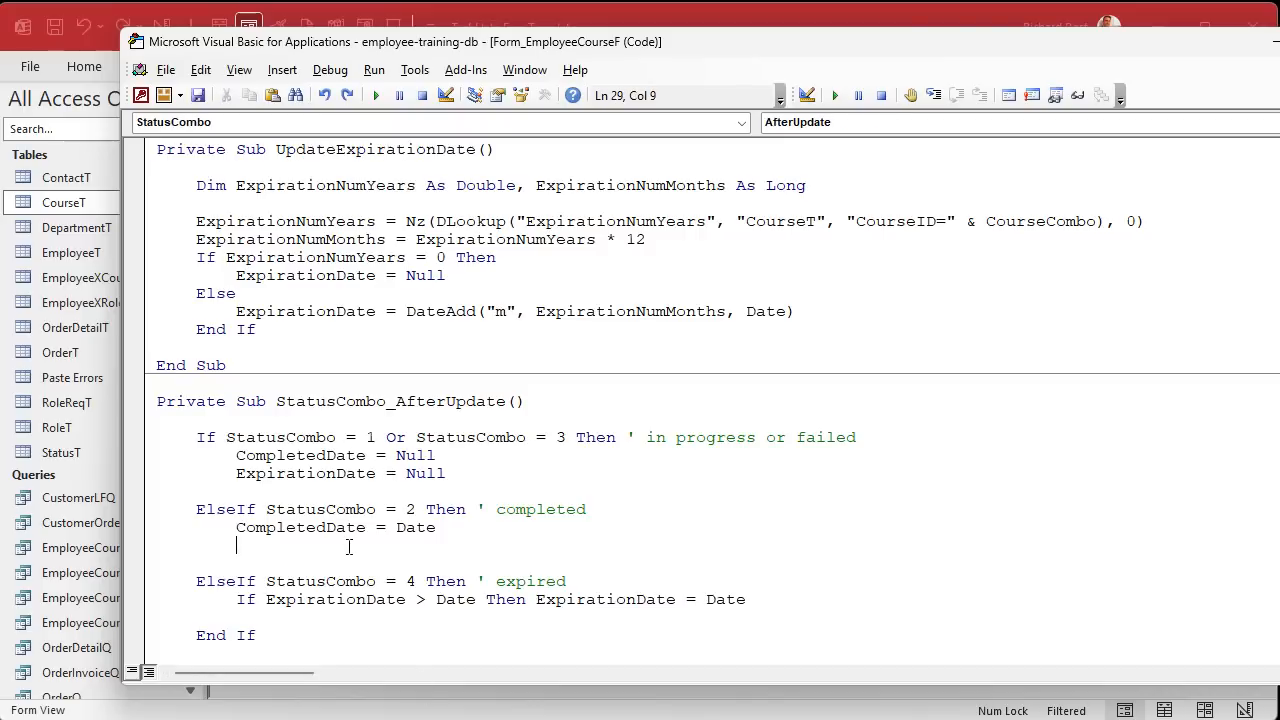
type("UpdateExpirationDate")
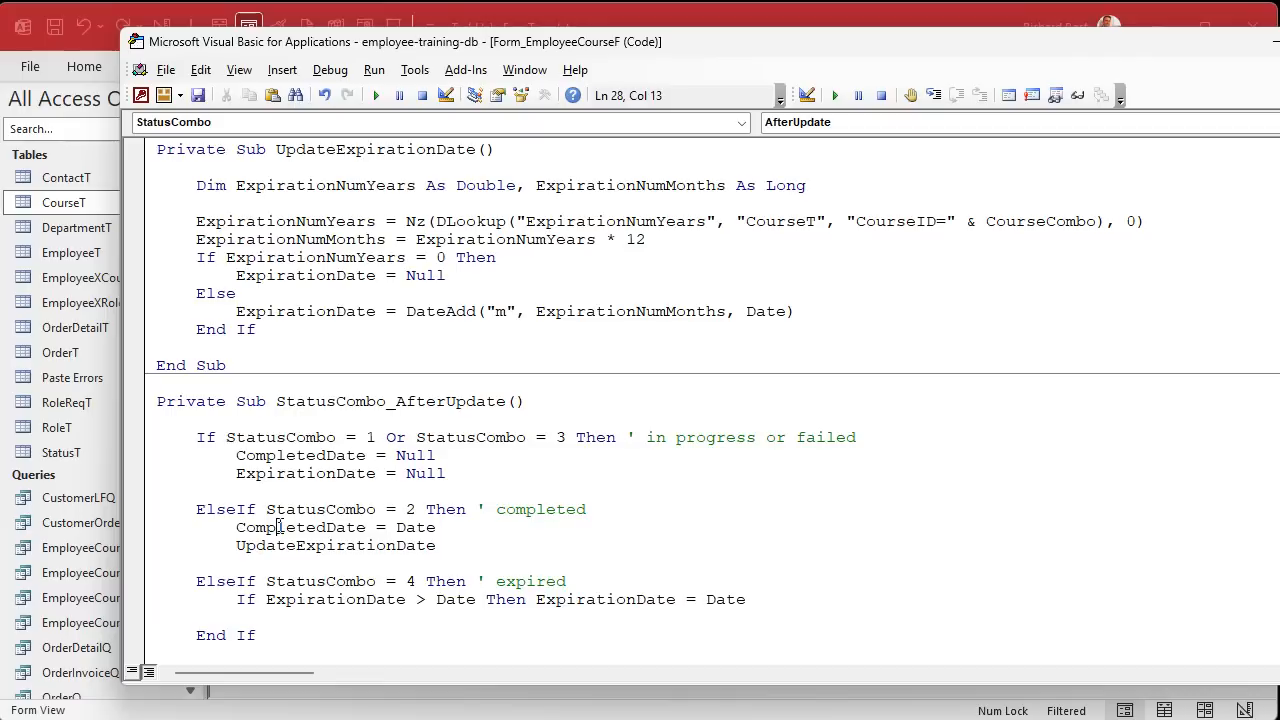
double_click(334, 544)
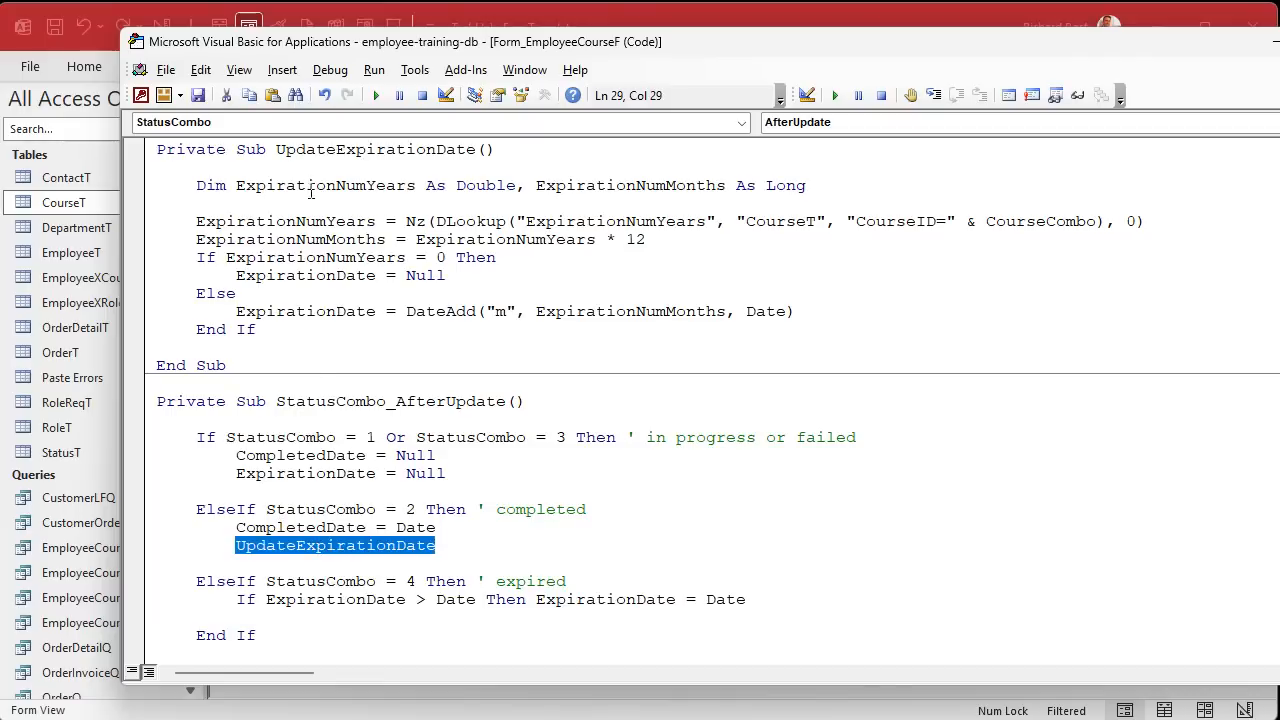
mouse_move(312, 368)
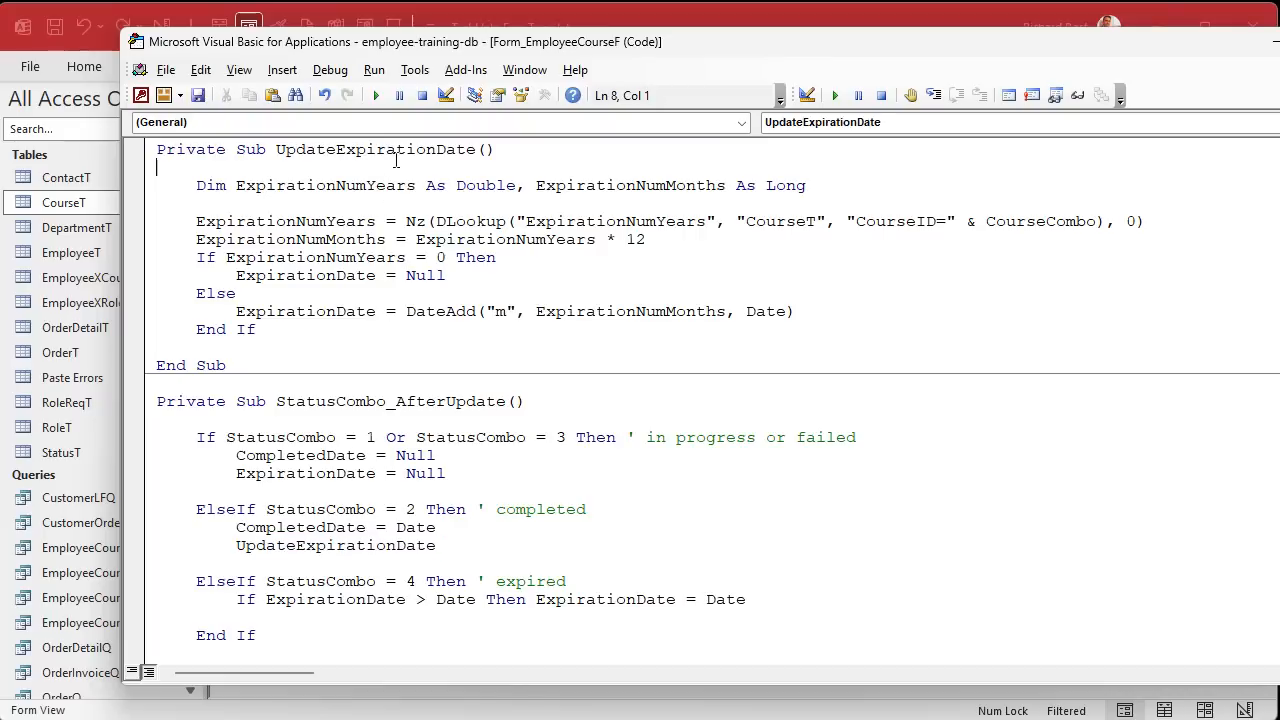
double_click(376, 148)
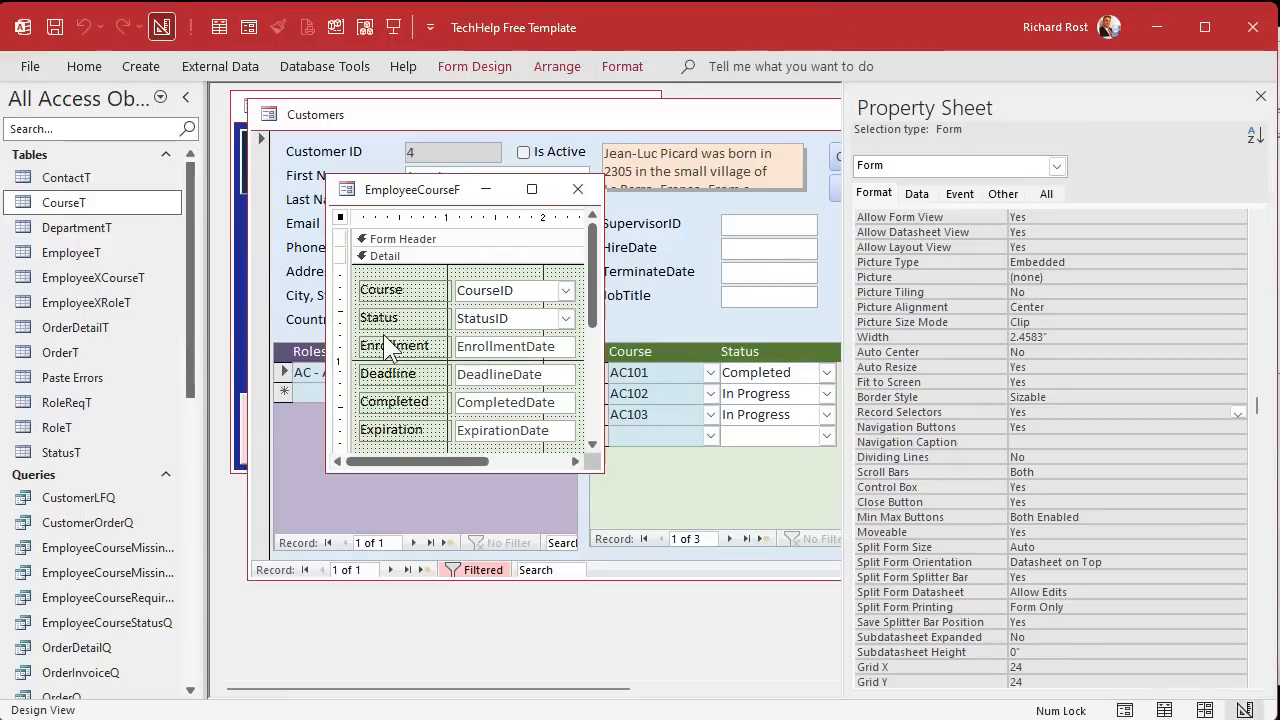
Step: Create a CompletedDate After Update event that calls UpdateExpirationDate
left_click(516, 402)
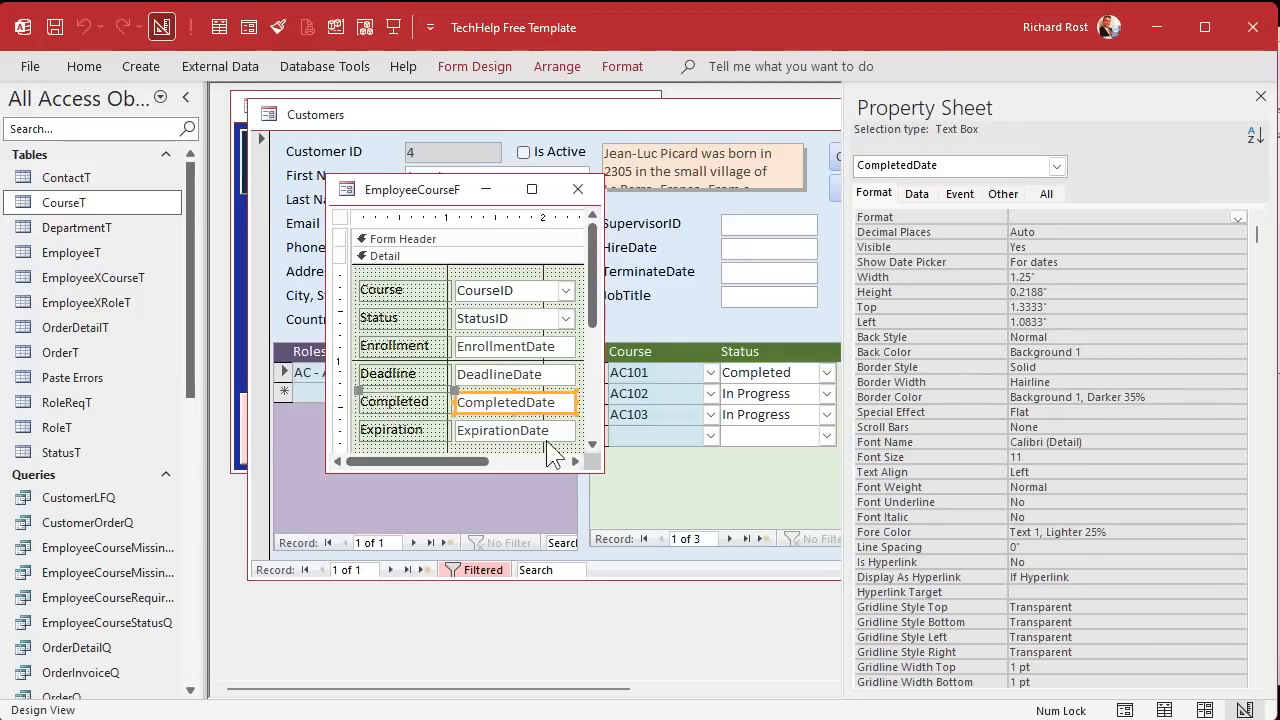
left_click(956, 192)
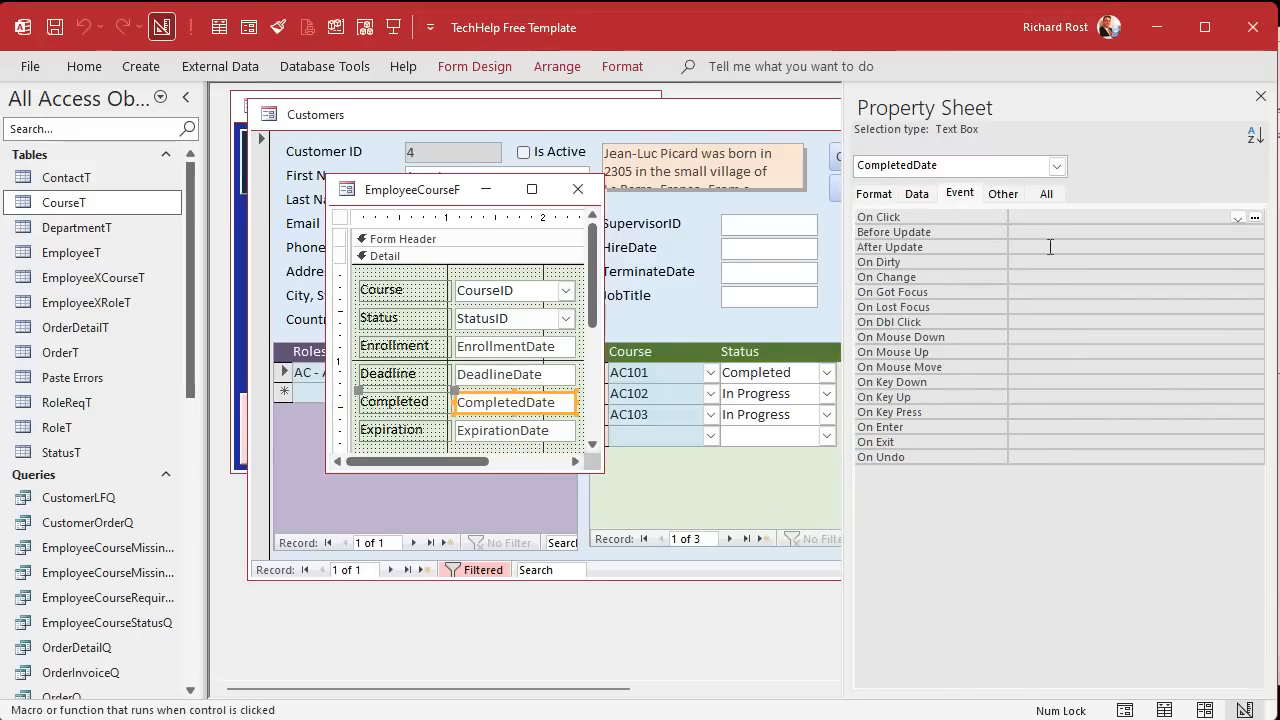
left_click(1256, 248)
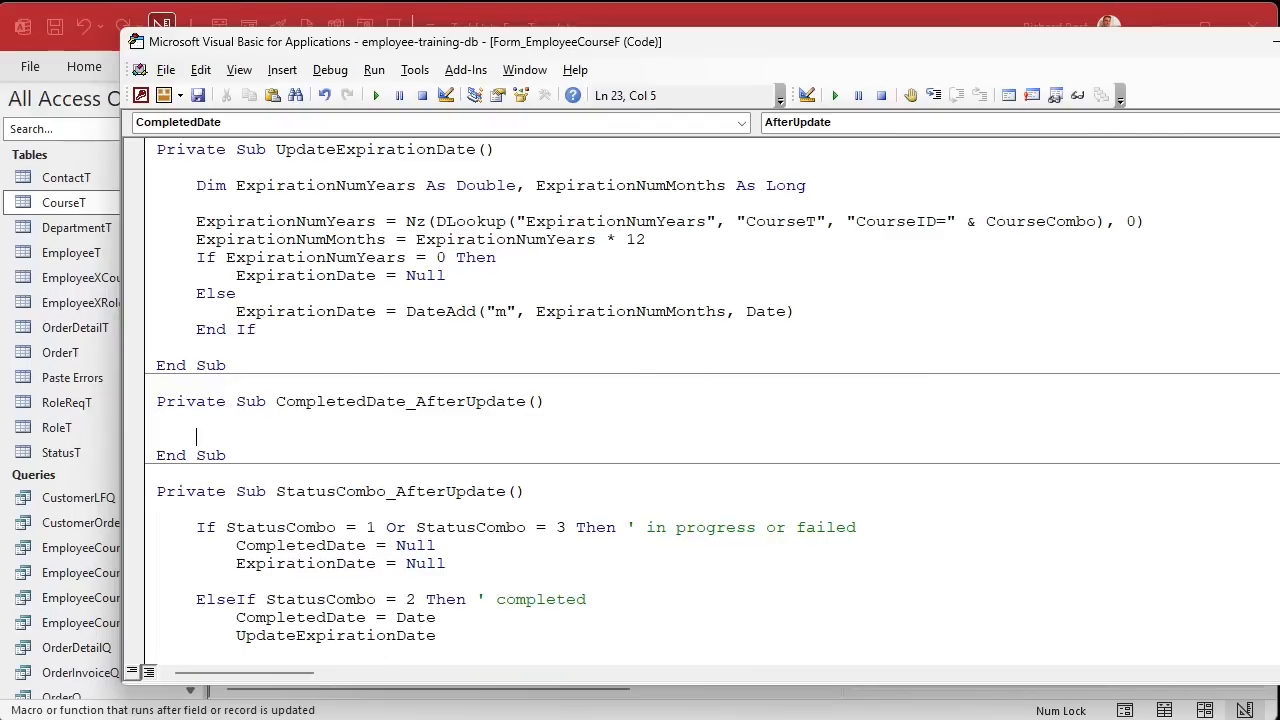
type("UpdateExpirationDate")
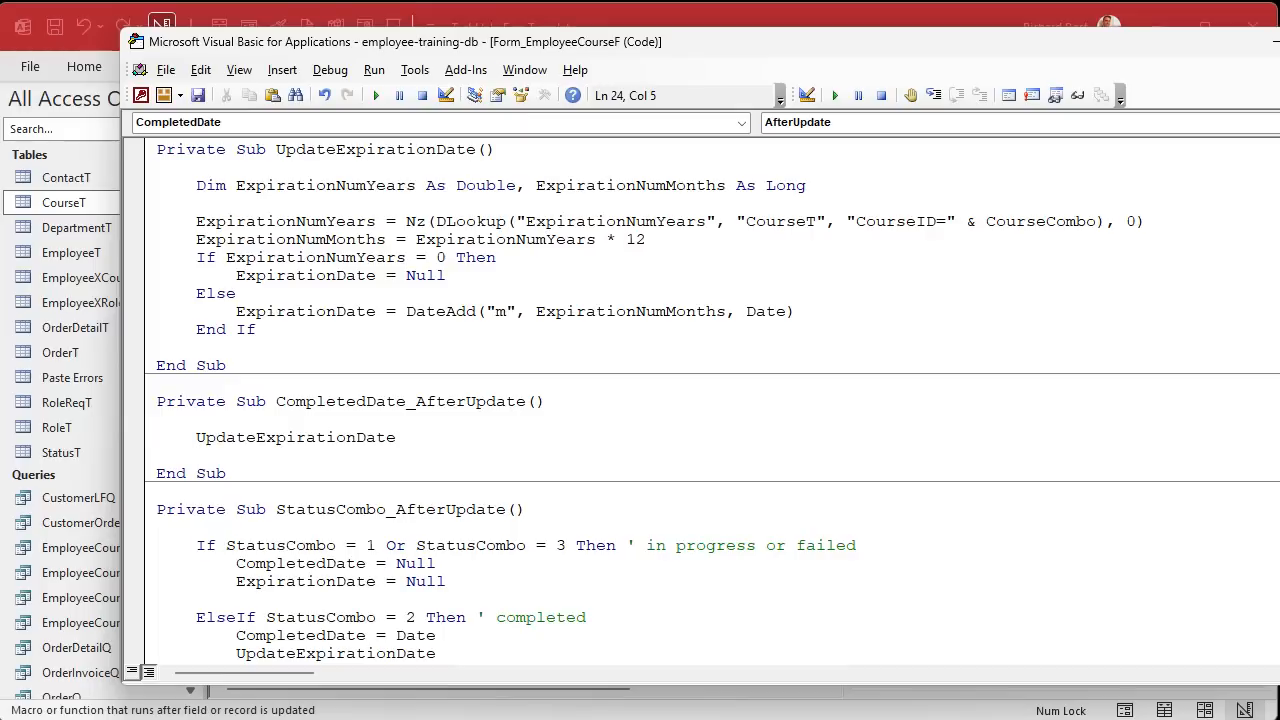
mouse_move(368, 112)
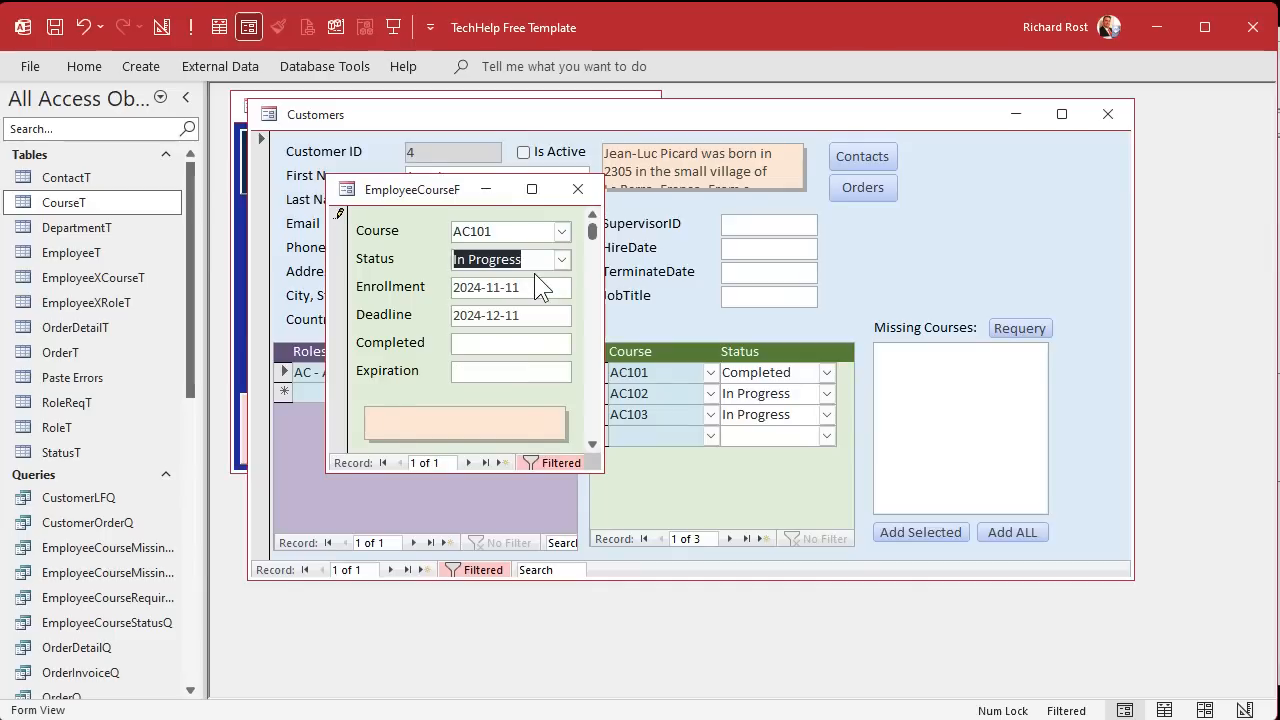
Step: Mark AC101 Completed, change its Completed date to 2024-10-01, and check the expiration stays 2025-05-11
left_click(560, 260)
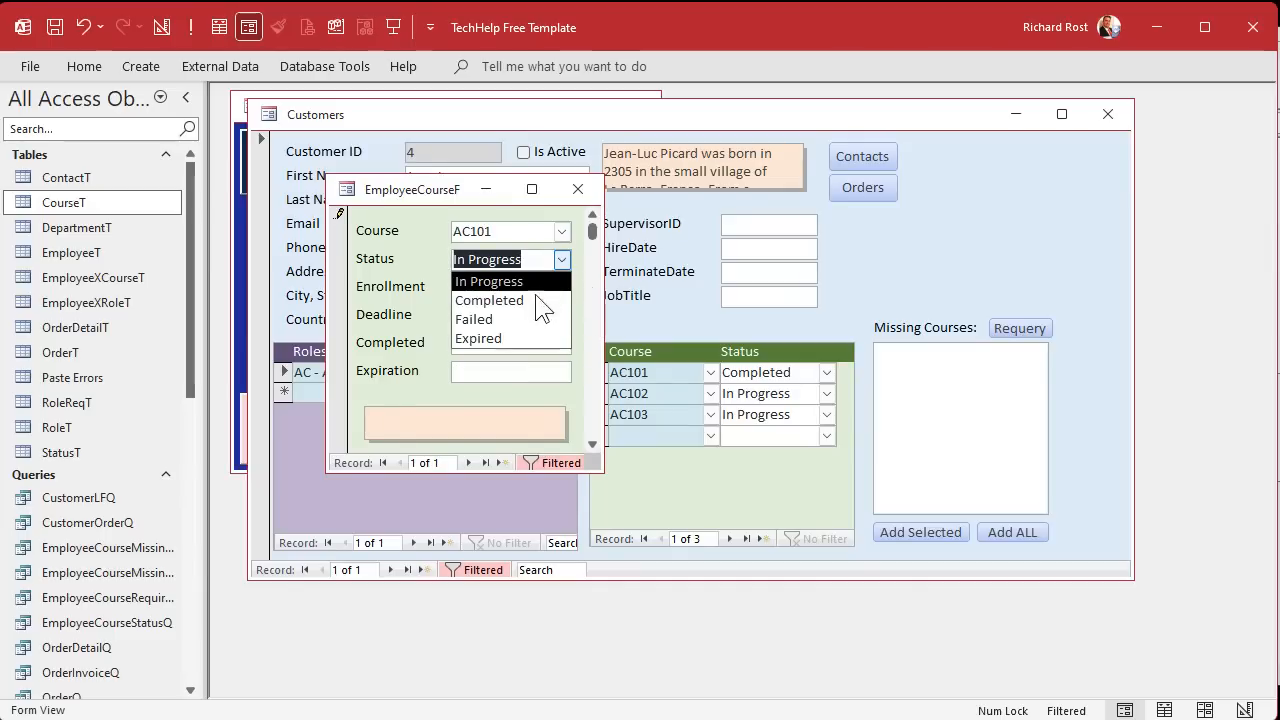
left_click(488, 300)
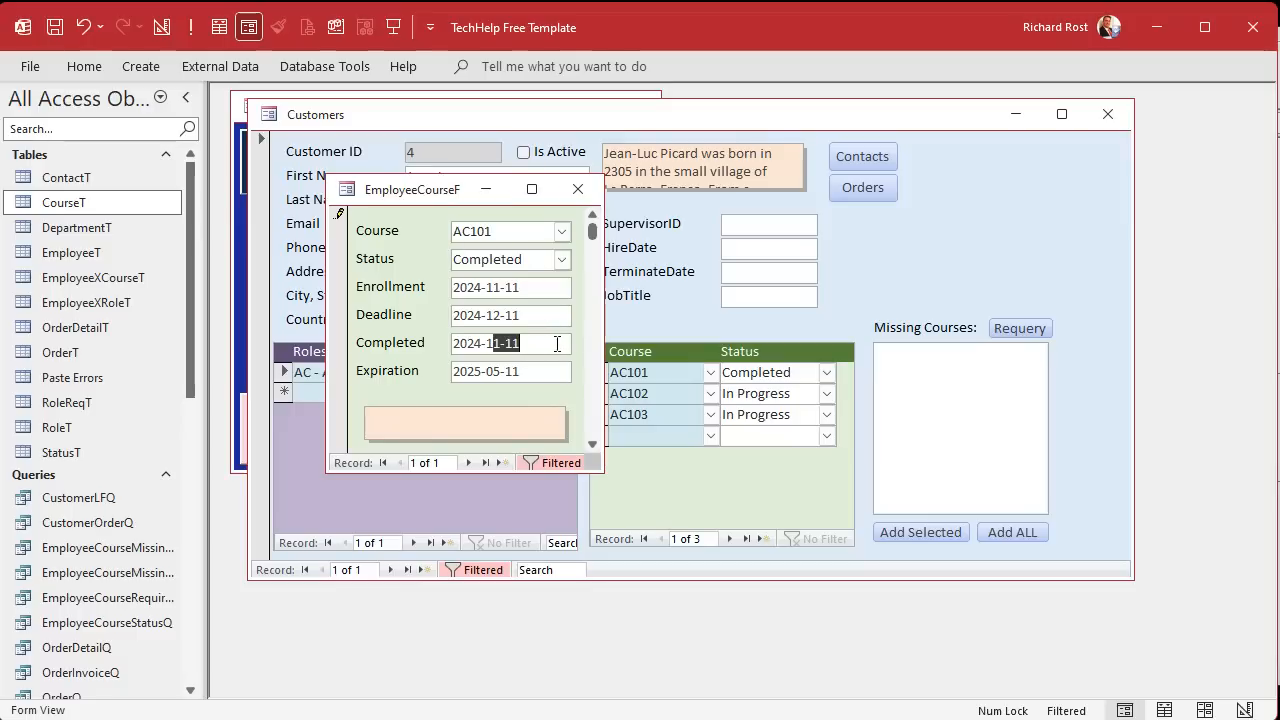
type("2024-10-0")
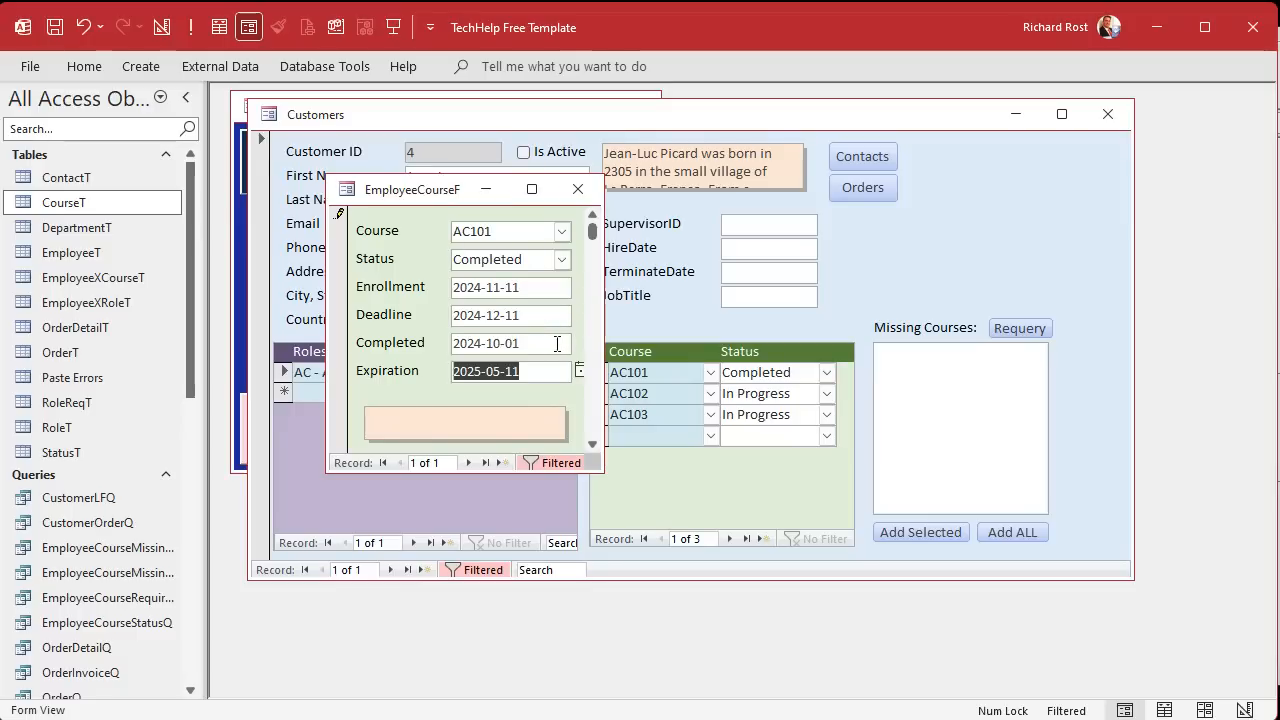
left_click(510, 342)
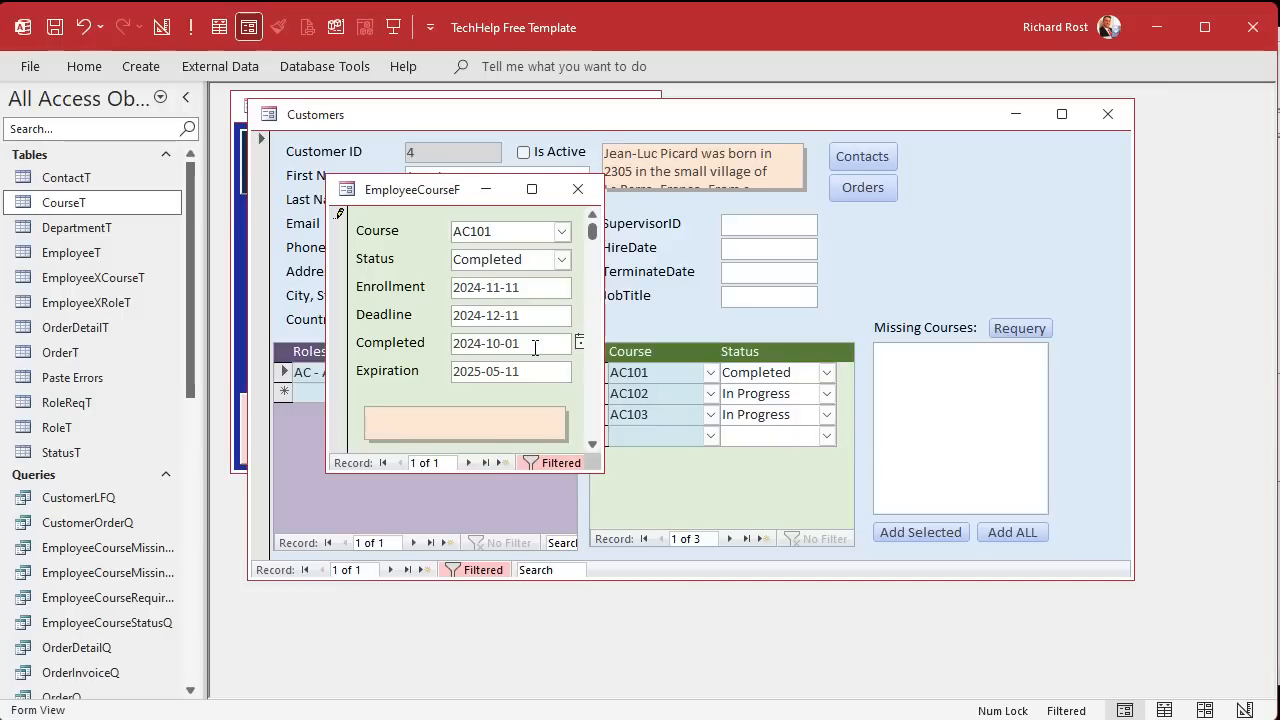
left_click(518, 344)
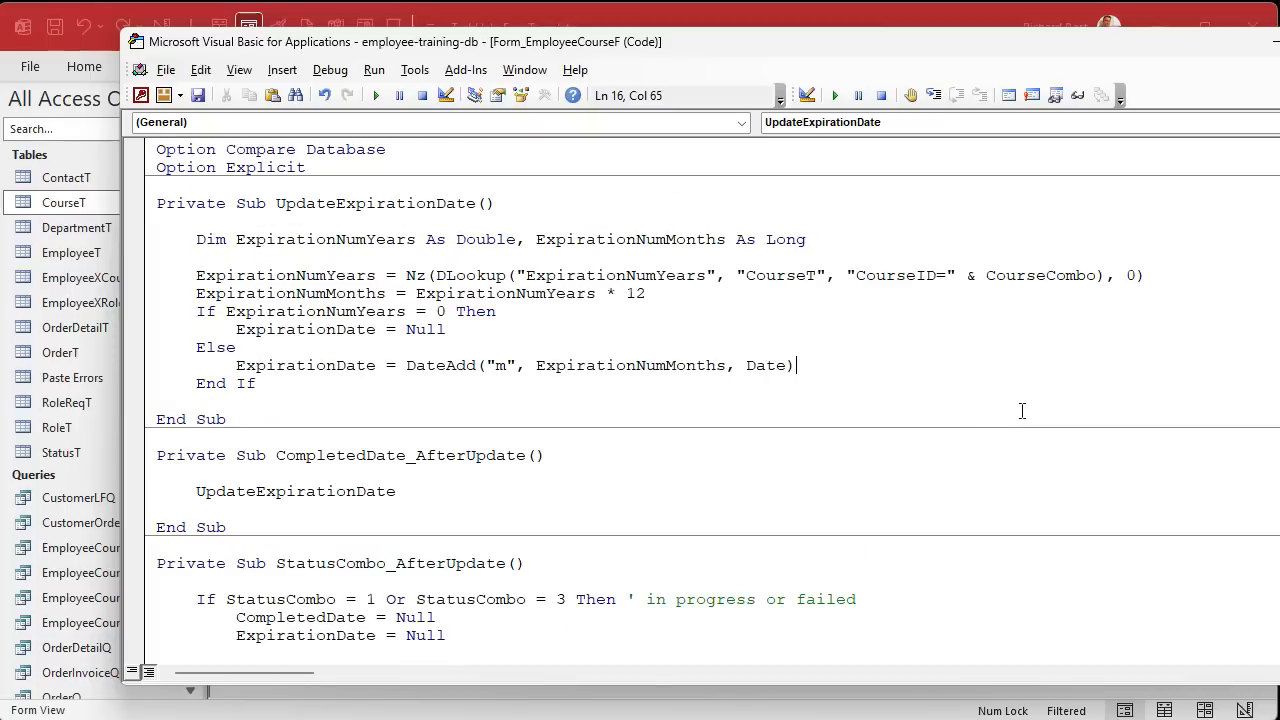
mouse_move(688, 442)
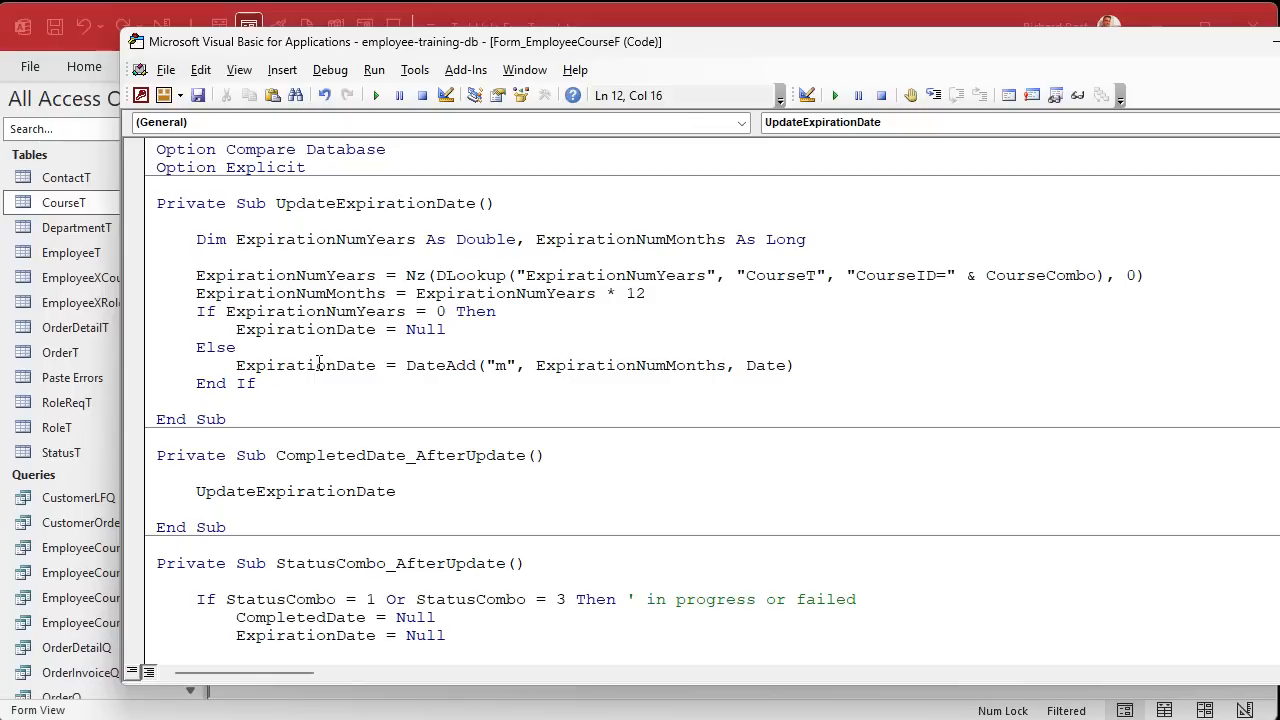
Step: Replace the Date argument in the DateAdd line with CompletedDate so expiration counts from the completed date
double_click(304, 364)
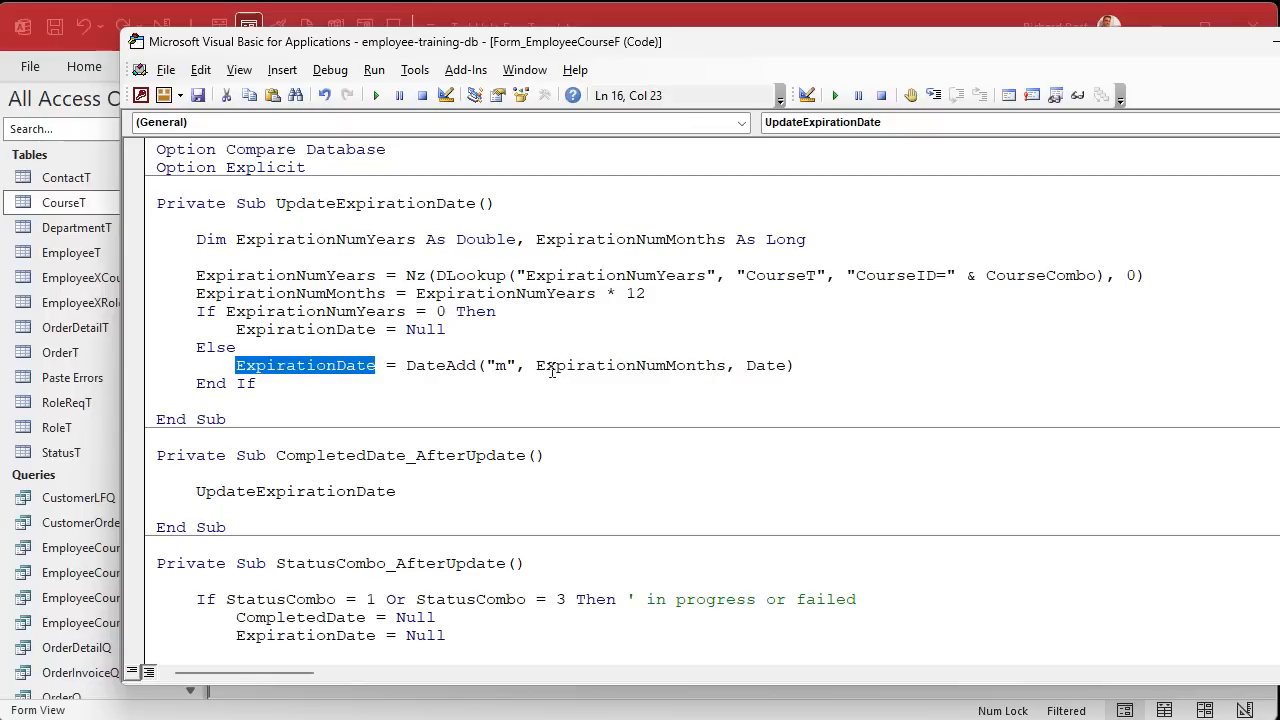
double_click(628, 364)
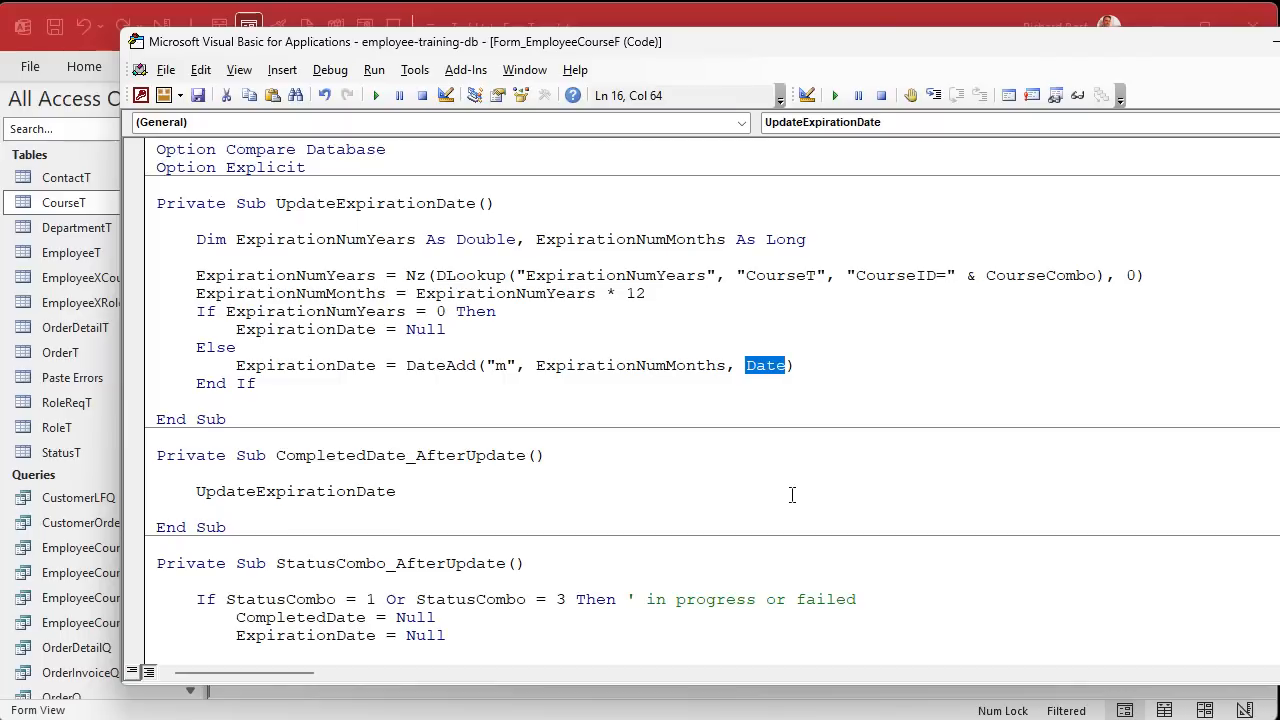
mouse_move(738, 556)
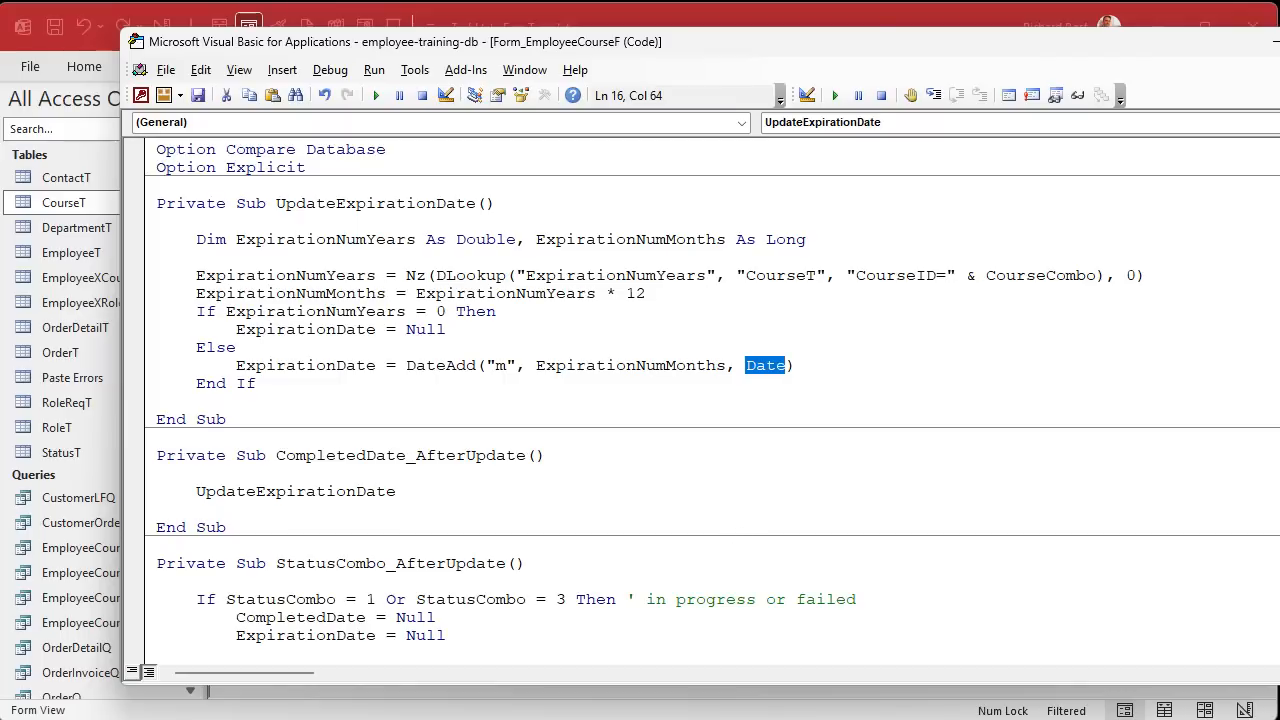
type("expir")
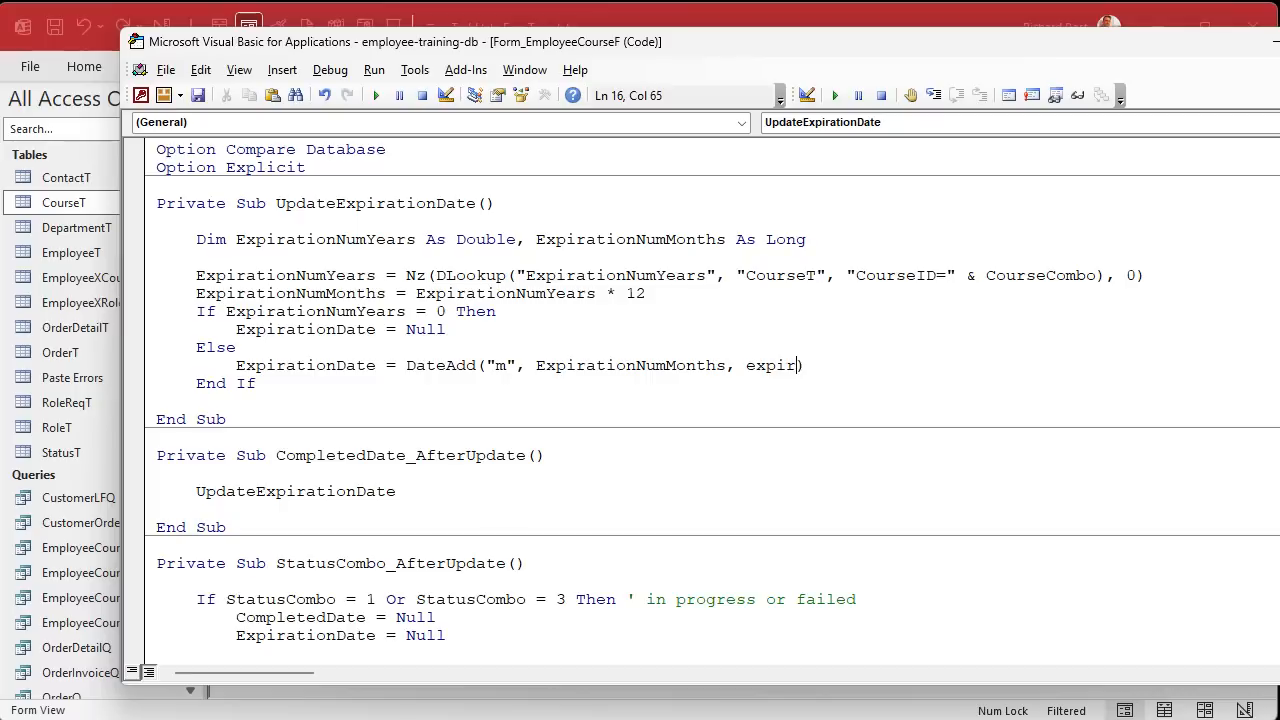
type("completedda")
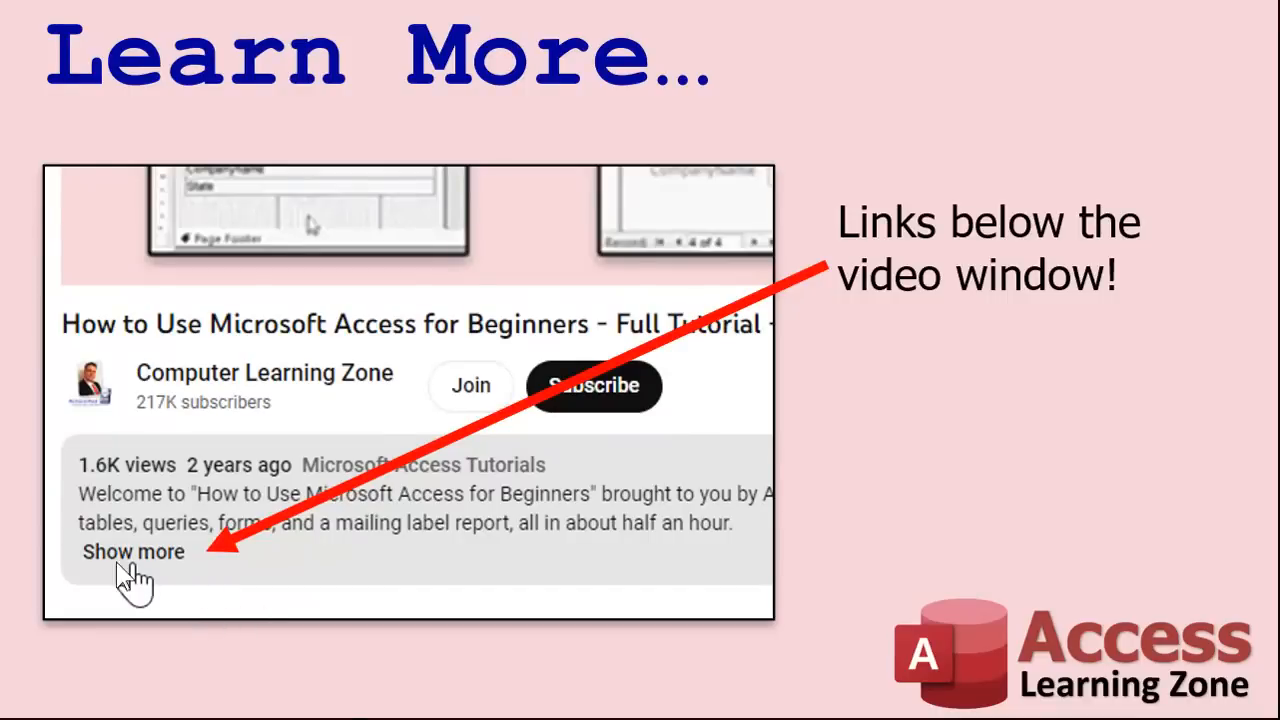
mouse_move(400, 540)
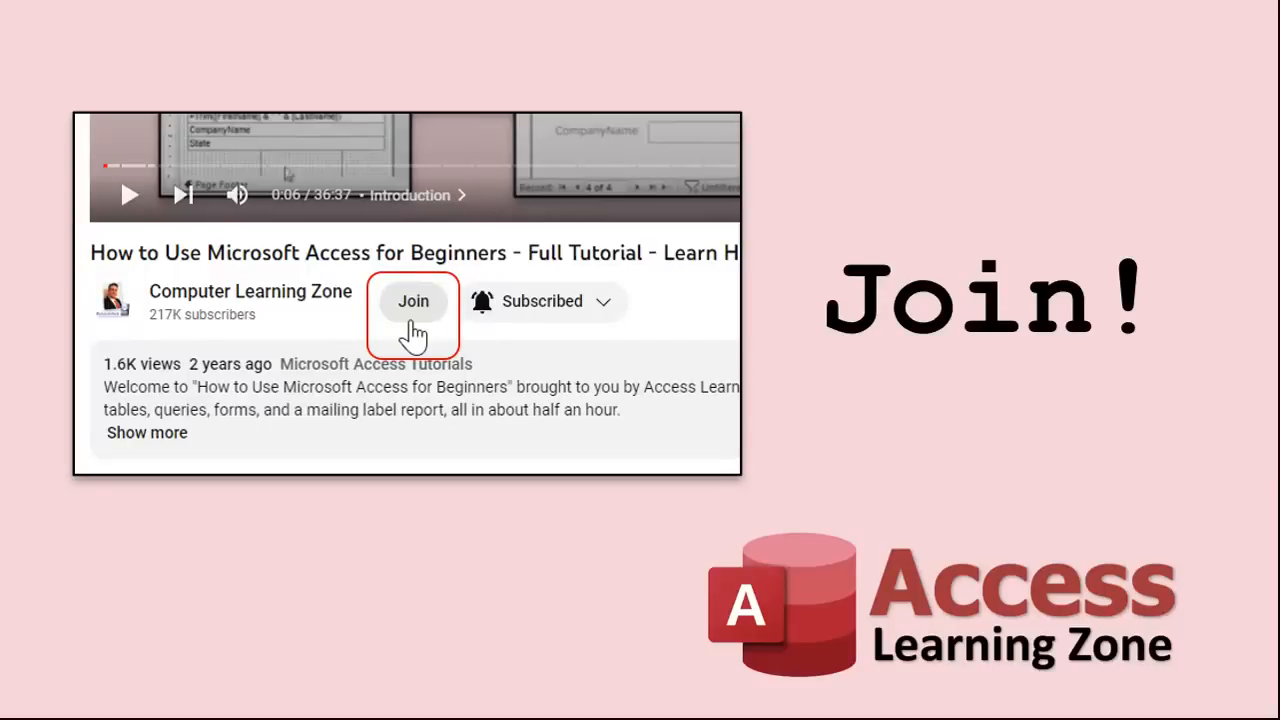
Step: Advance the outro slideshow past TechHelp to the Access Forum slide
left_click(412, 300)
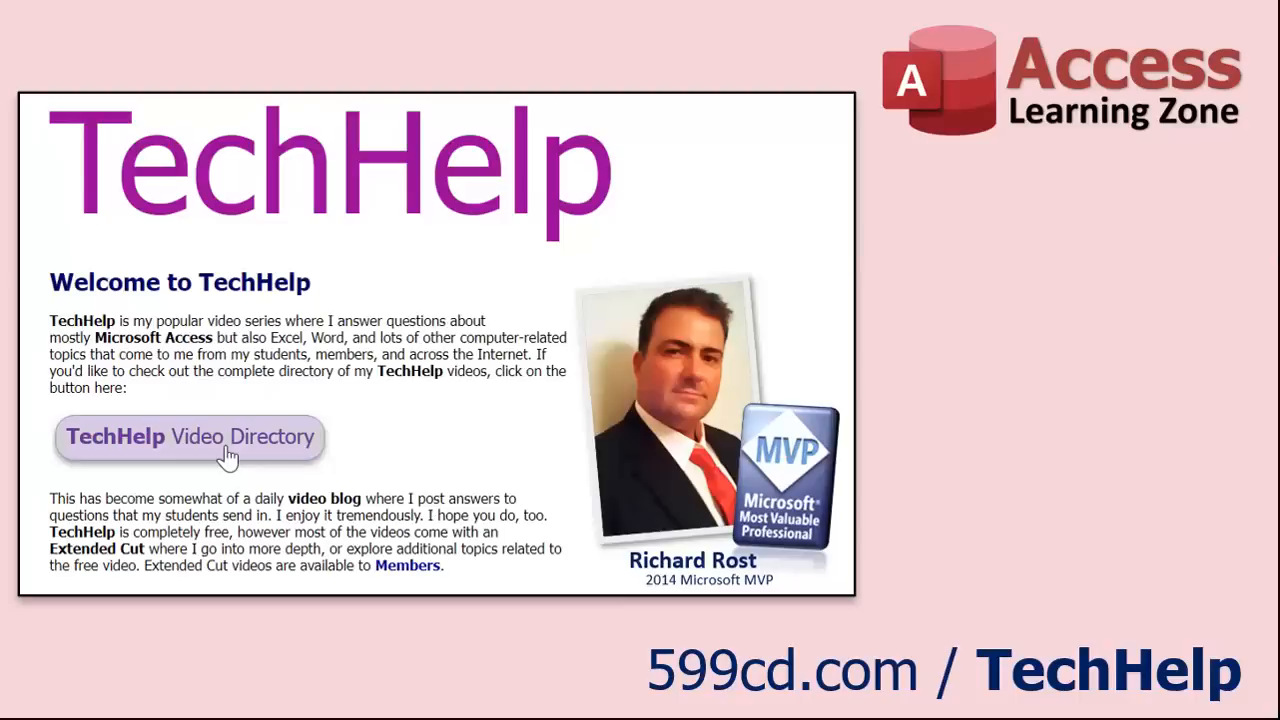
left_click(188, 436)
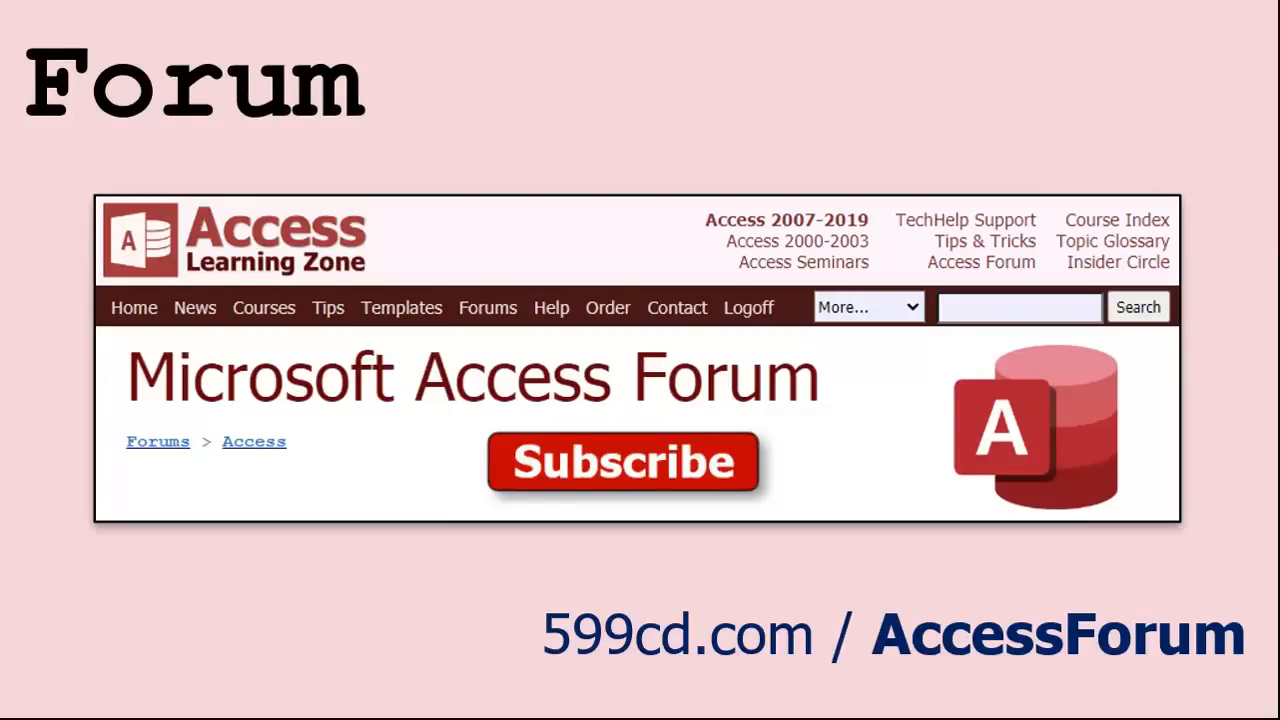